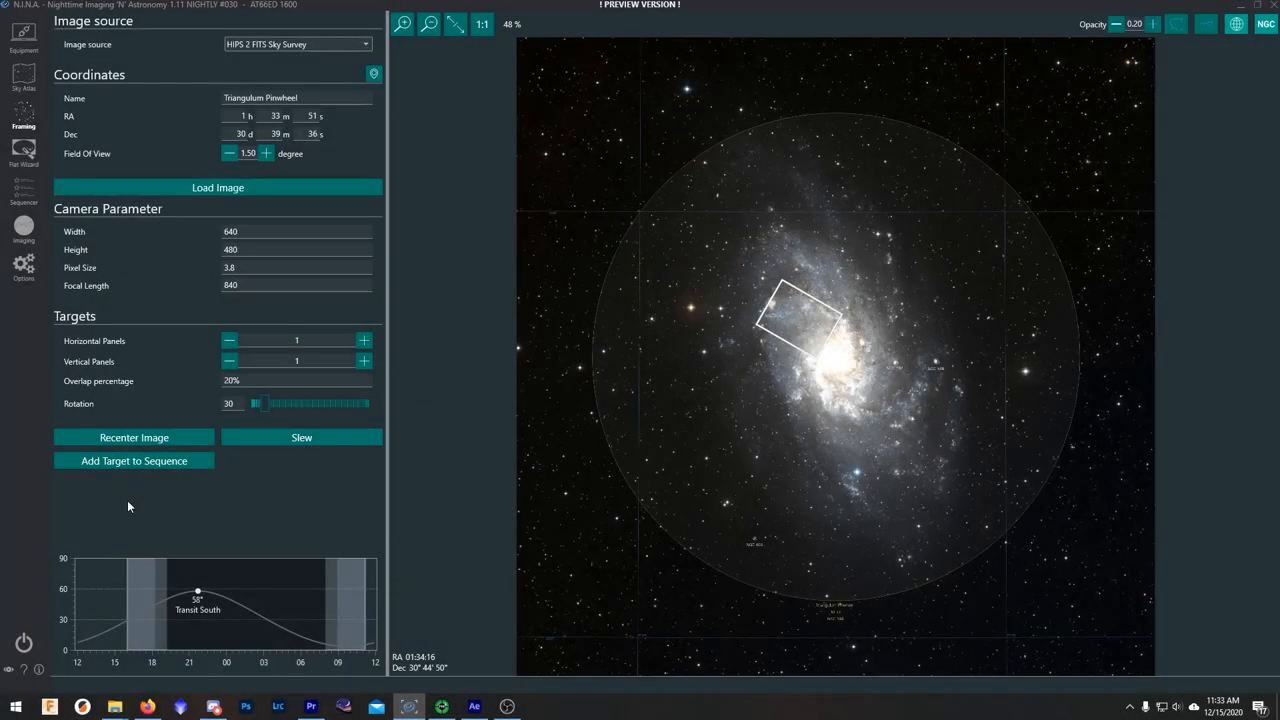
mouse_move(240, 488)
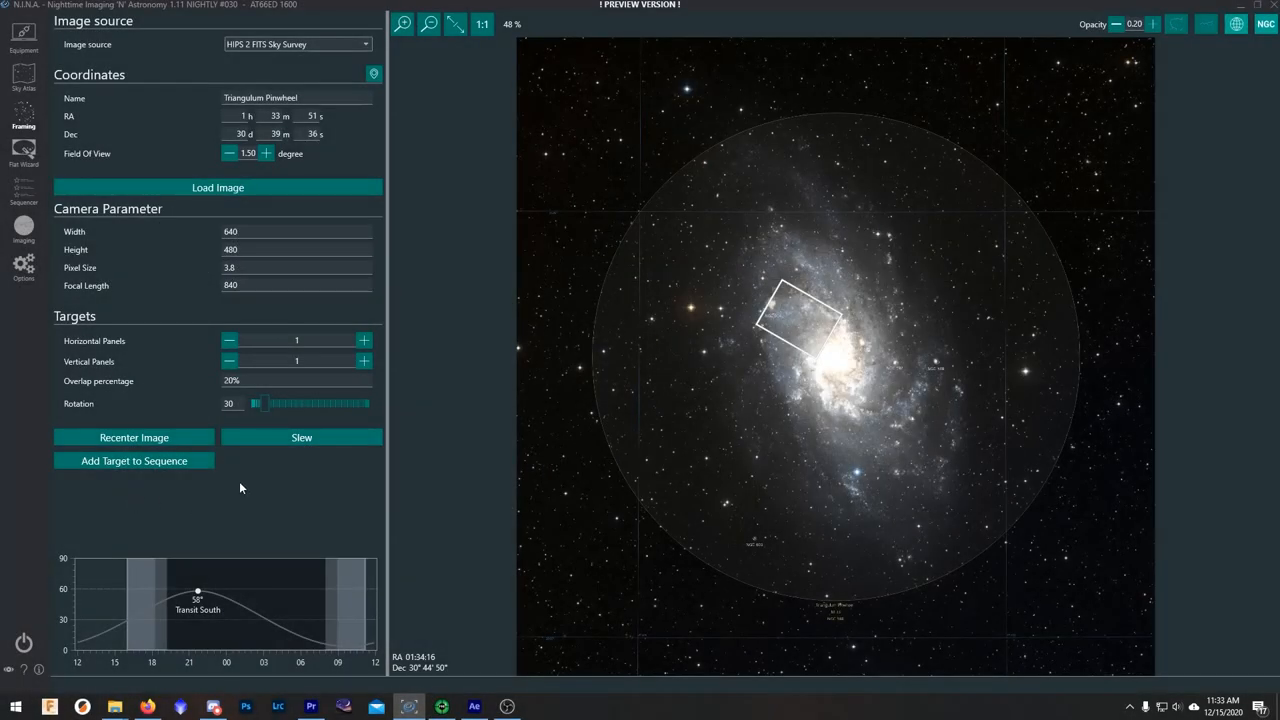
mouse_move(237, 488)
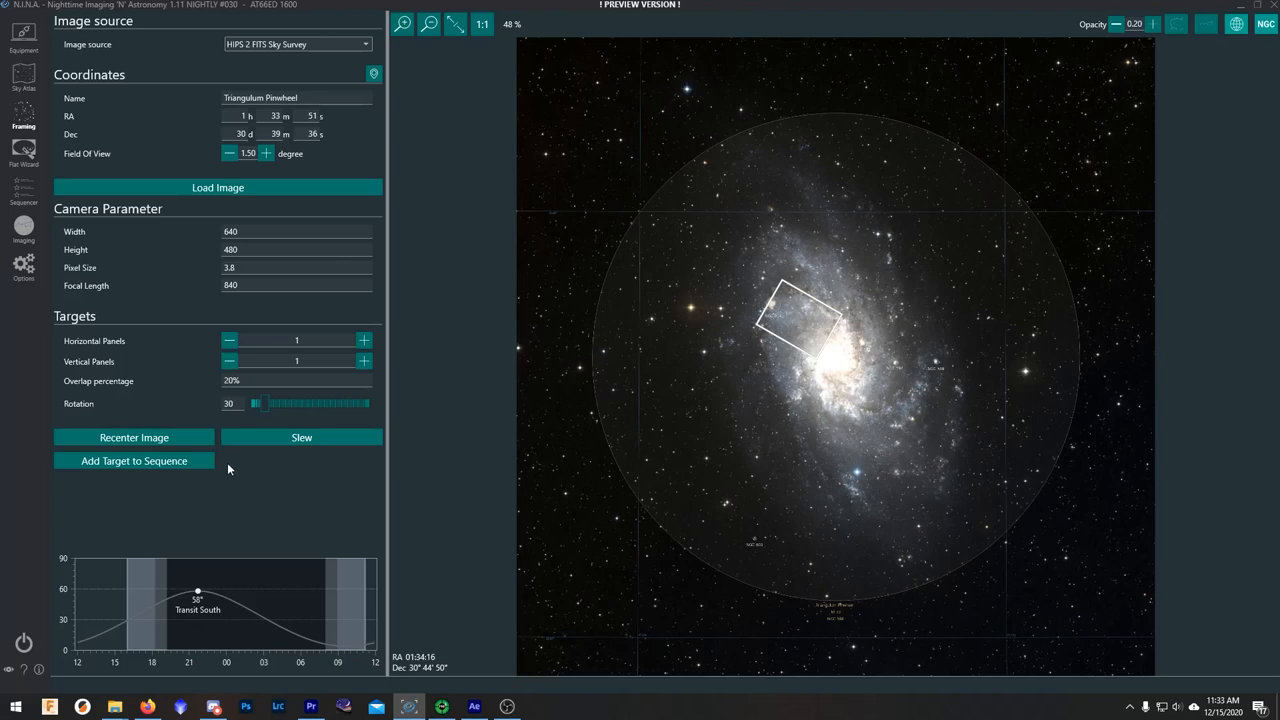
- Center the Triangulum Pinwheel camera frame on the galaxy core and choose where to send it
left_click_drag(795, 320, 775, 355)
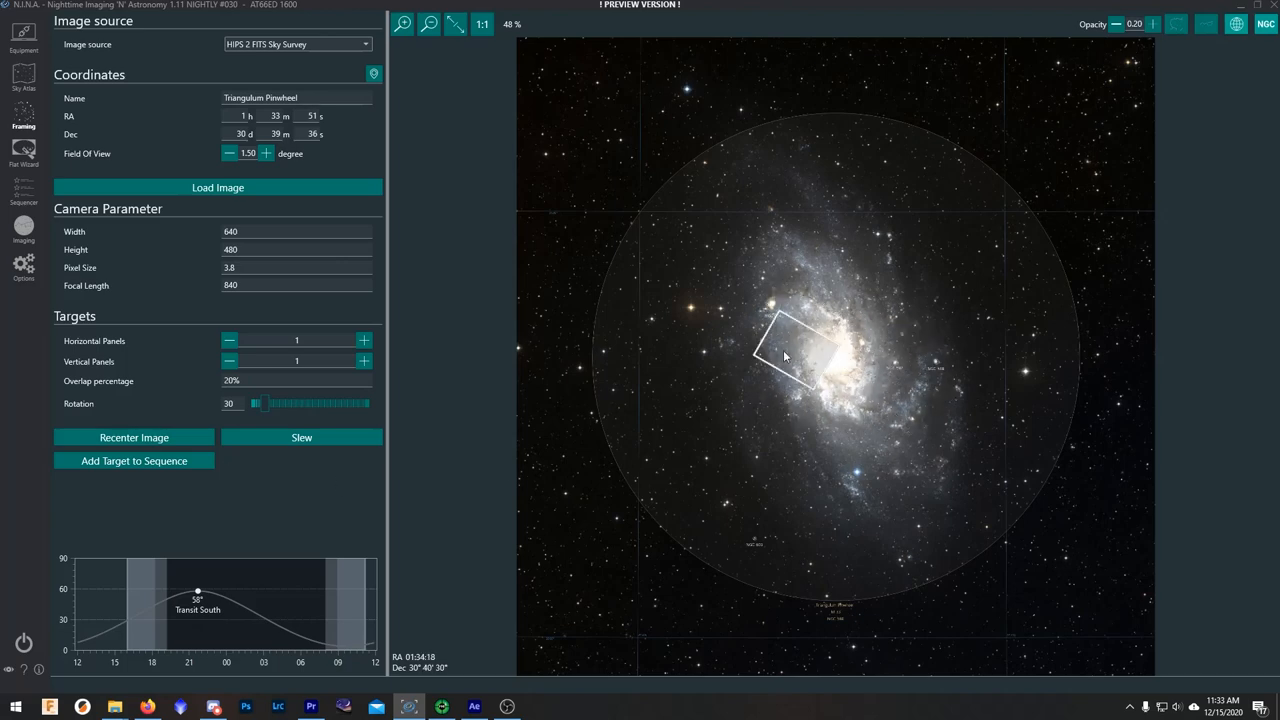
left_click(134, 461)
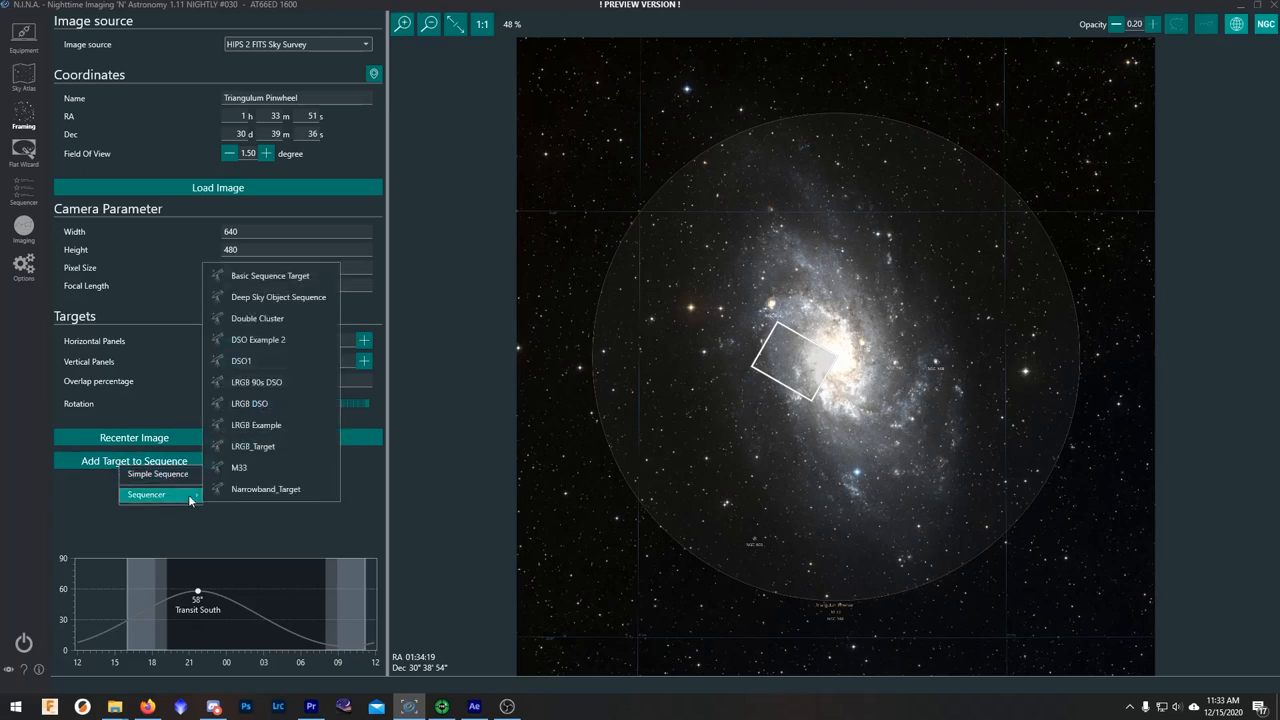
mouse_move(241, 360)
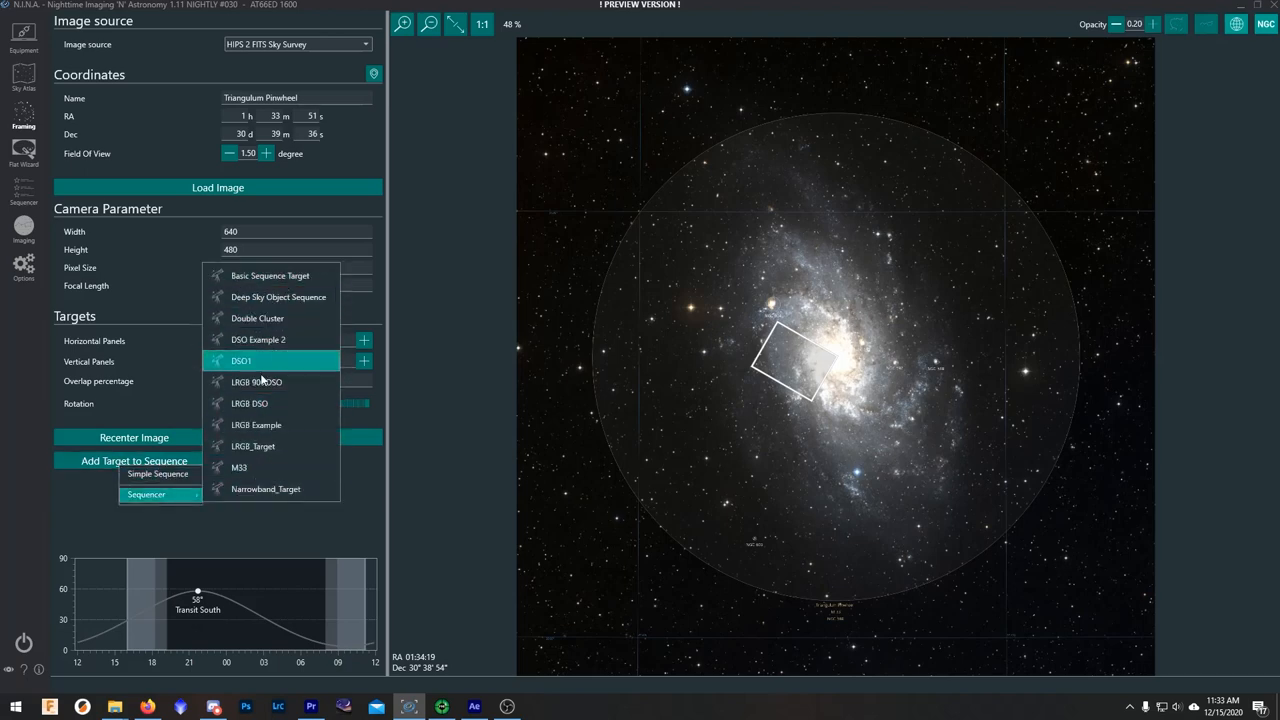
mouse_move(258, 339)
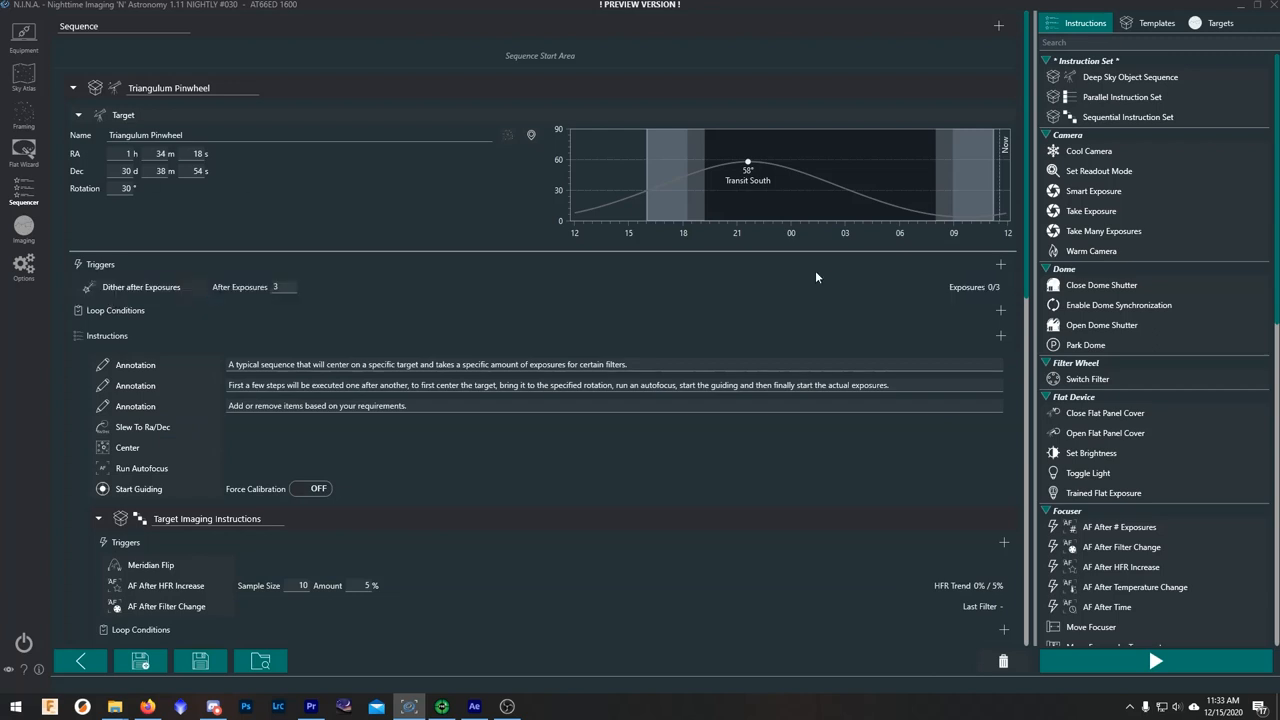
mouse_move(783, 290)
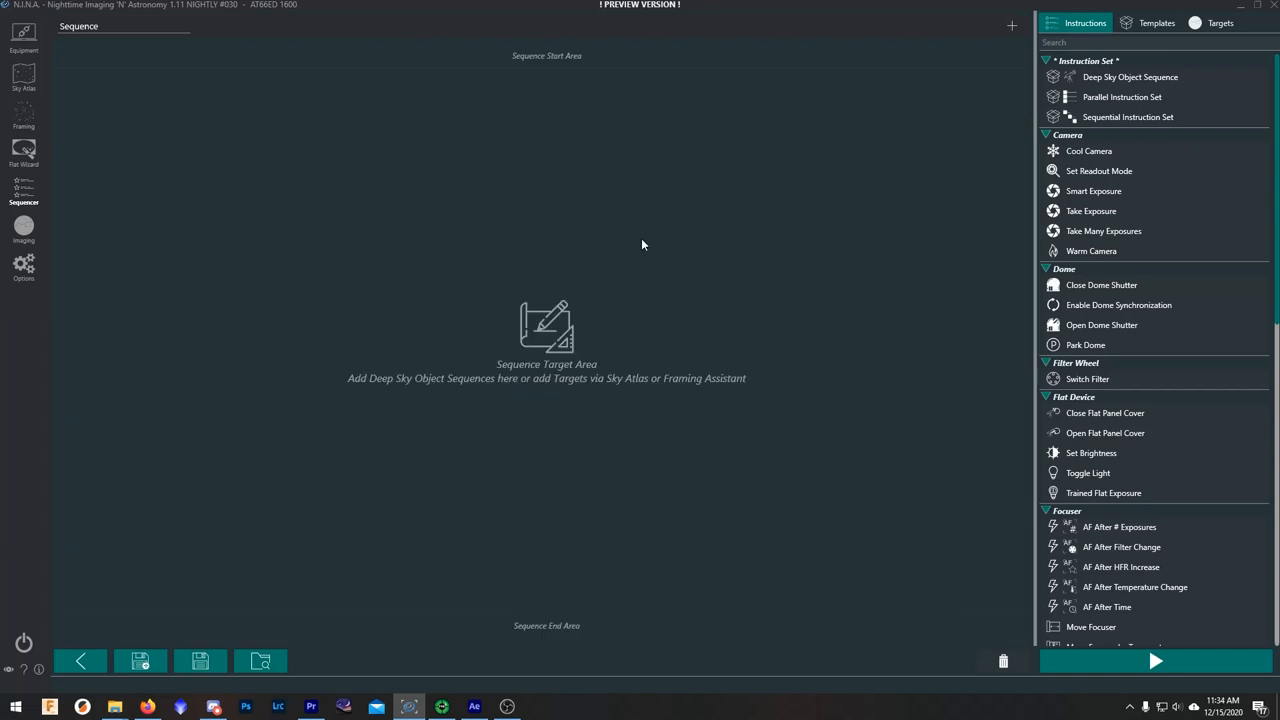
mouse_move(634, 231)
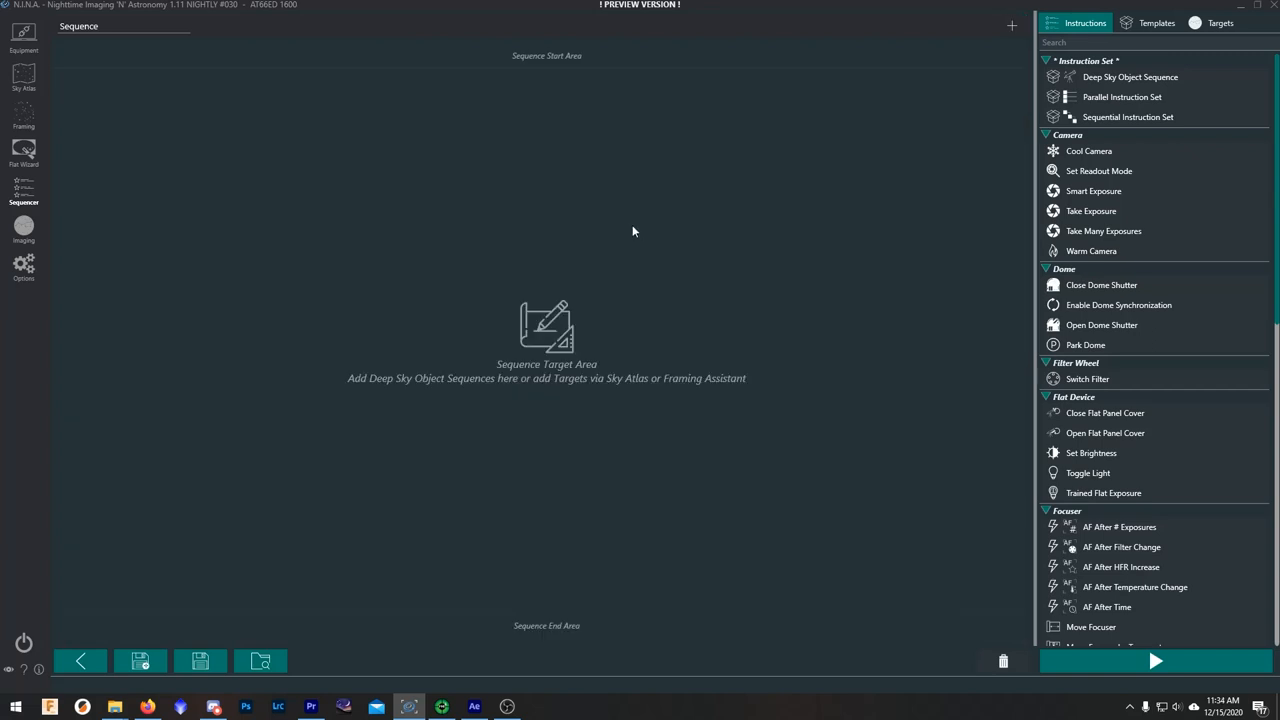
mouse_move(632, 231)
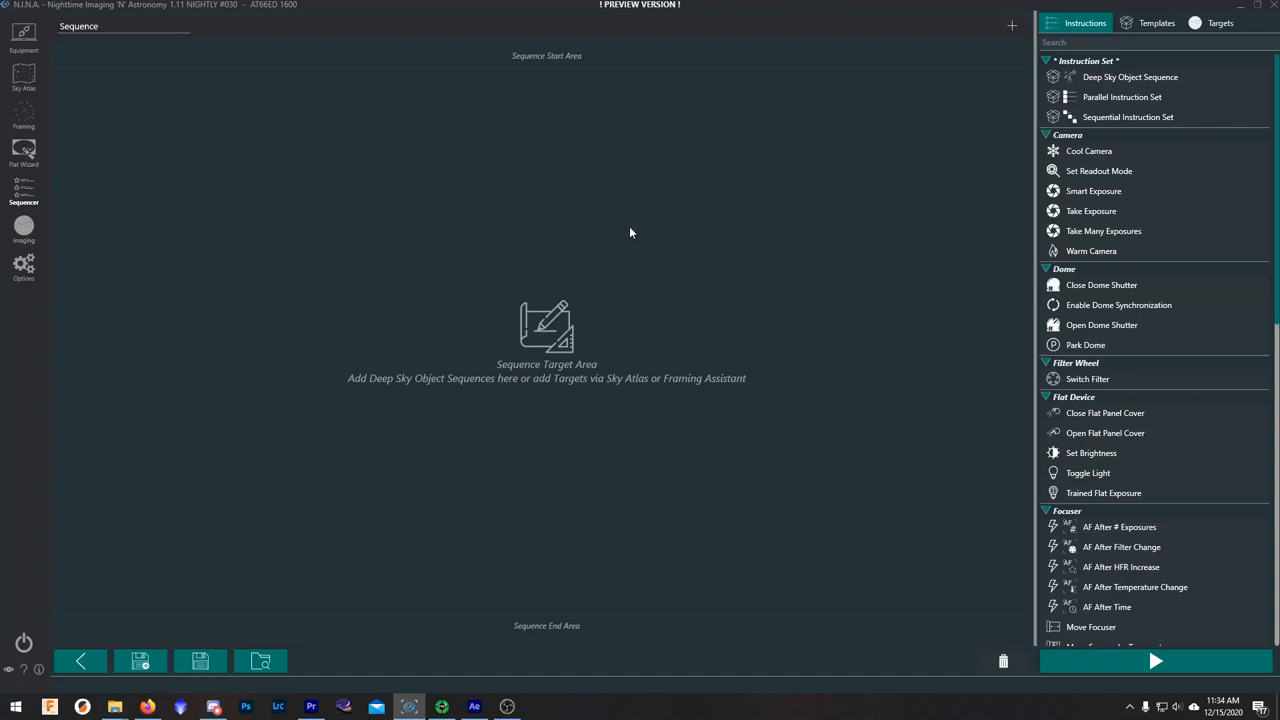
mouse_move(632, 229)
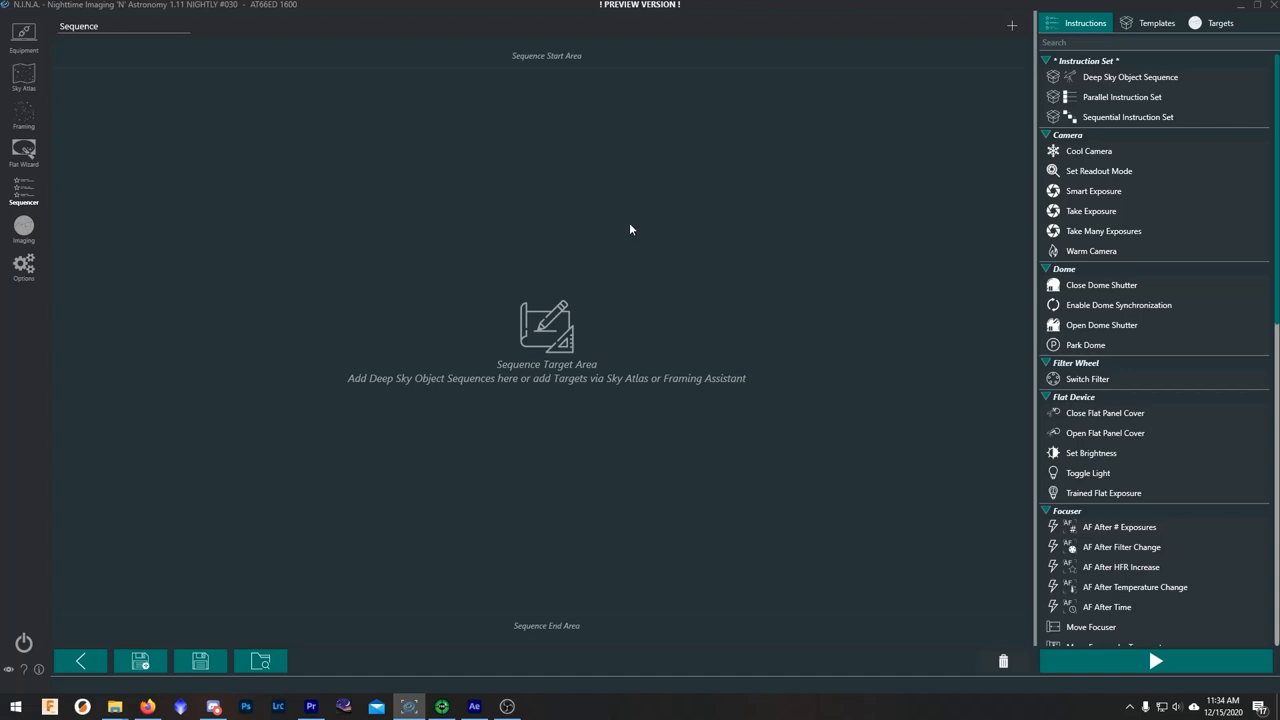
mouse_move(649, 220)
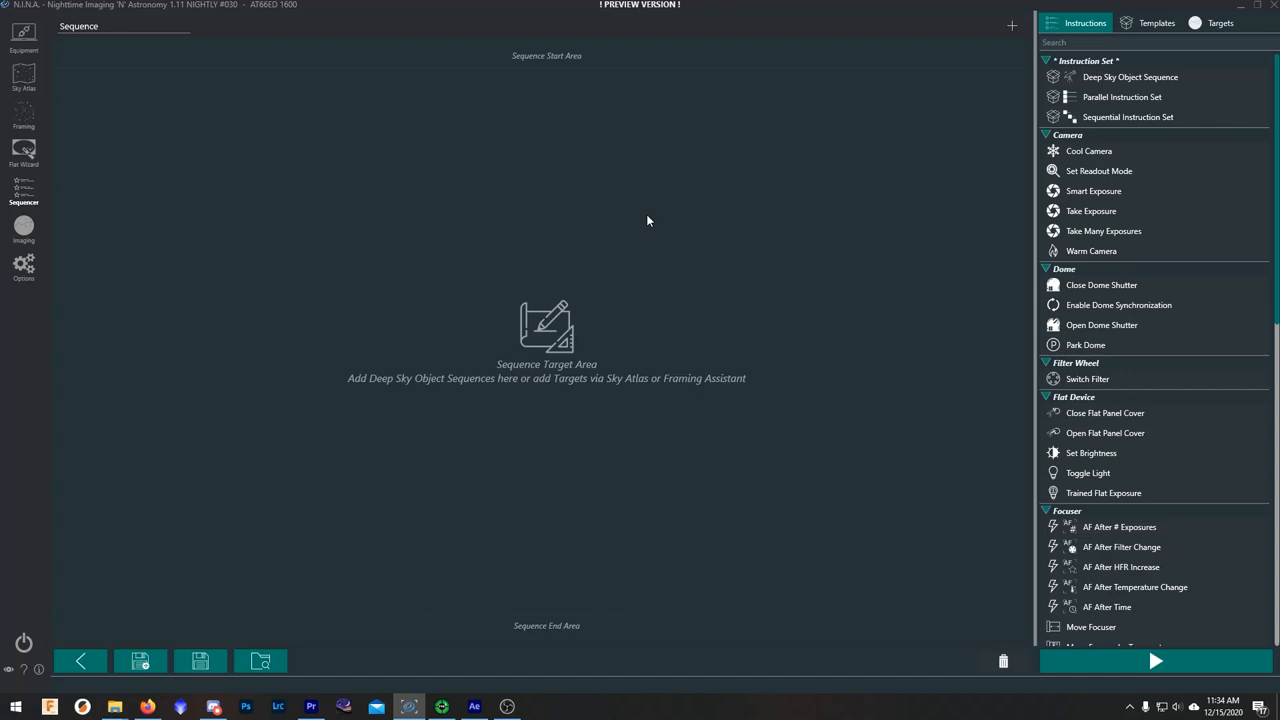
mouse_move(631, 238)
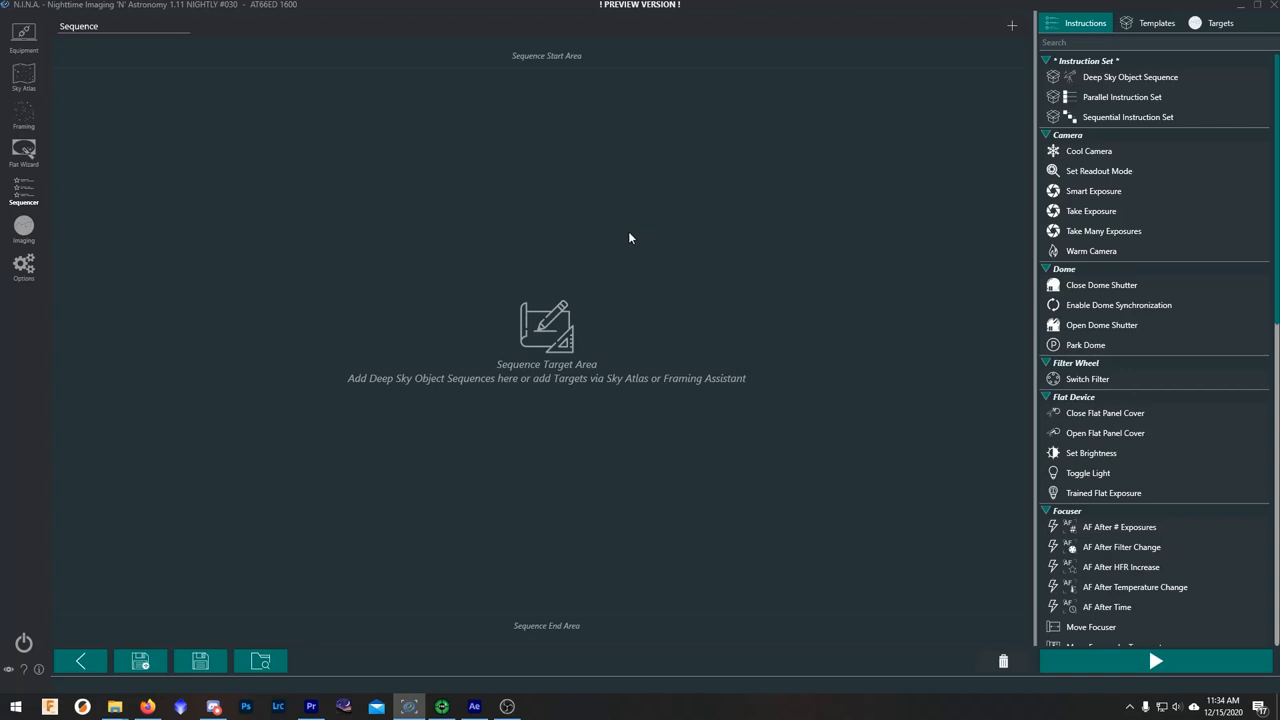
mouse_move(657, 238)
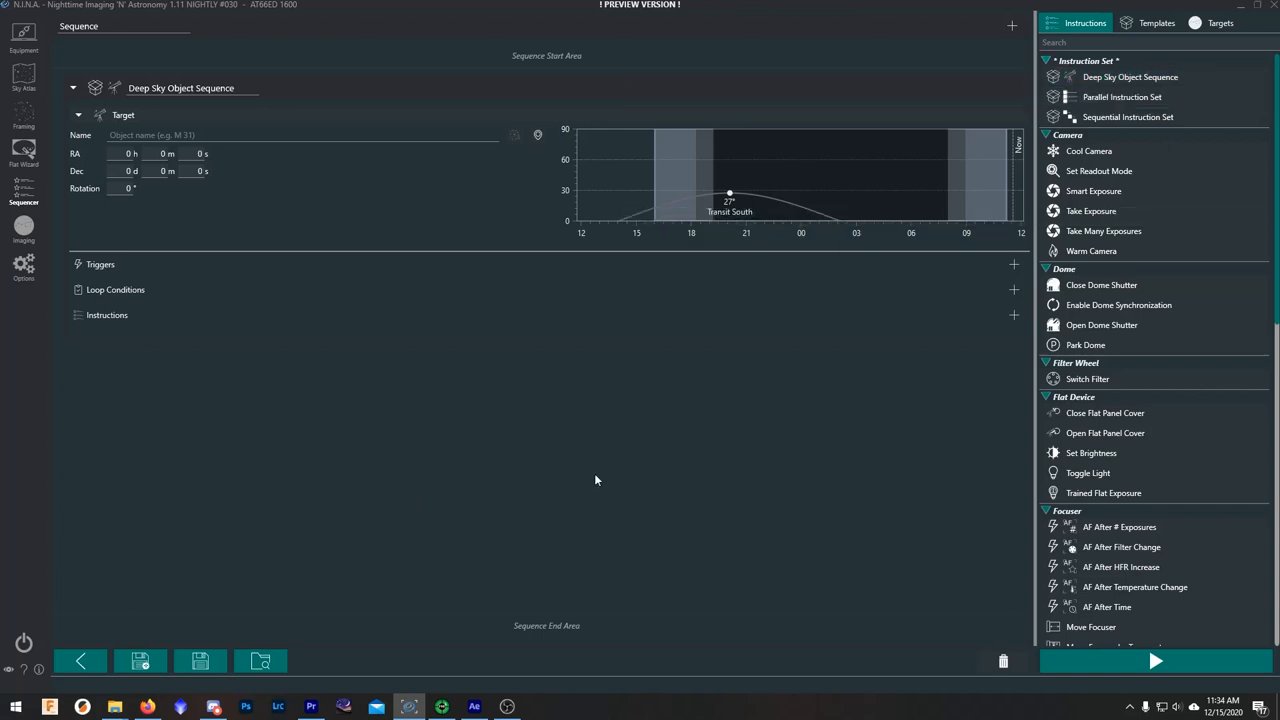
mouse_move(1127, 170)
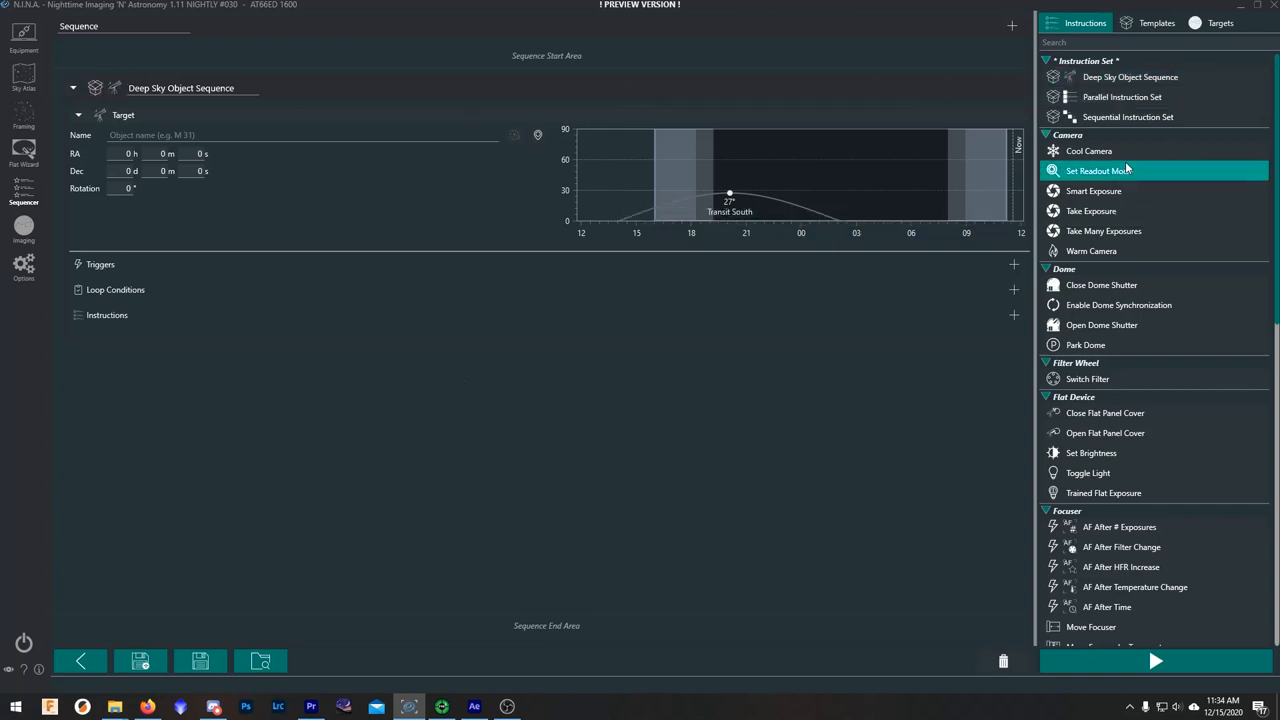
mouse_move(1078, 42)
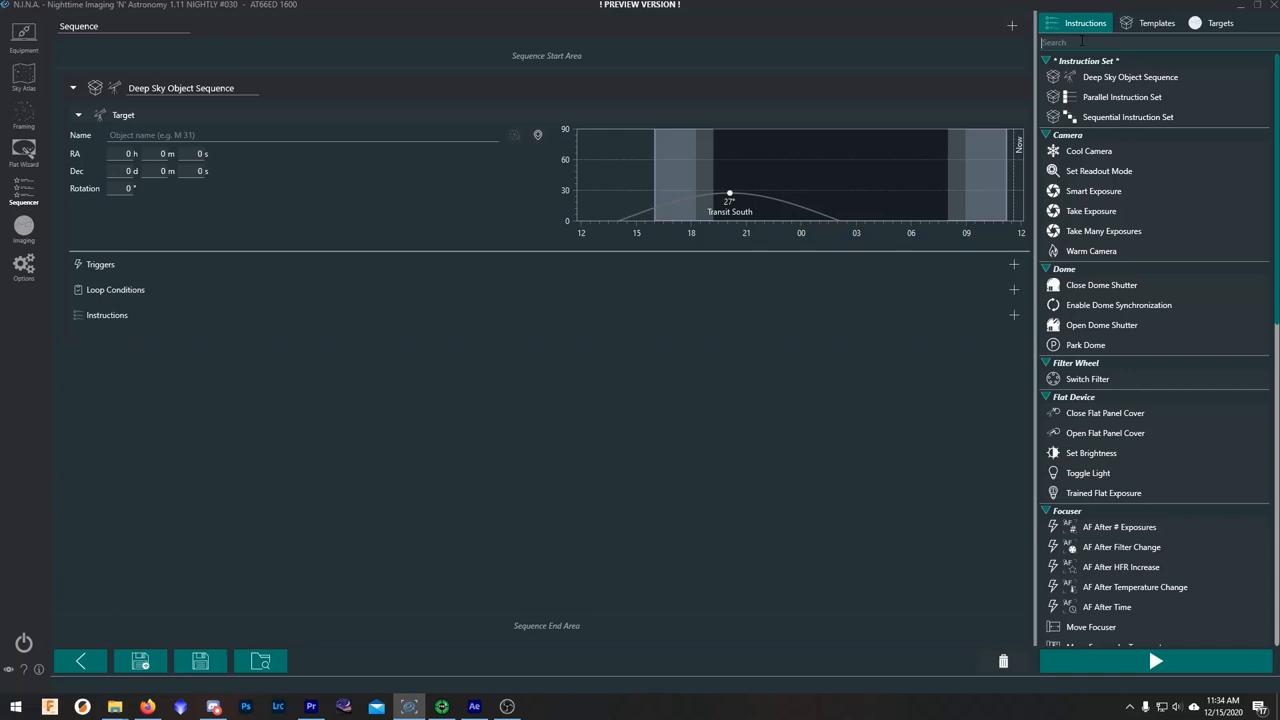
- Search 'exp', add Take Many Exposures to the instructions, and set exposure time to 60
type("exp")
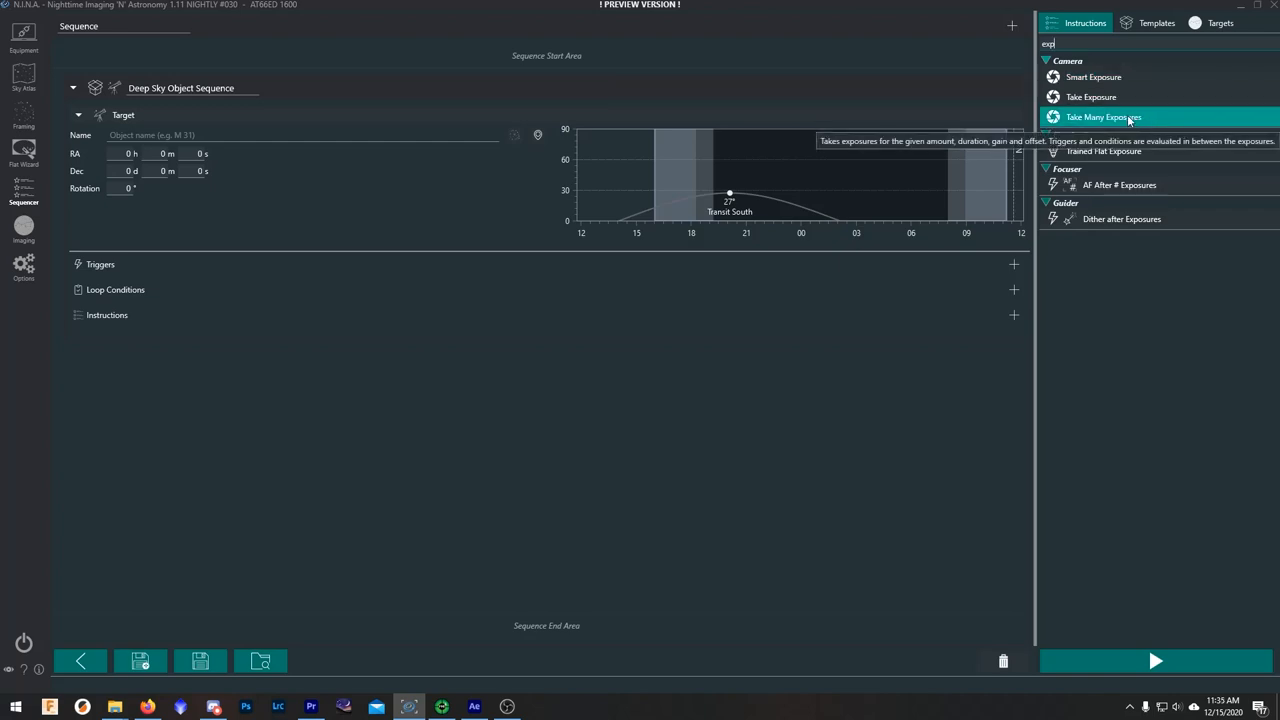
left_click_drag(1103, 117, 650, 323)
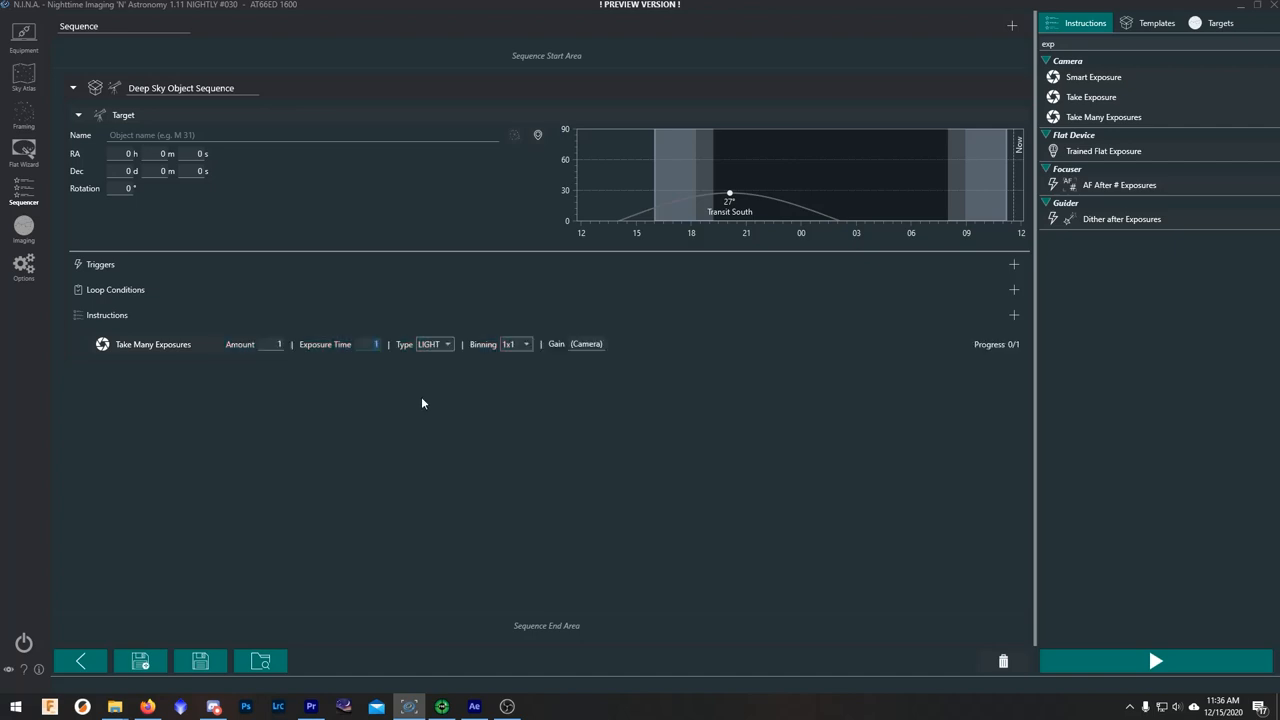
type("60")
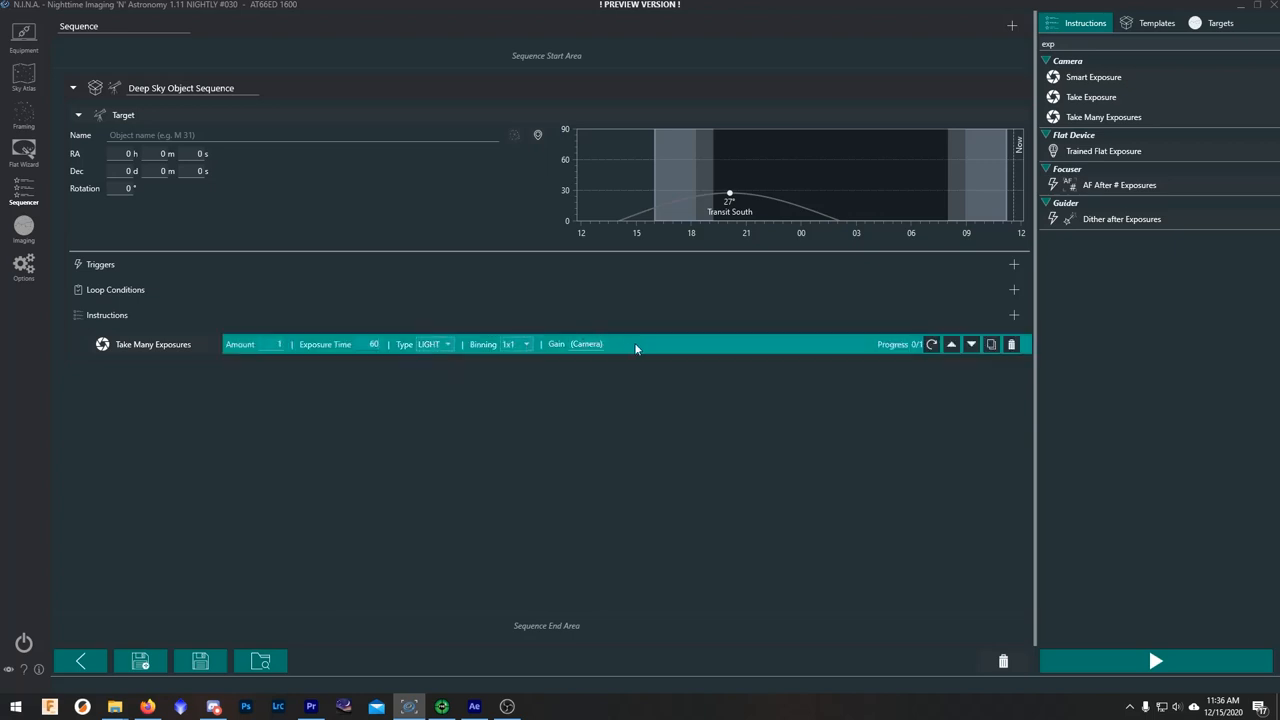
mouse_move(642, 352)
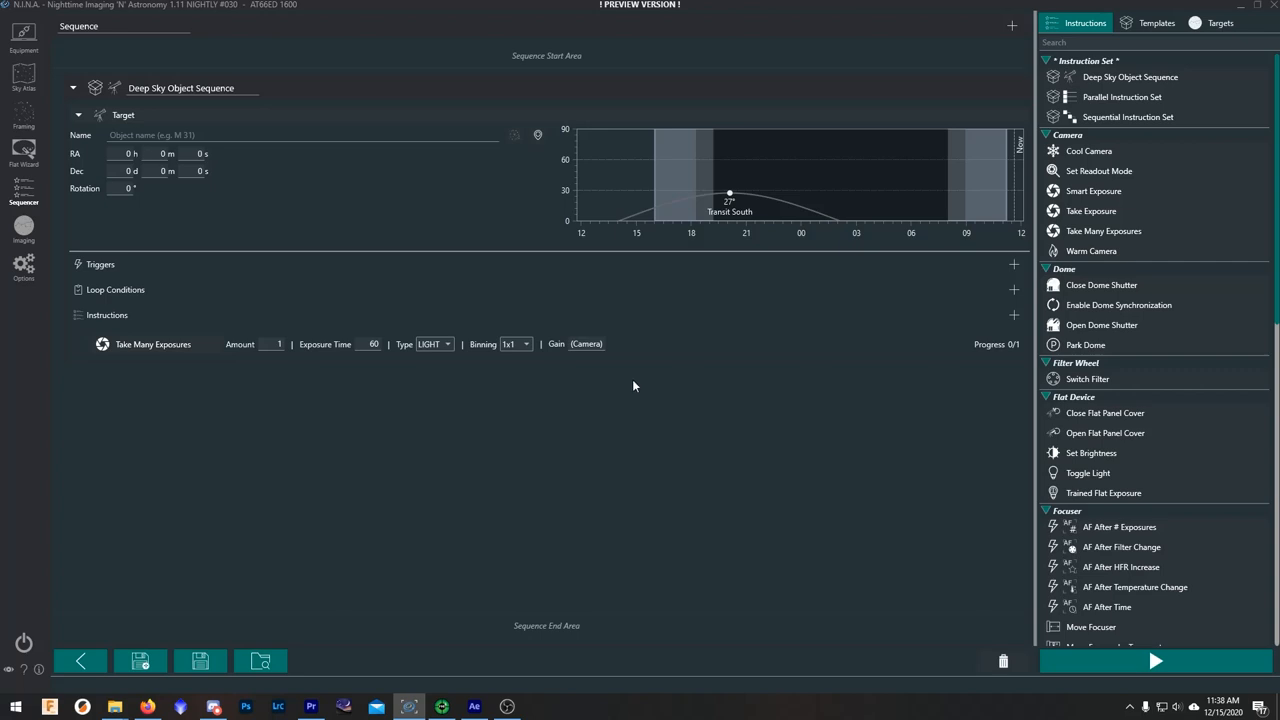
mouse_move(338, 298)
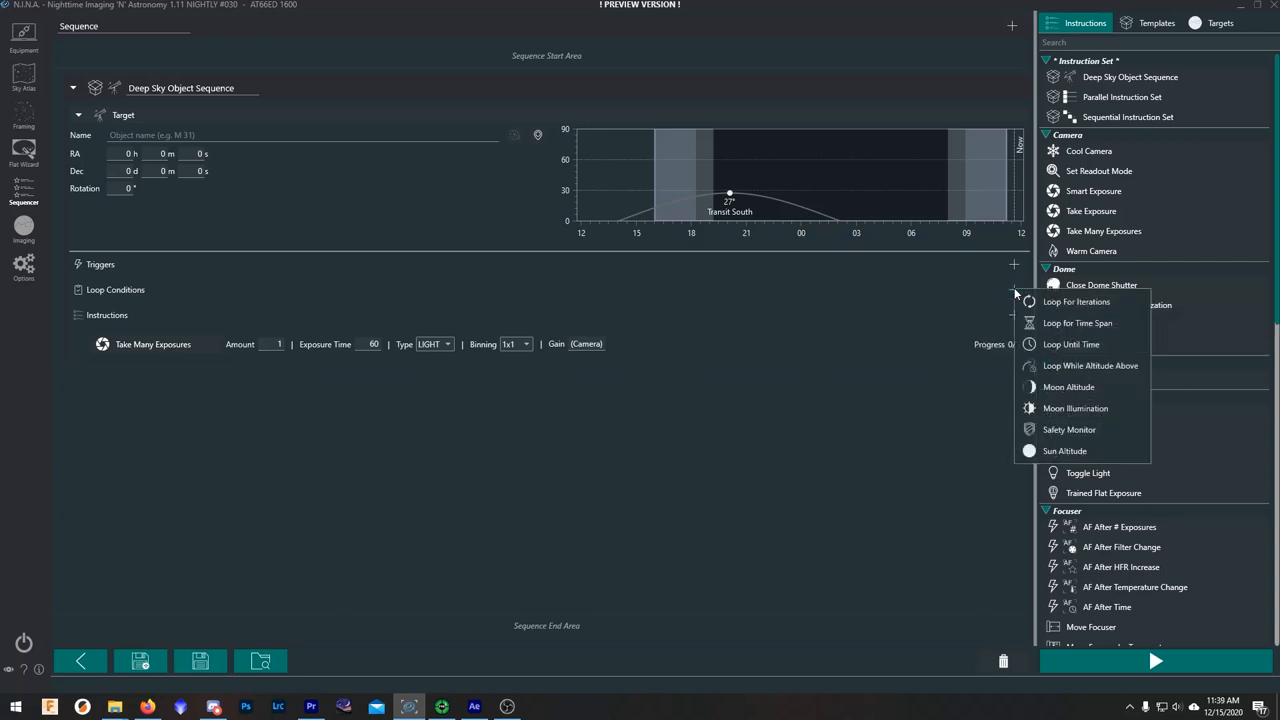
mouse_move(1076, 344)
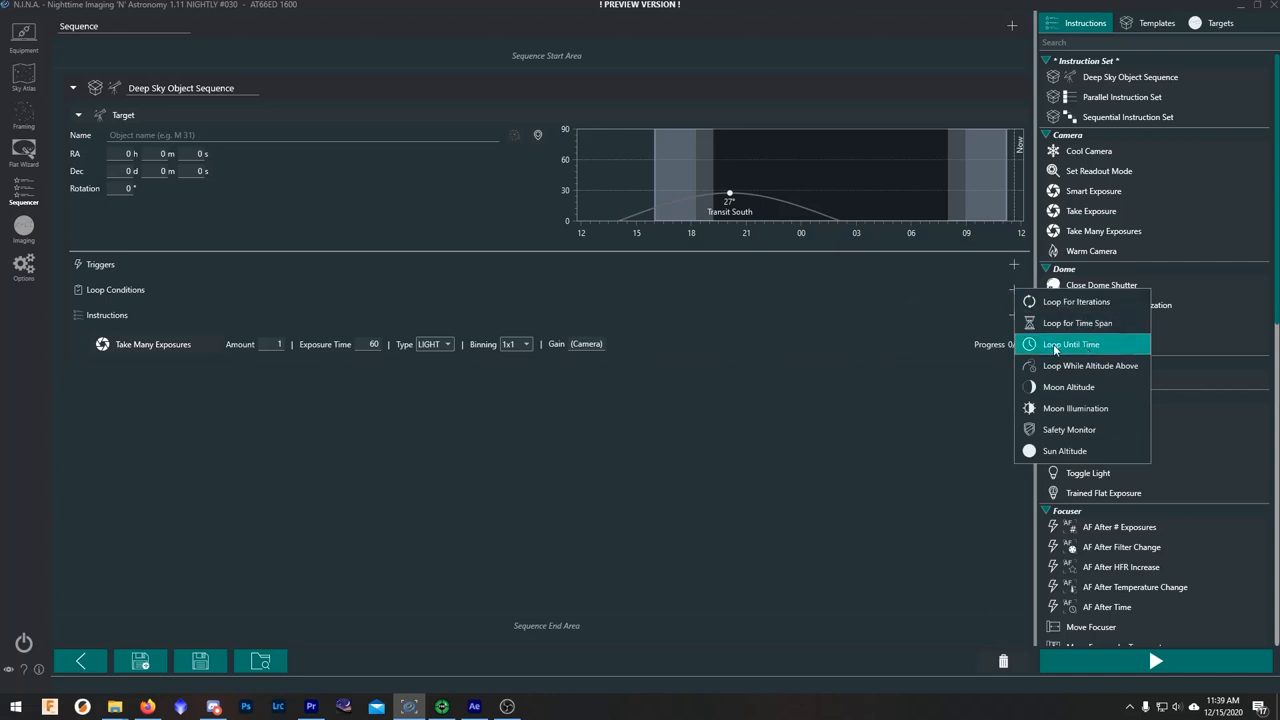
- Add a Loop Until Time condition to the sequence, ending at Sunrise
left_click(1080, 344)
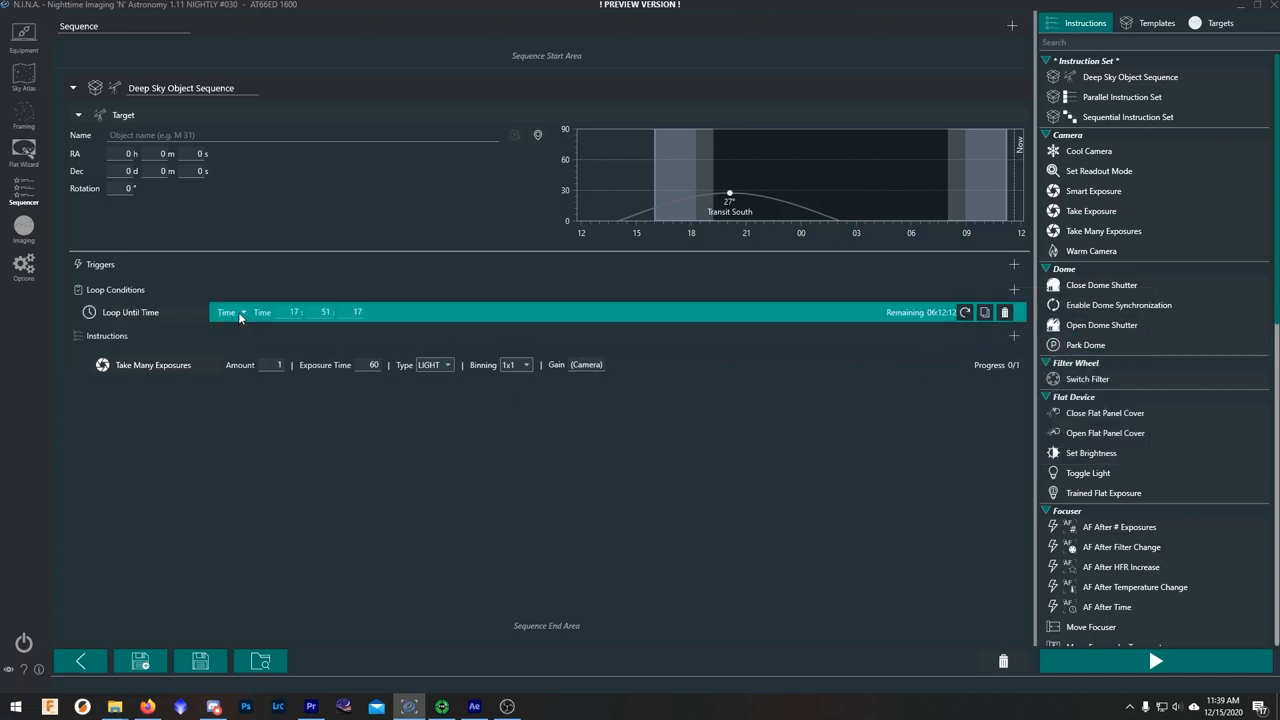
left_click(235, 312)
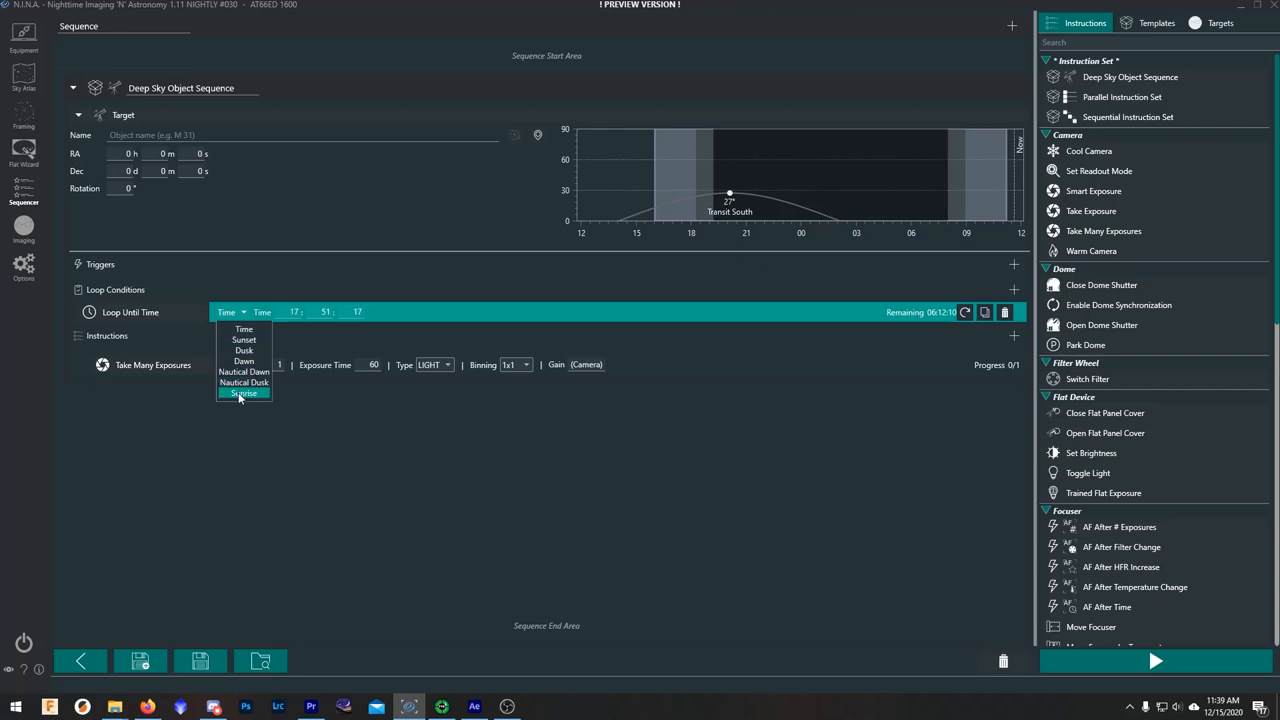
left_click(242, 393)
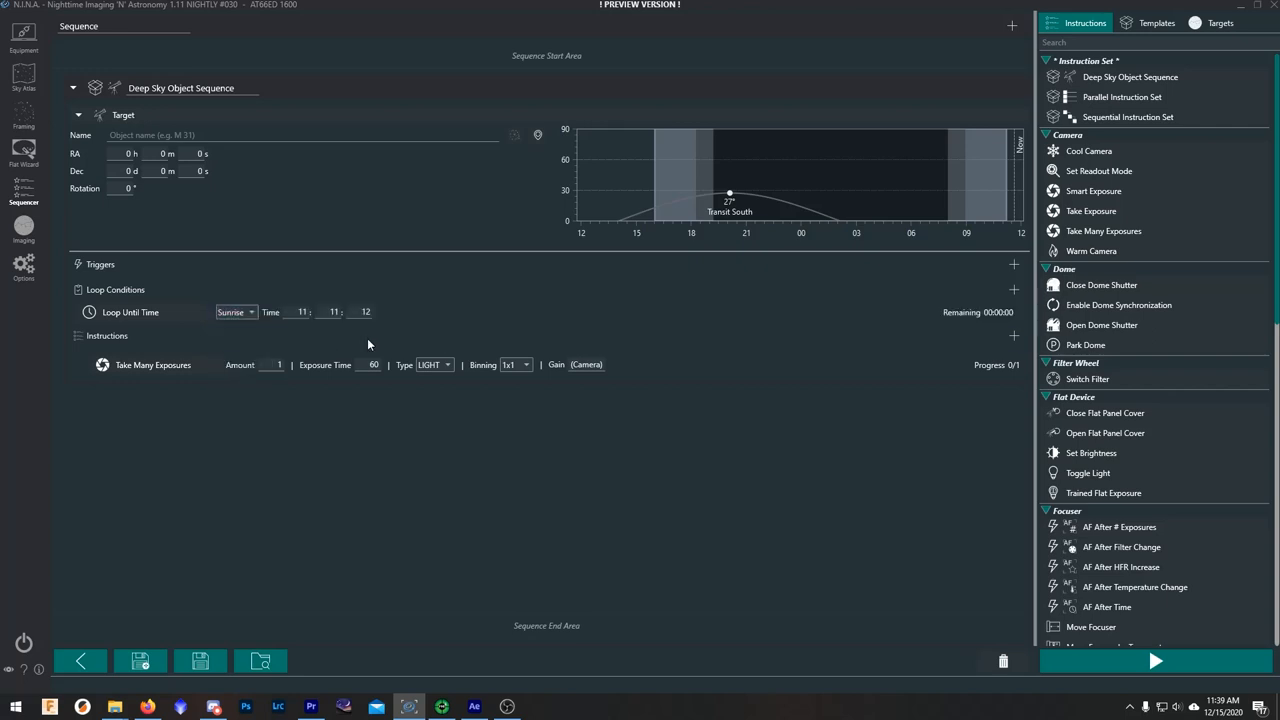
mouse_move(385, 342)
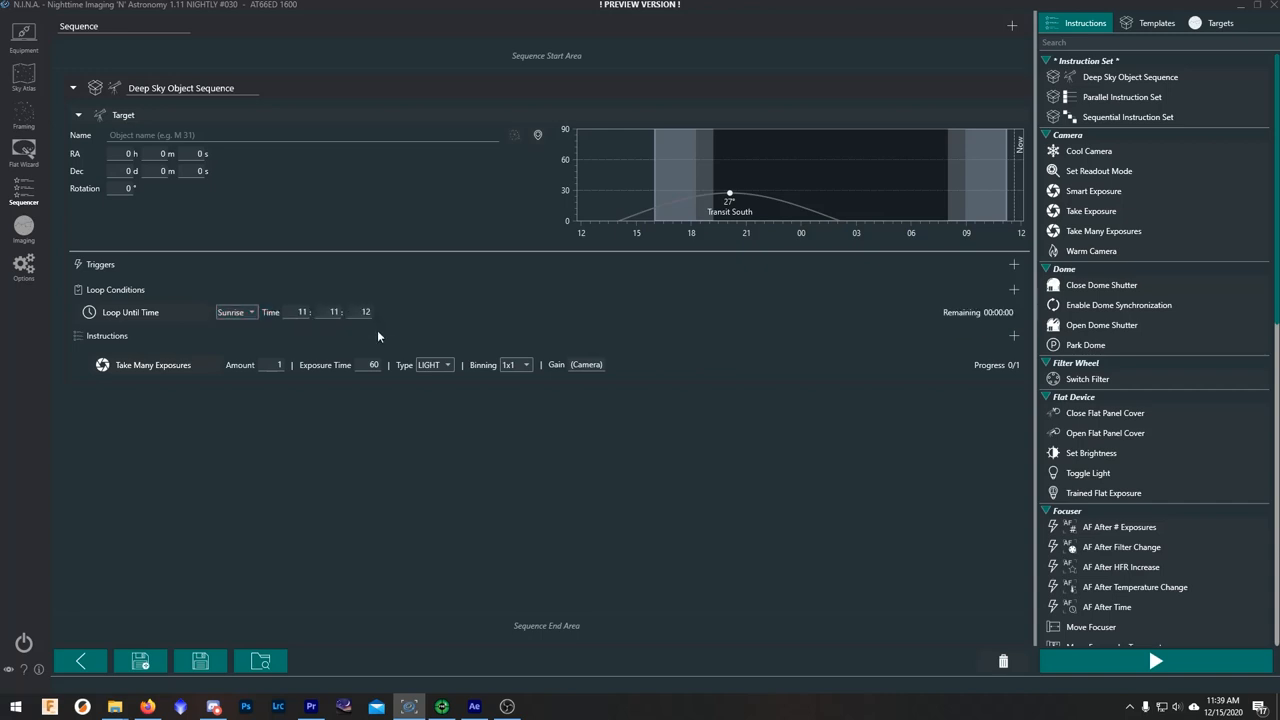
mouse_move(609, 348)
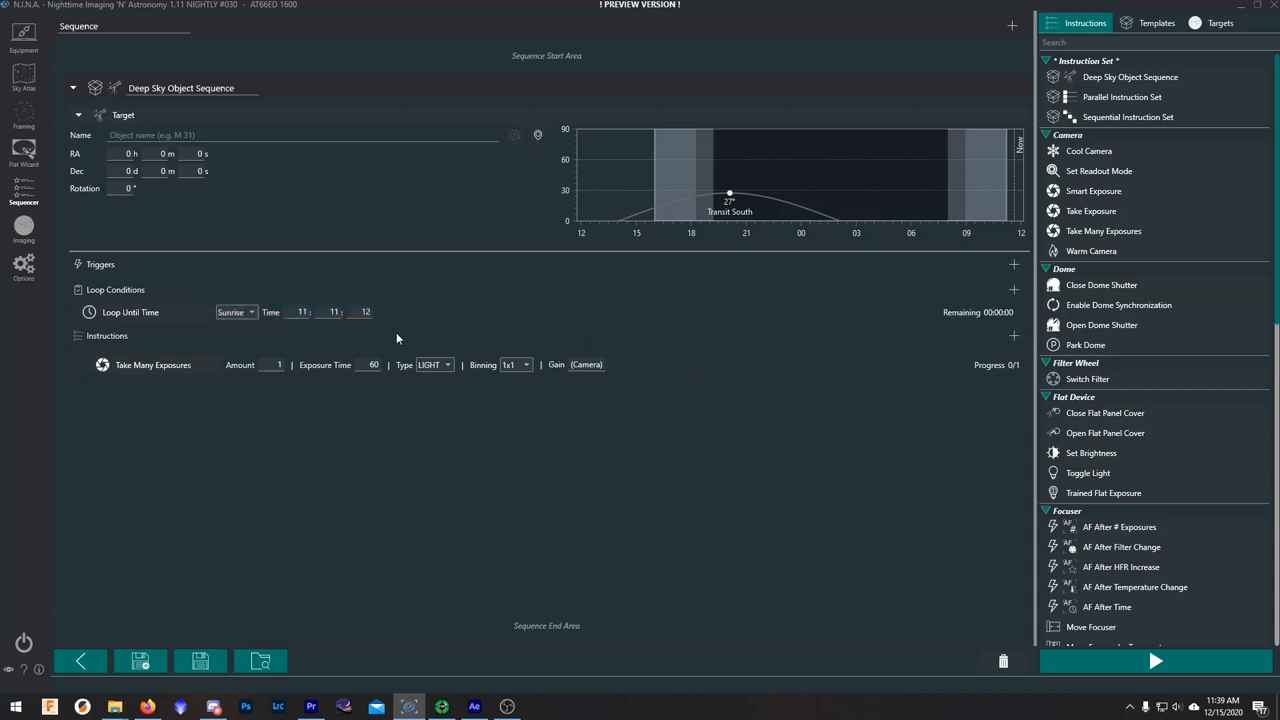
mouse_move(363, 338)
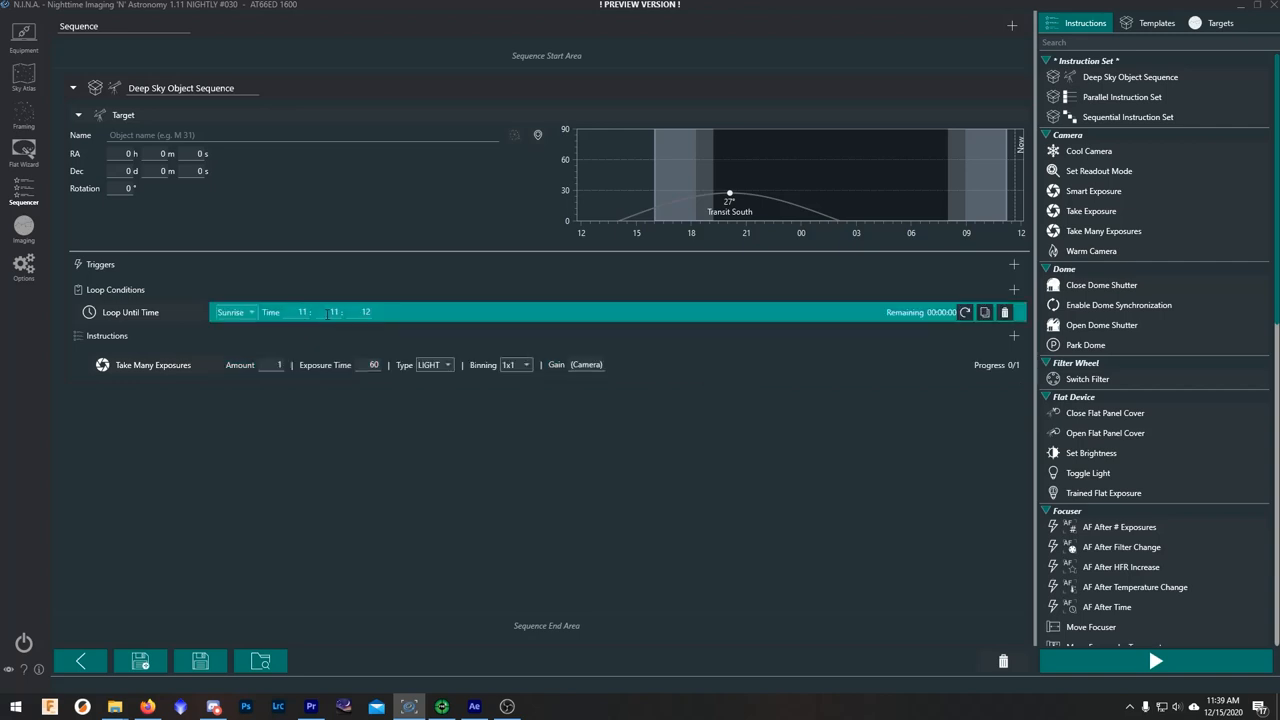
mouse_move(685, 365)
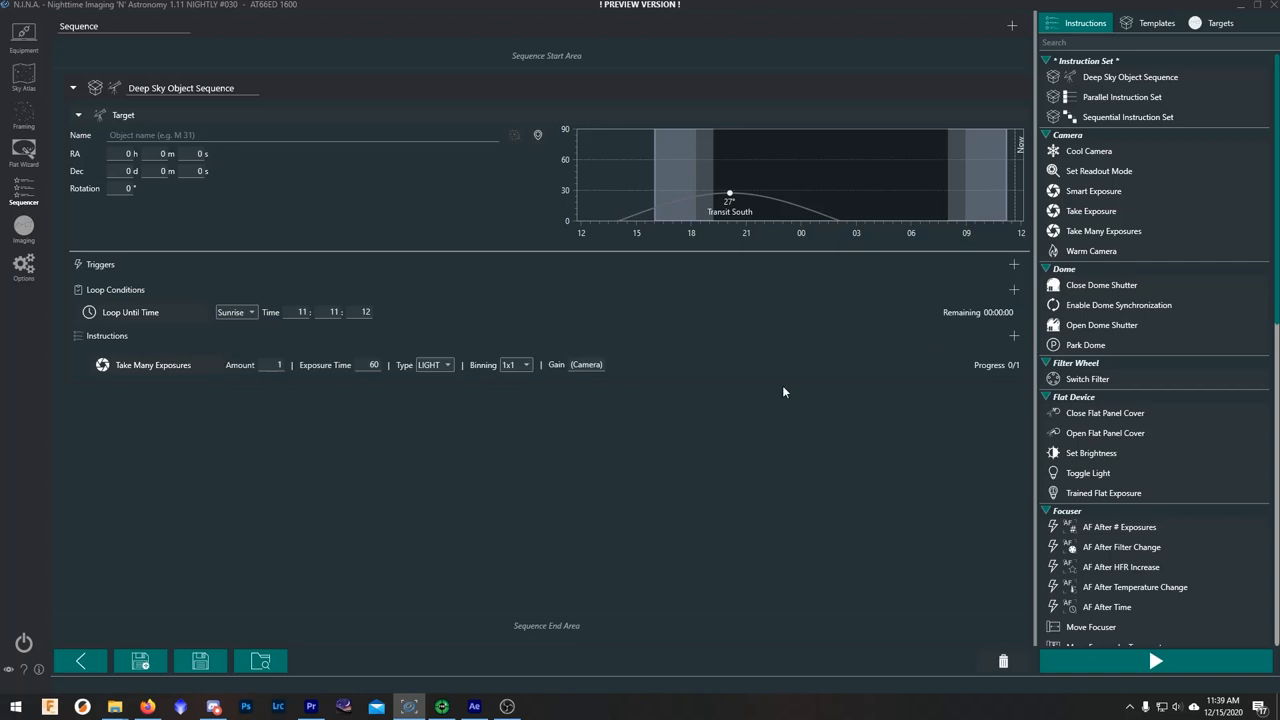
mouse_move(682, 395)
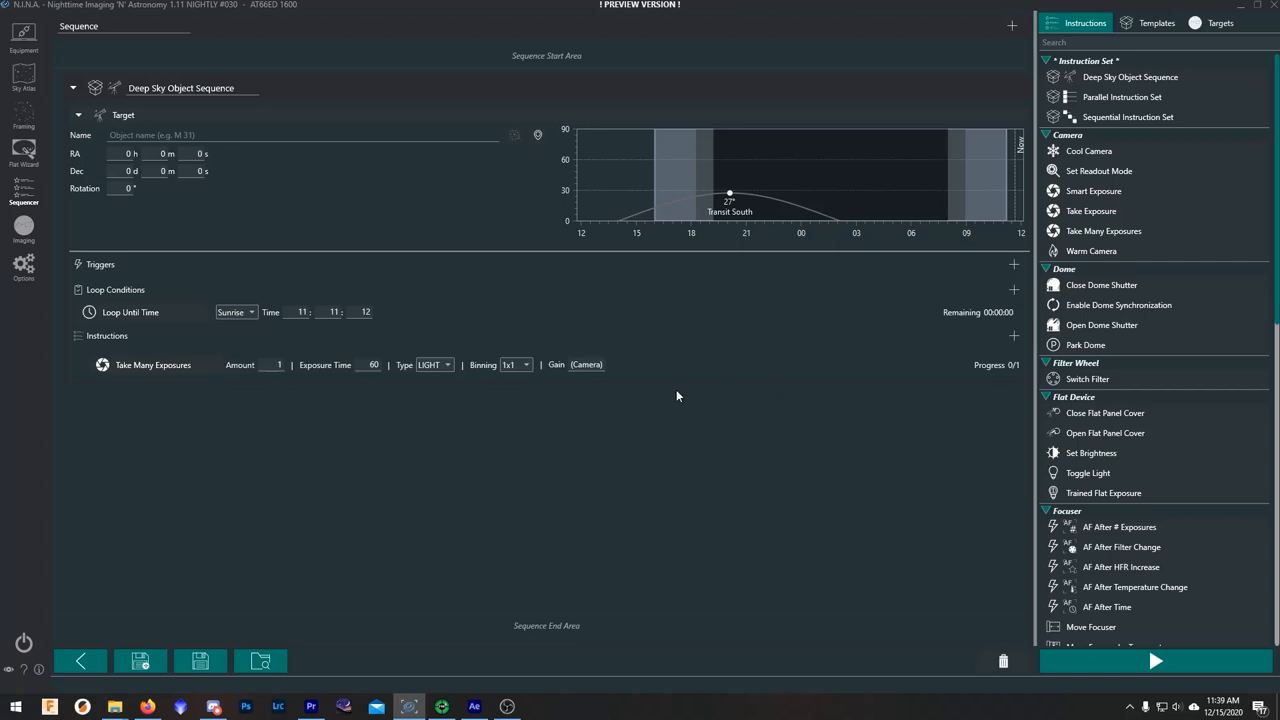
- Rename the sequence to 'SWSA single exposure loop' with the Templates view shown
left_click(1154, 22)
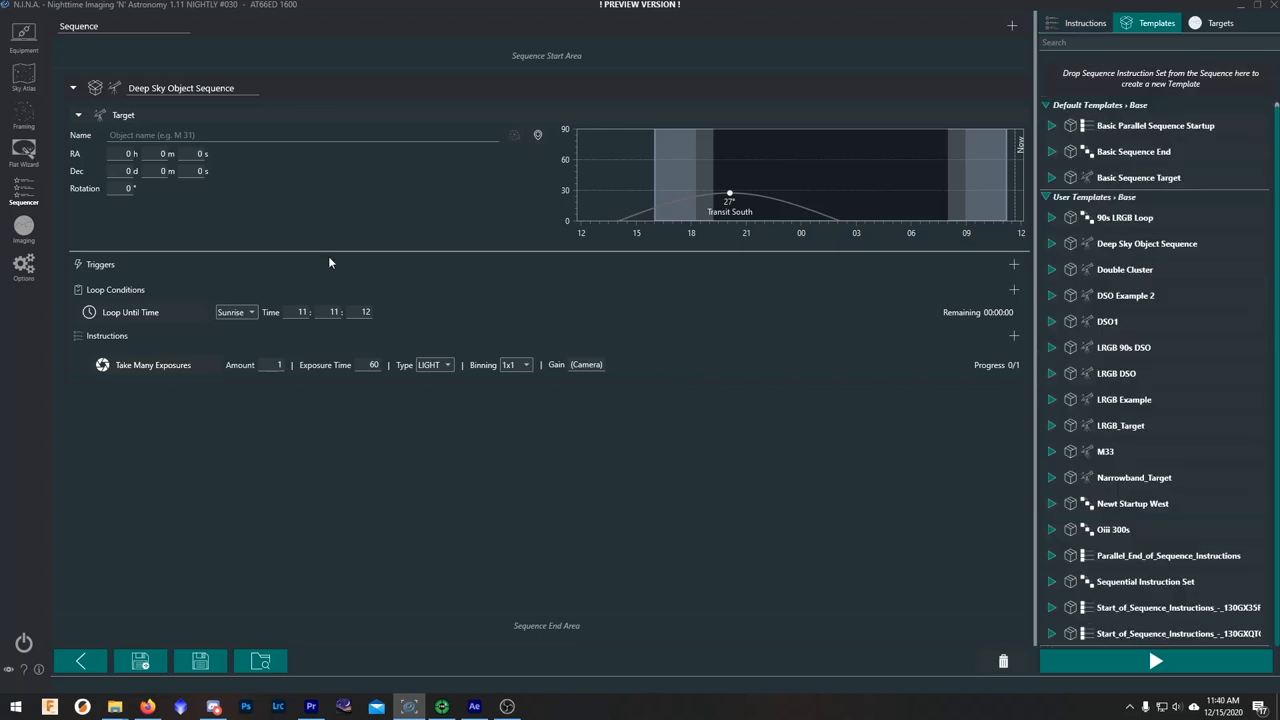
mouse_move(329, 267)
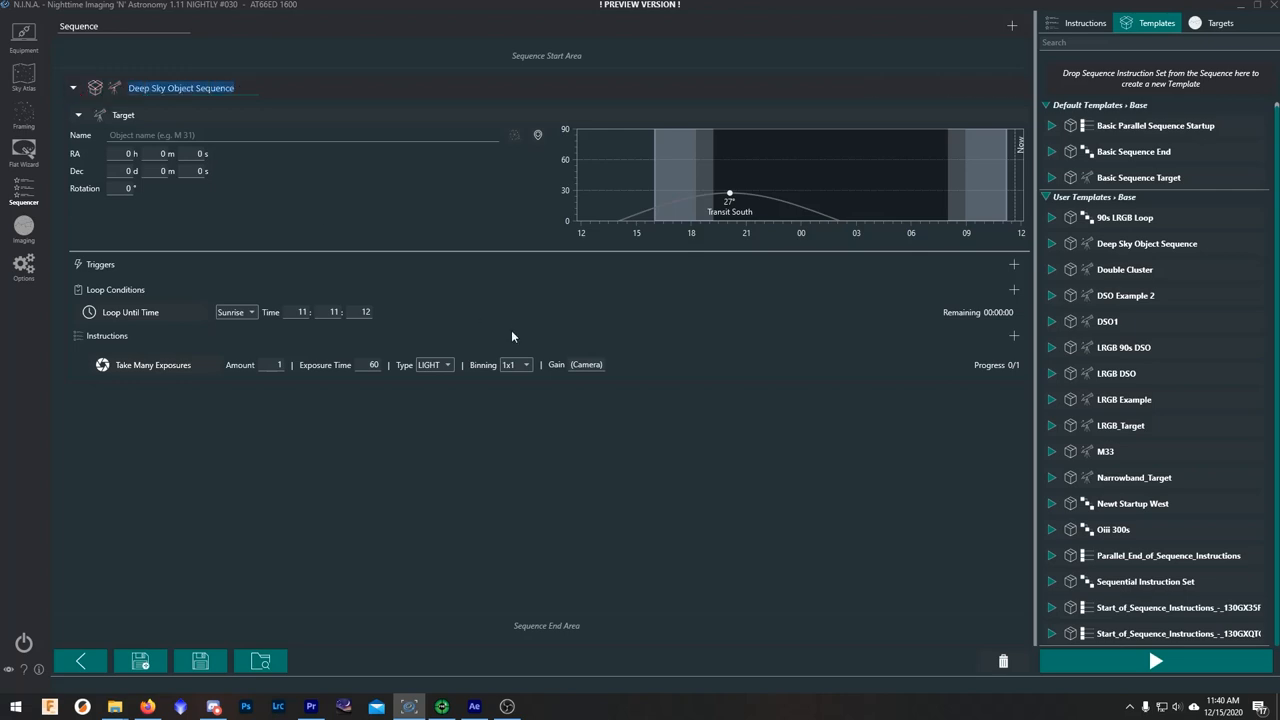
type("SWSA single exposure (")
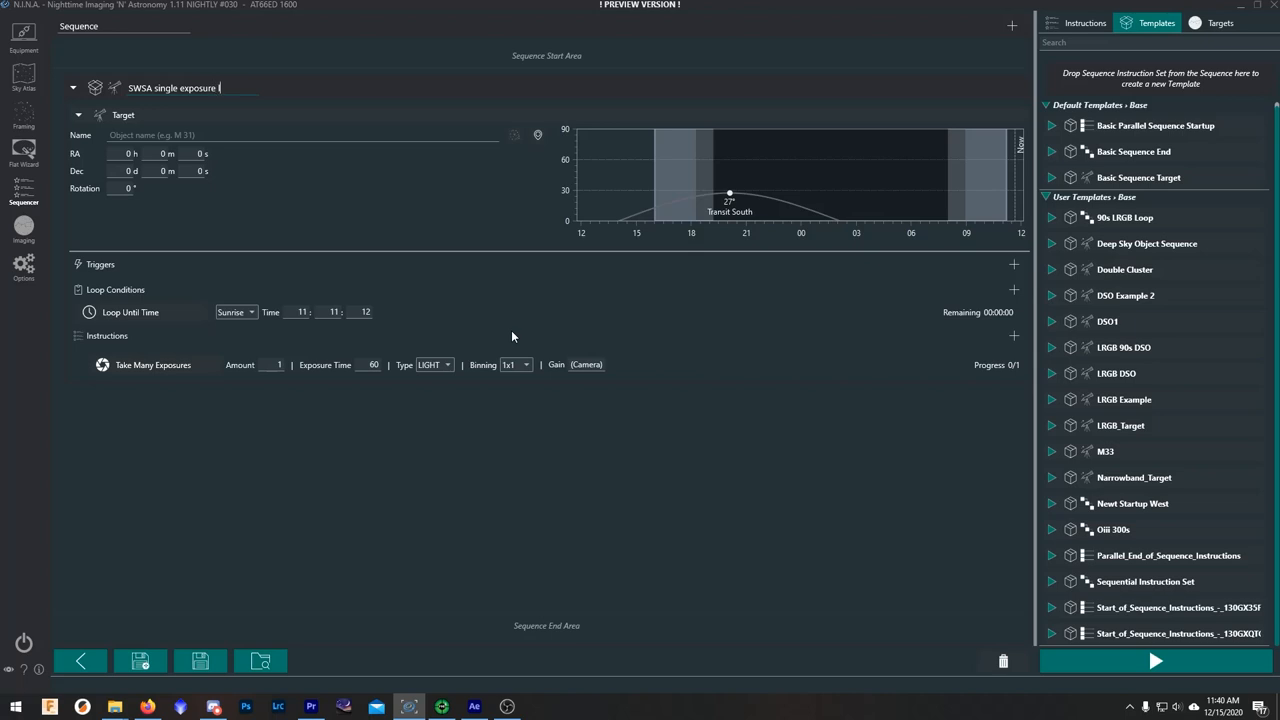
type("loop")
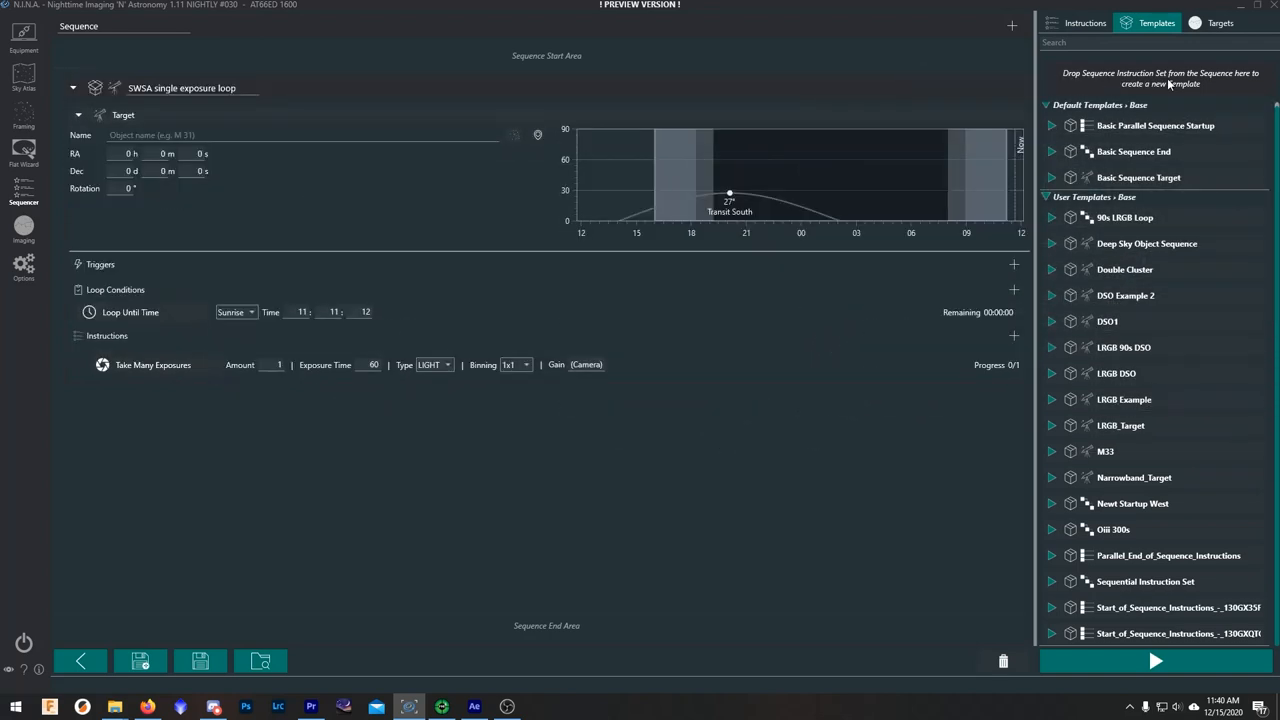
- Save the renamed sequence as a template and switch to Framing
scroll("down", 3)
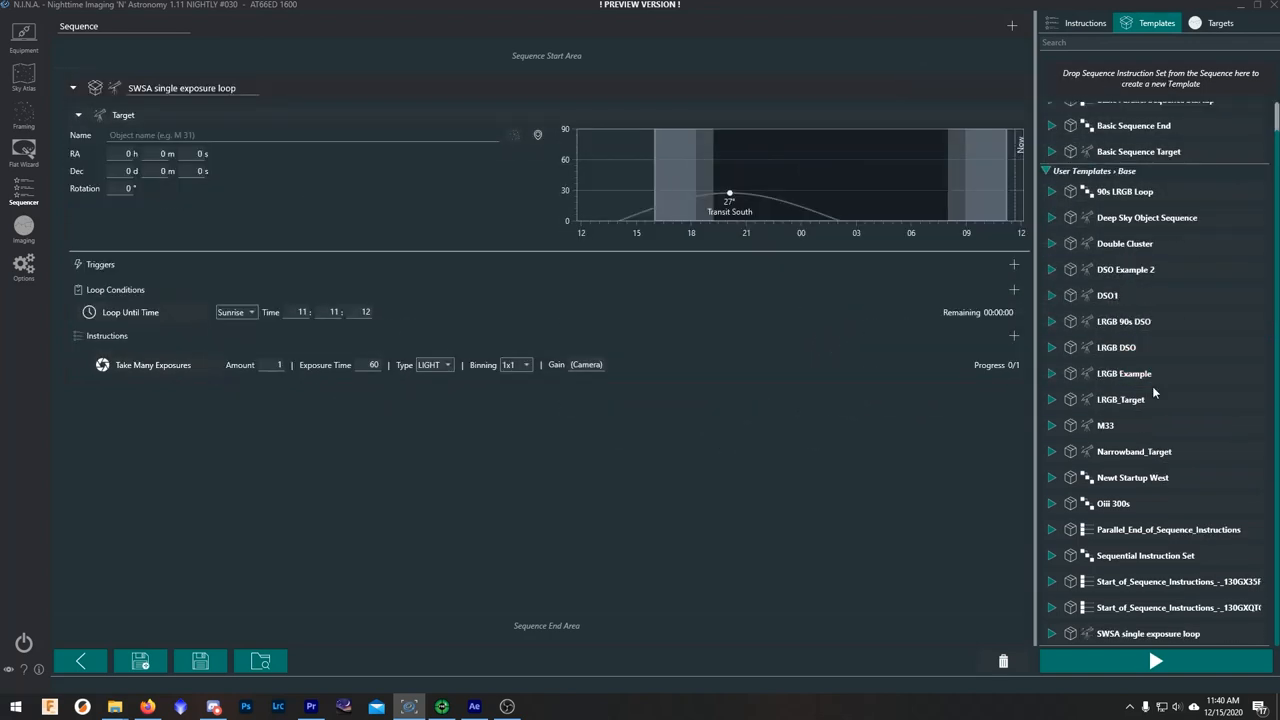
left_click(1135, 634)
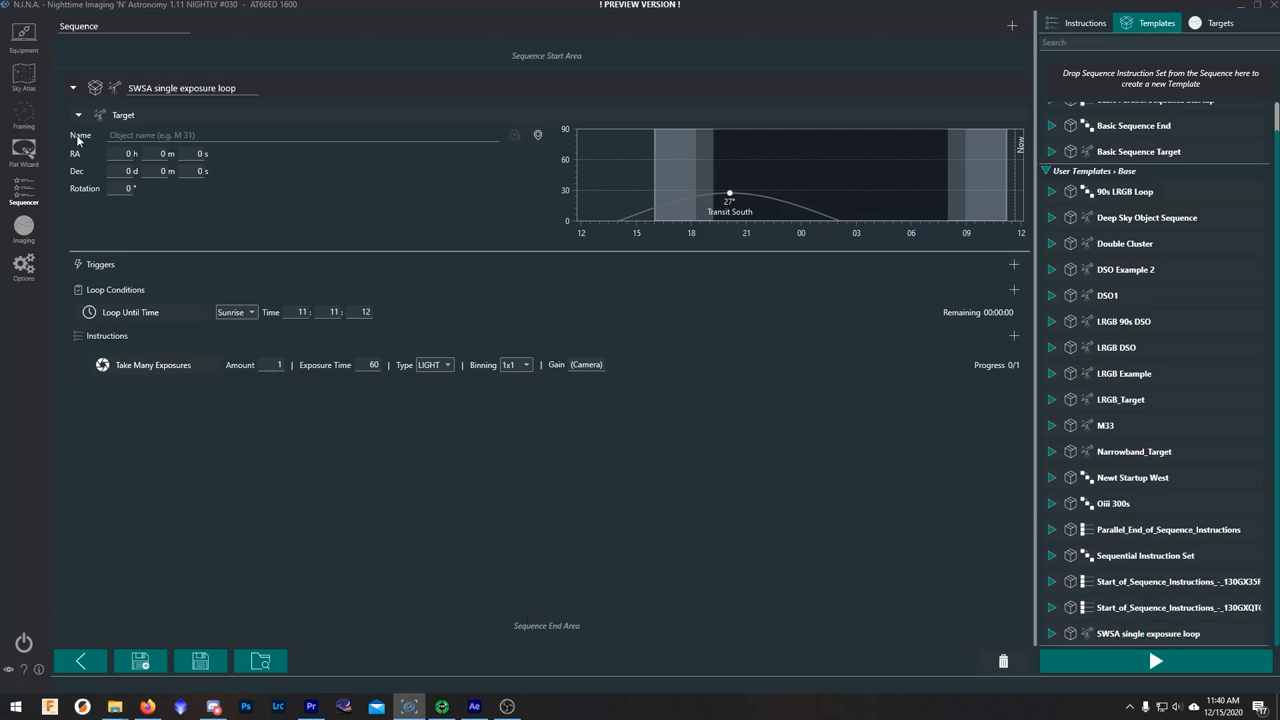
left_click(22, 122)
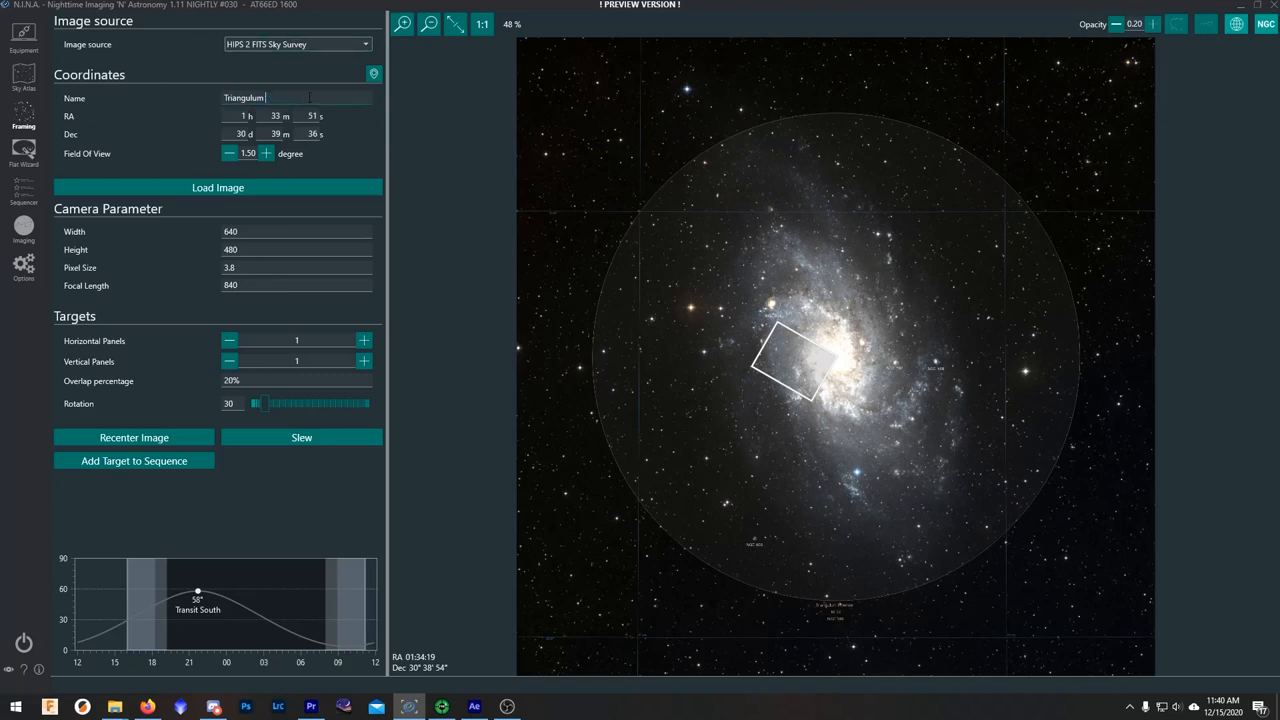
- Frame m42 and add it to the sequencer using the SWSA single exposure loop template
type("m42")
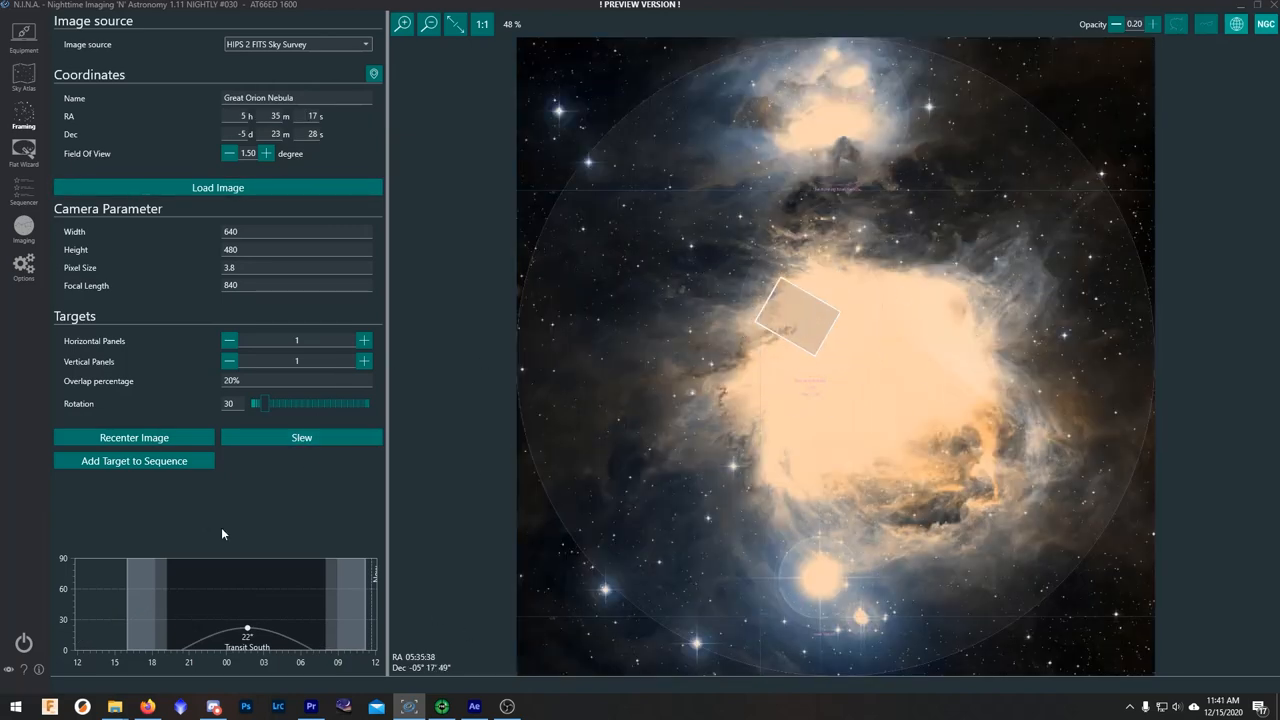
left_click(134, 462)
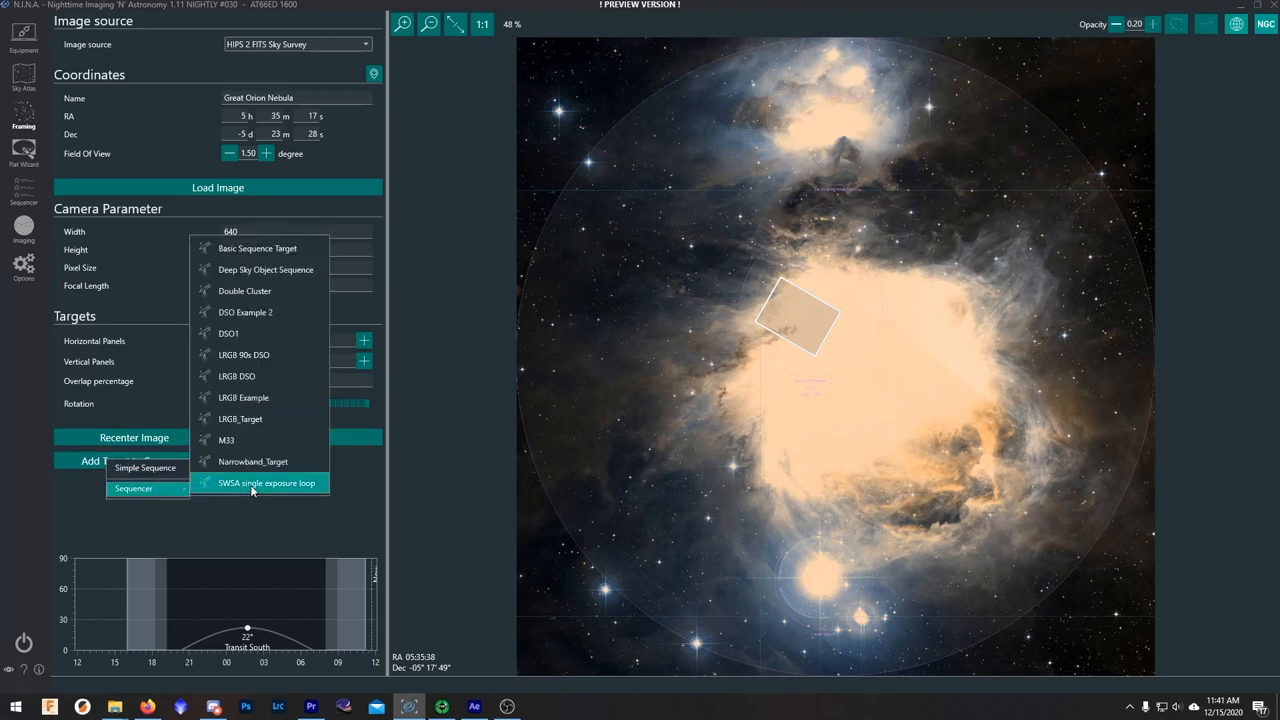
left_click(251, 488)
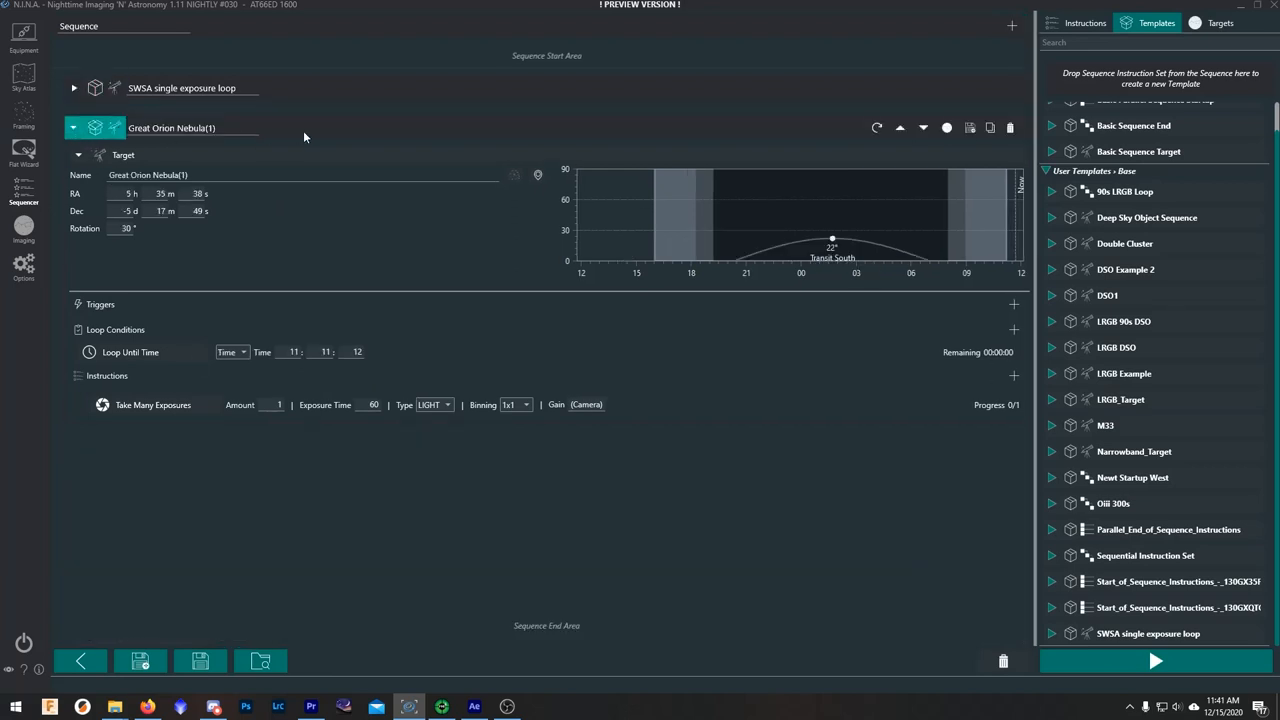
mouse_move(336, 123)
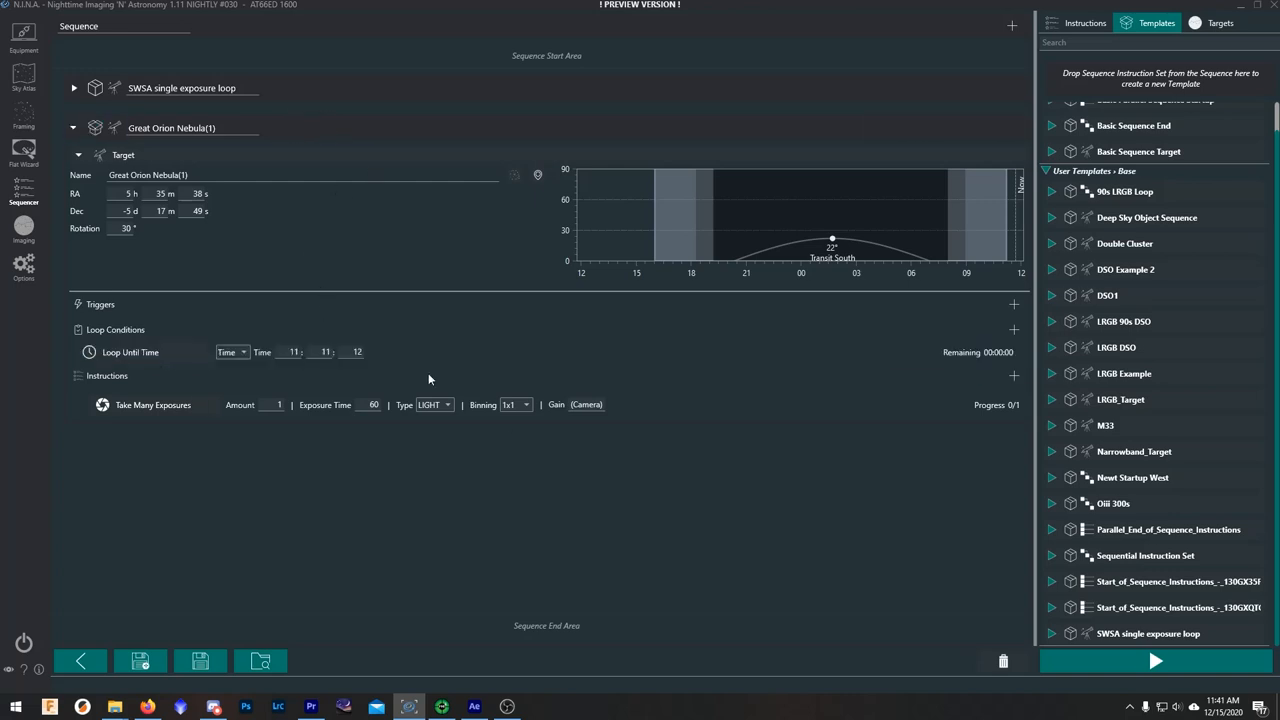
mouse_move(414, 328)
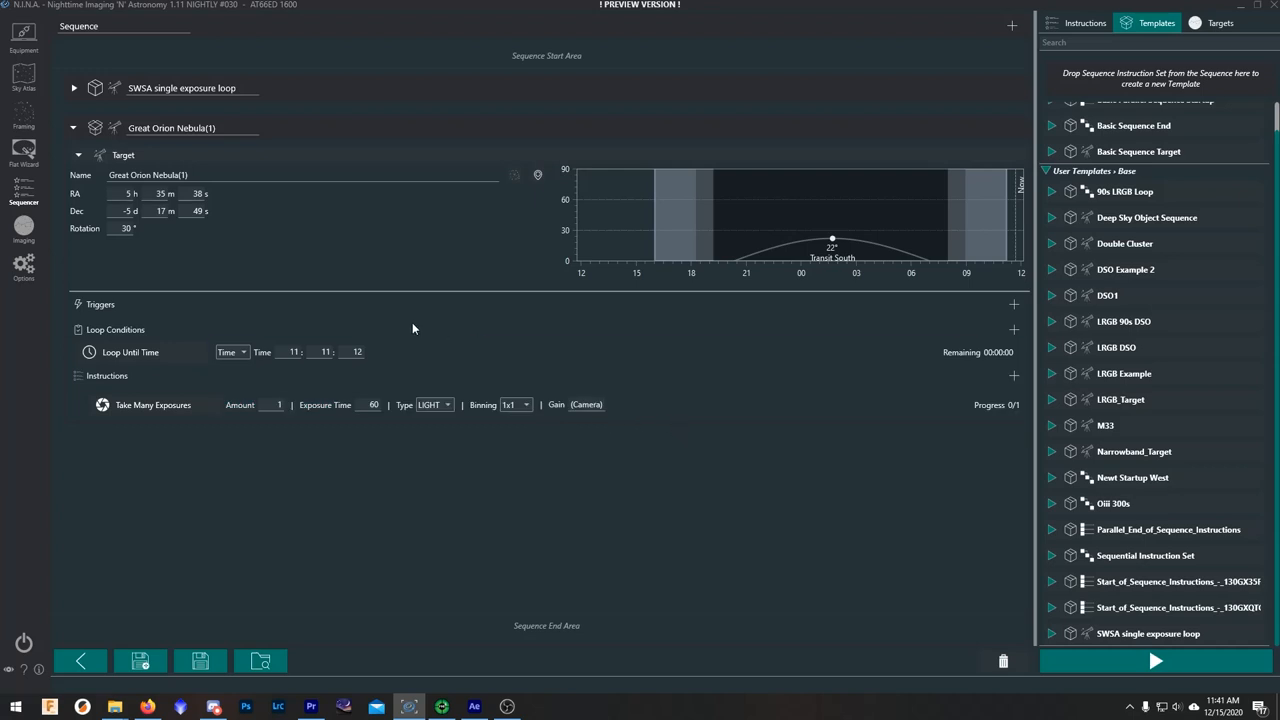
mouse_move(358, 216)
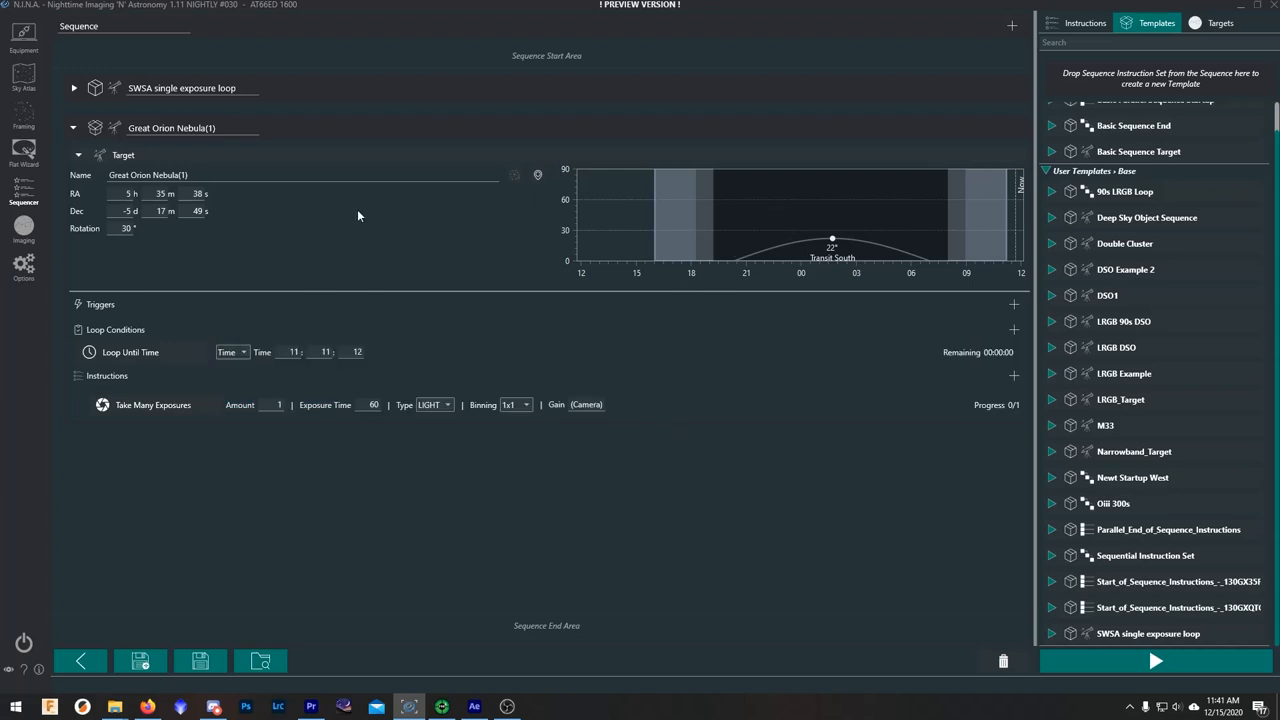
mouse_move(771, 422)
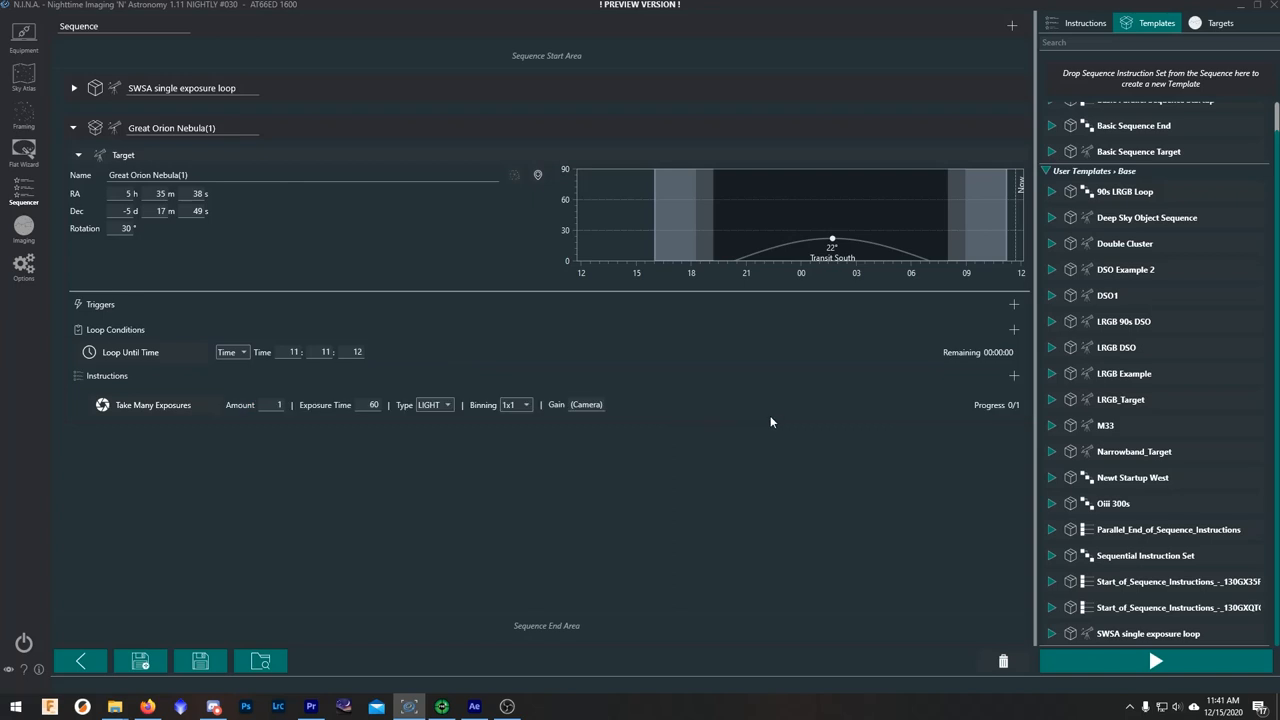
mouse_move(676, 405)
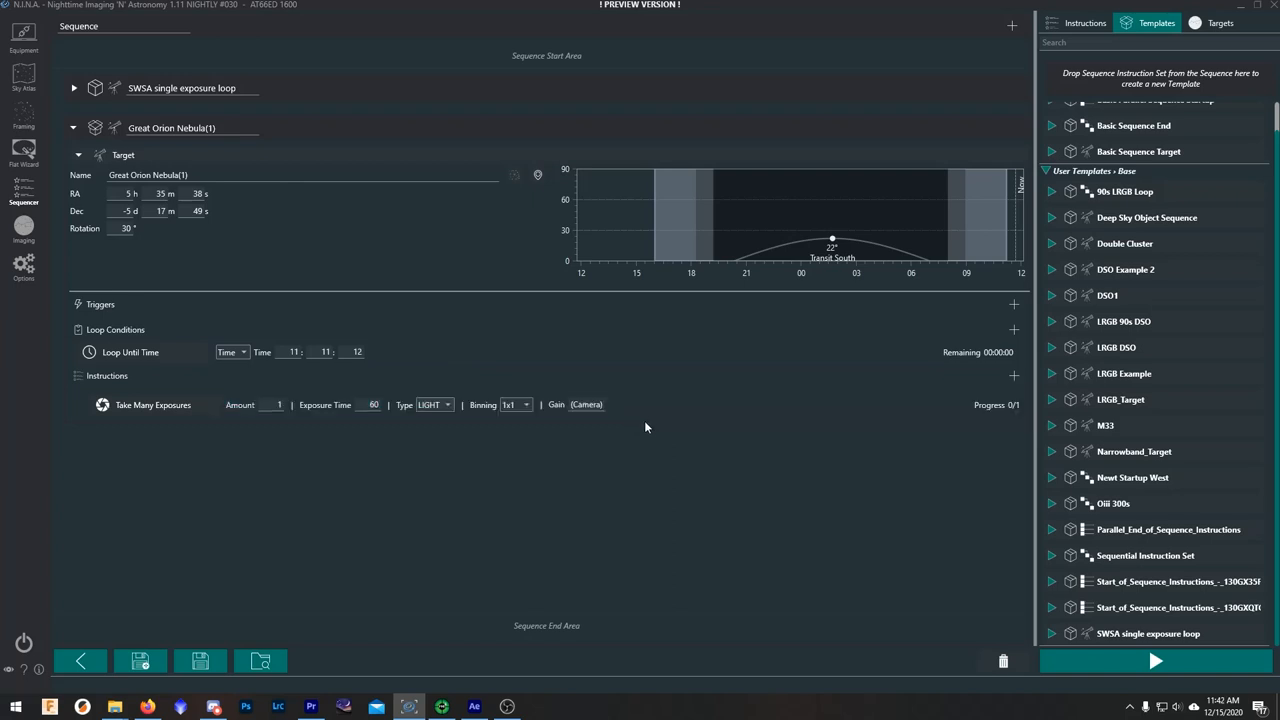
mouse_move(765, 411)
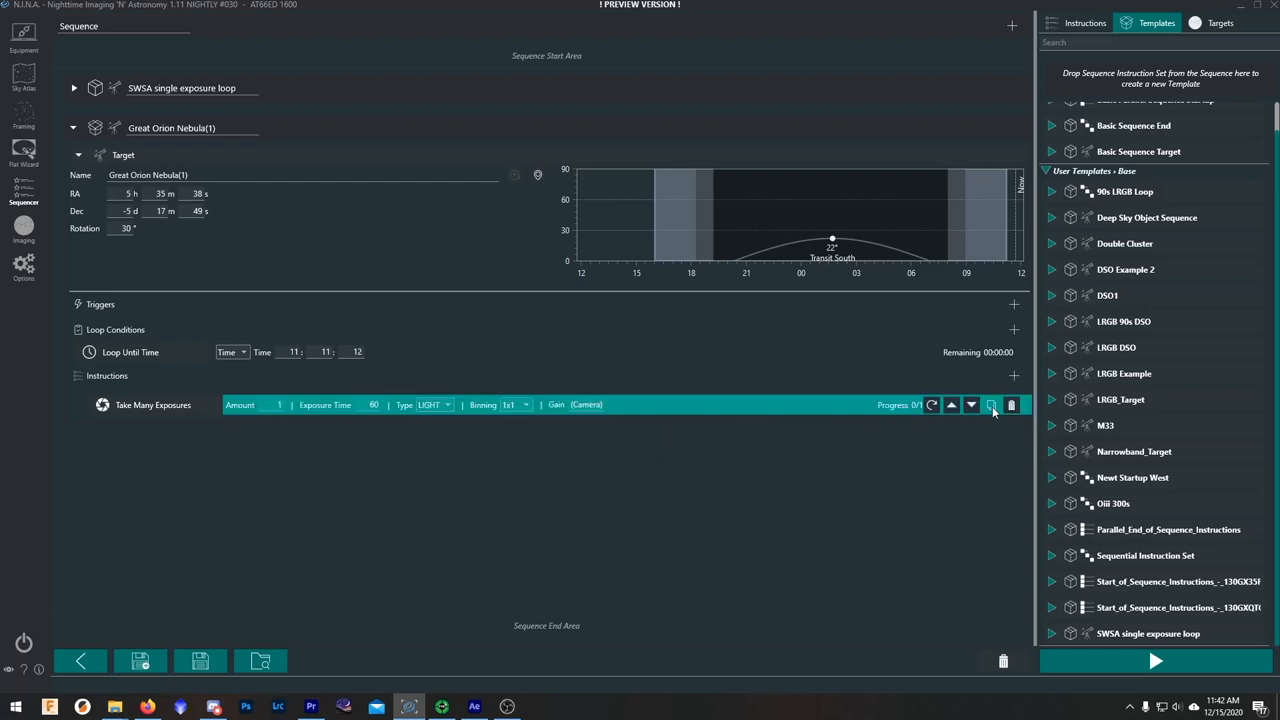
left_click(990, 404)
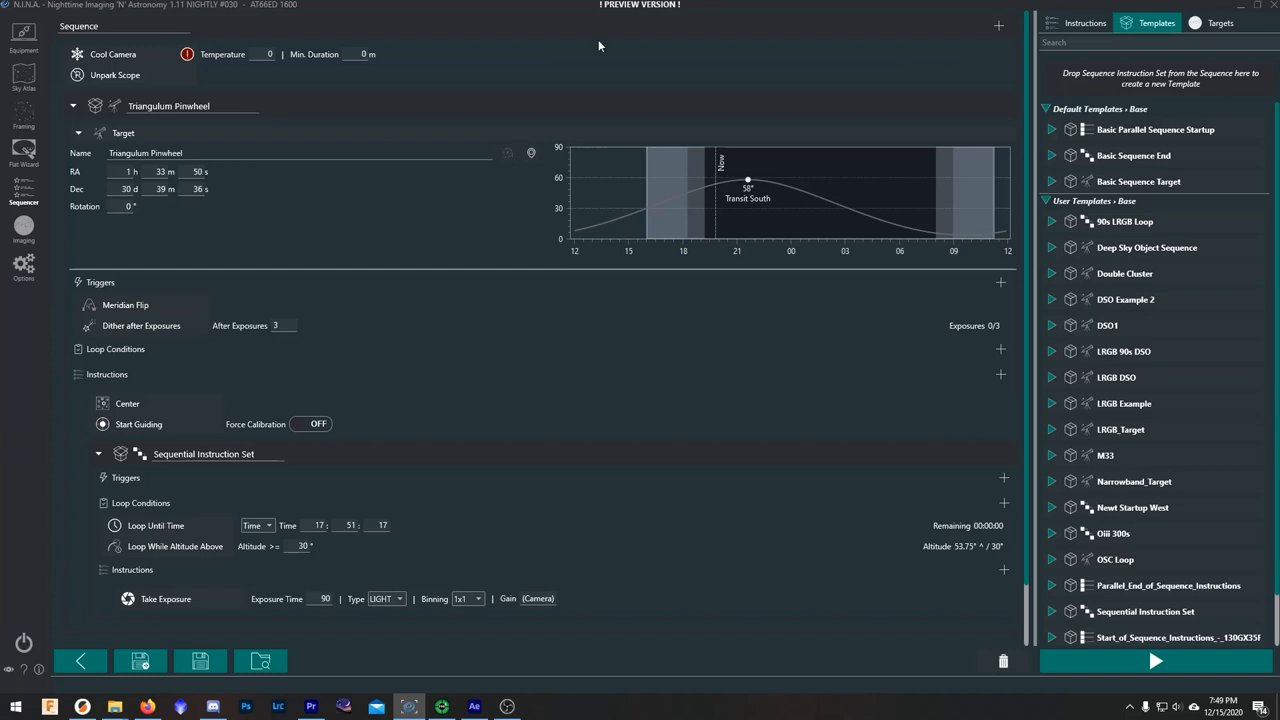
mouse_move(479, 48)
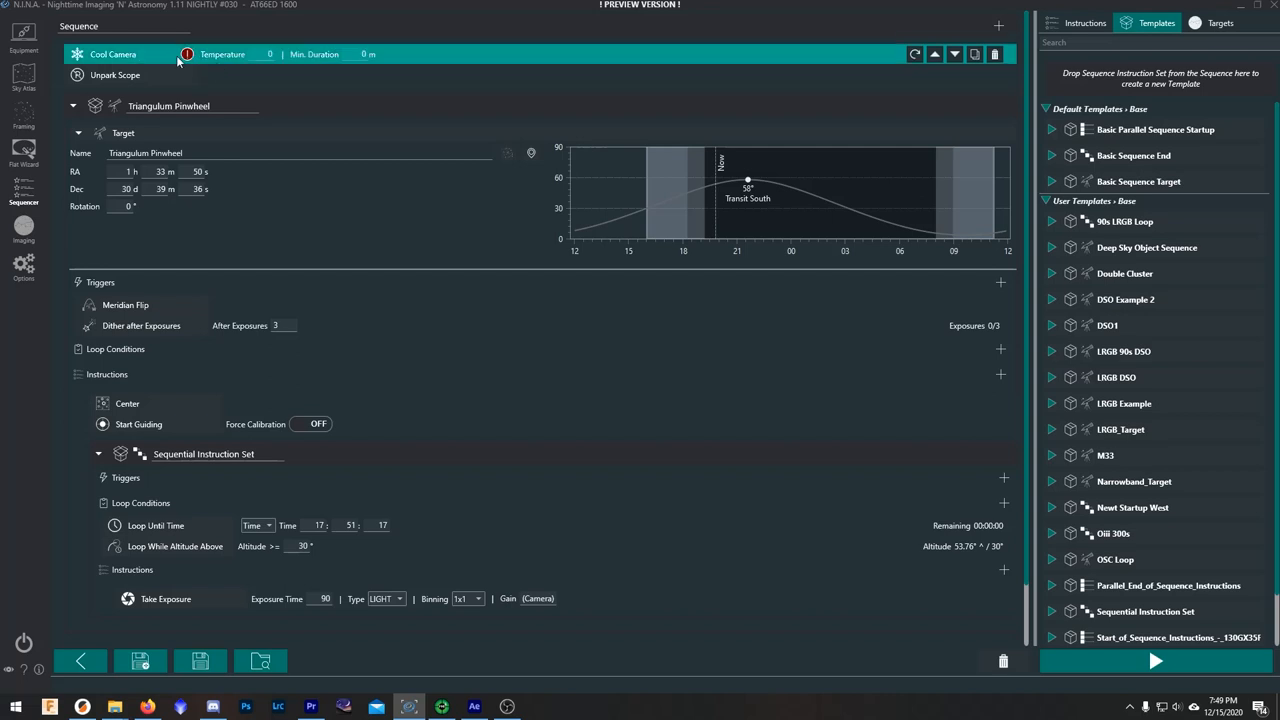
mouse_move(185, 55)
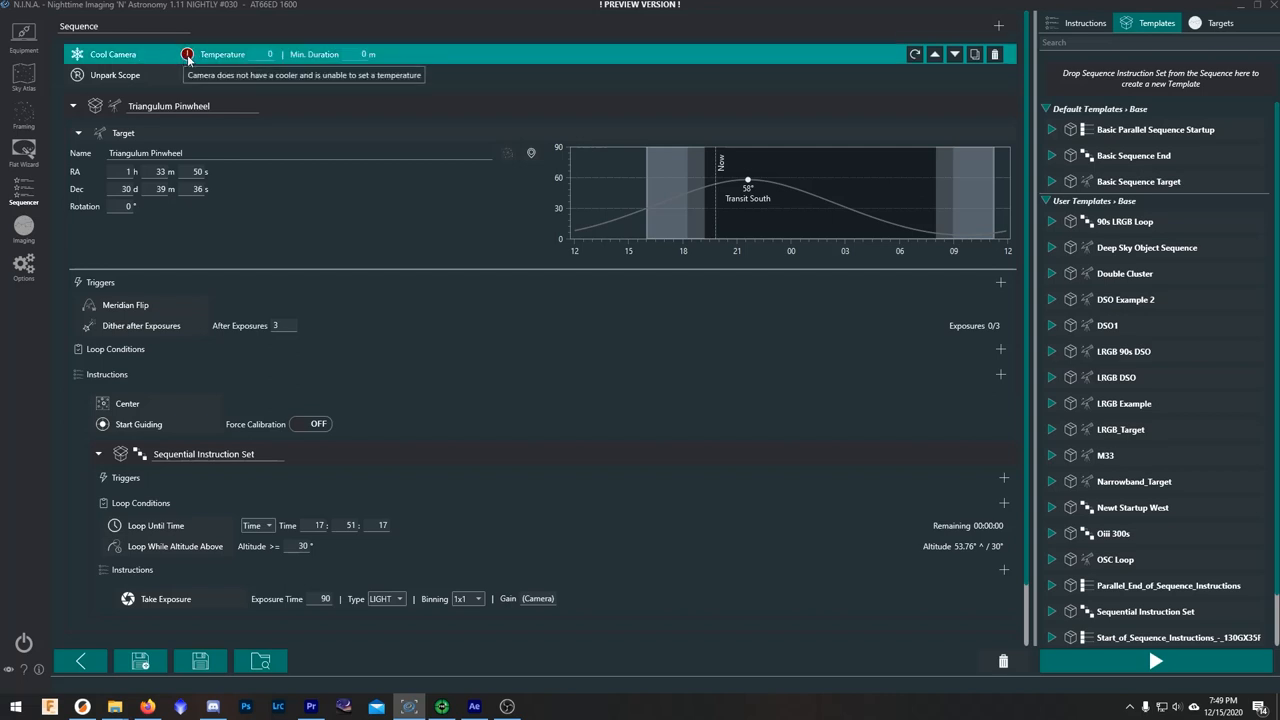
mouse_move(190, 62)
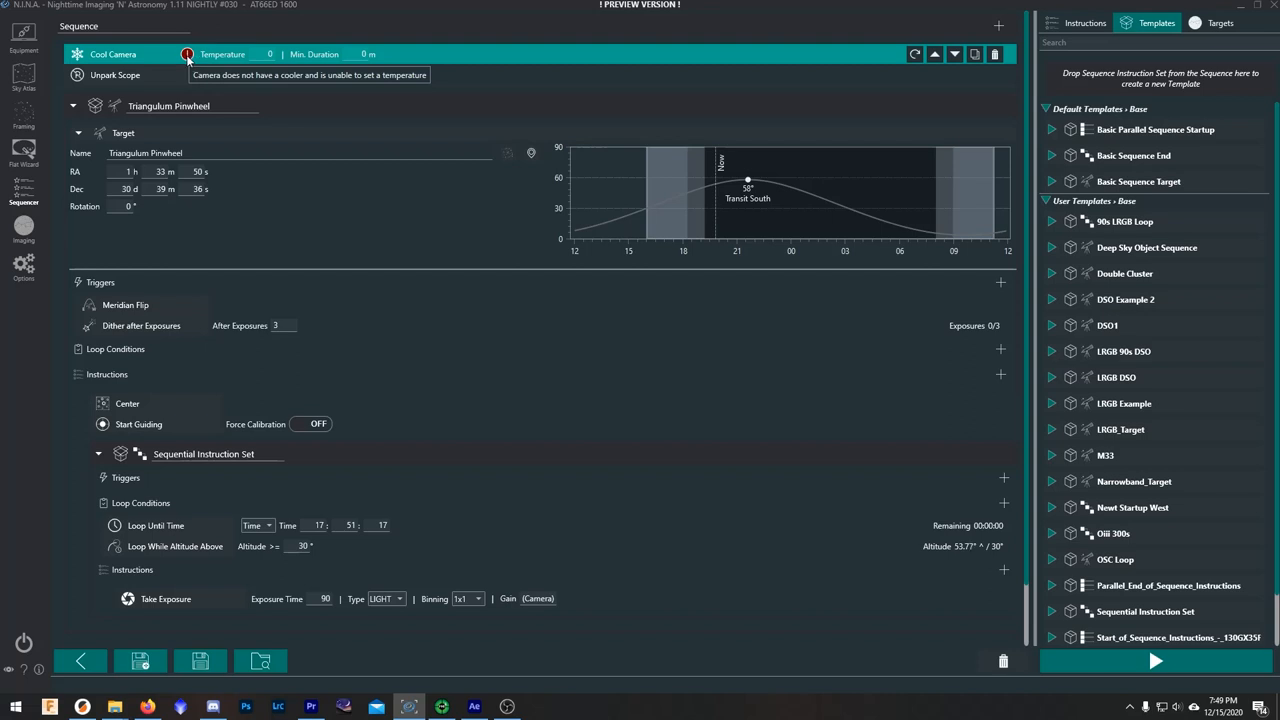
mouse_move(35, 47)
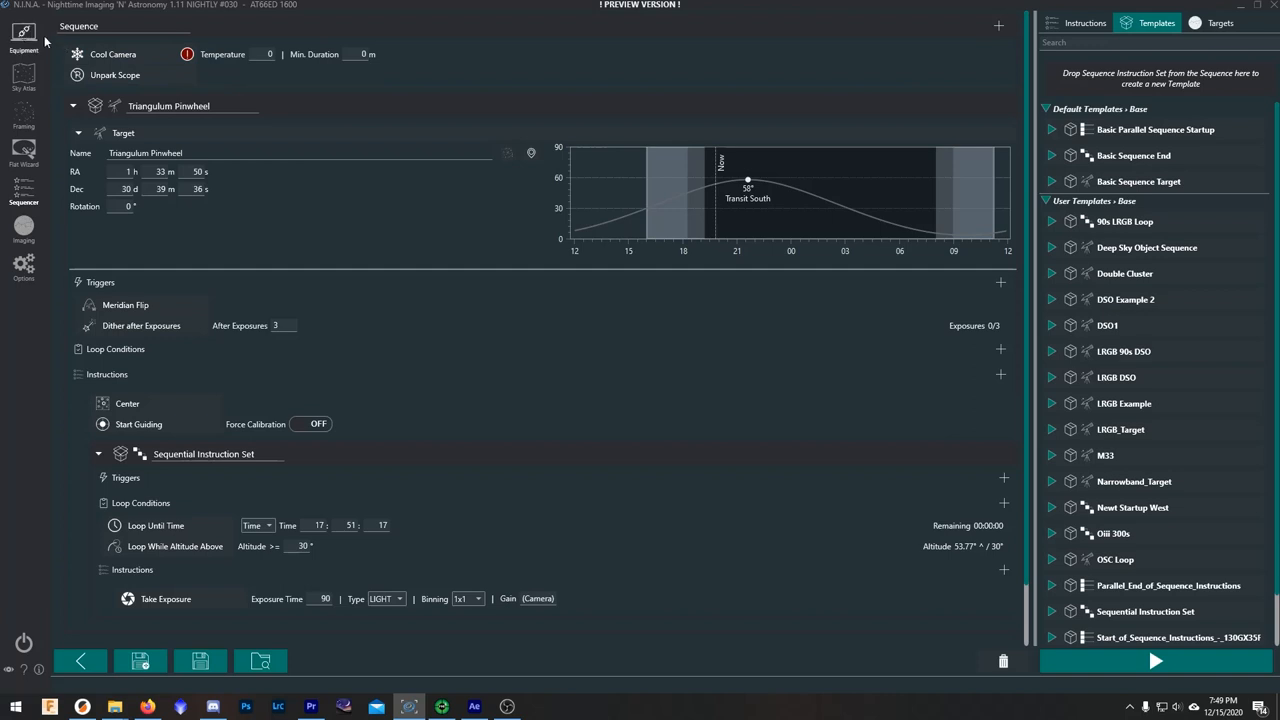
mouse_move(190, 64)
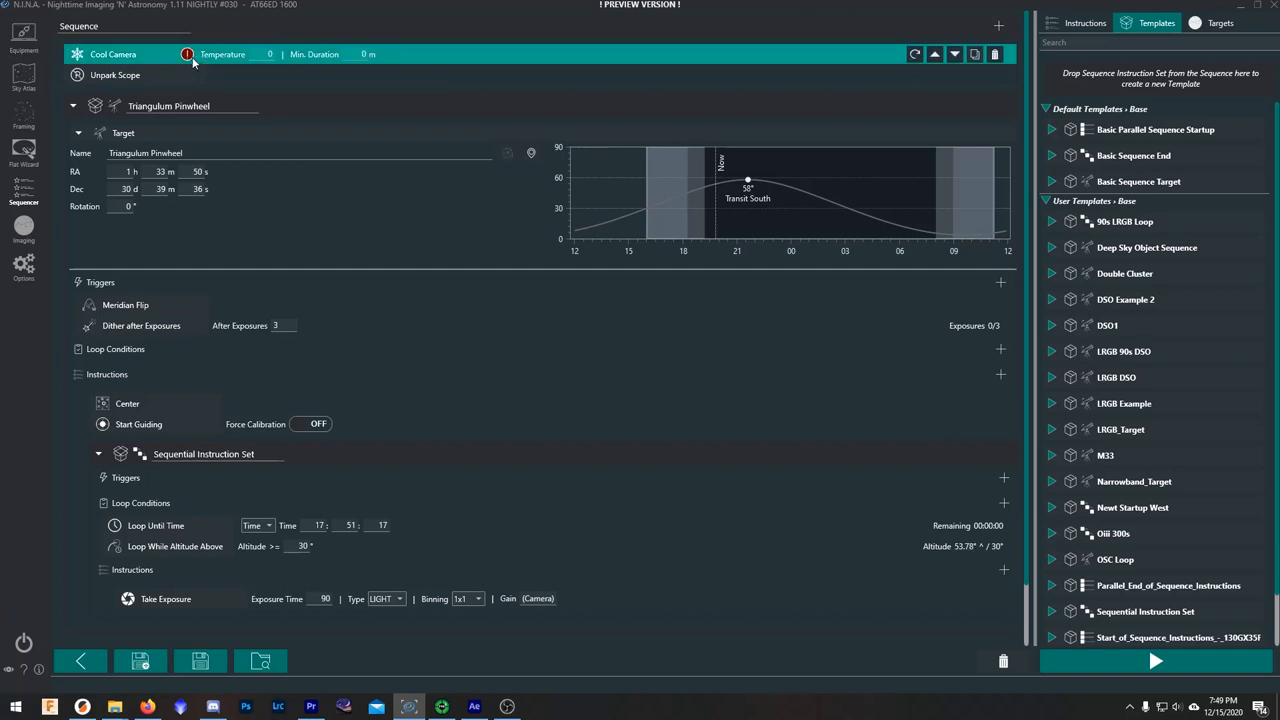
mouse_move(187, 55)
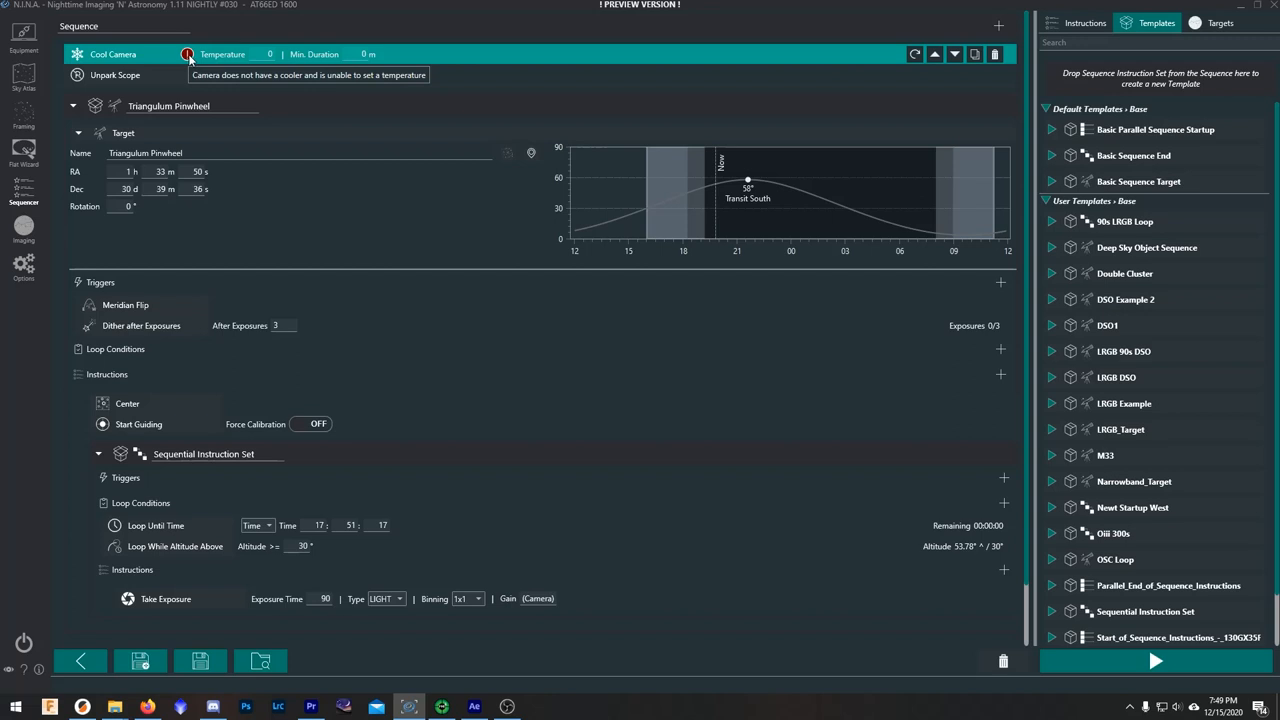
mouse_move(244, 84)
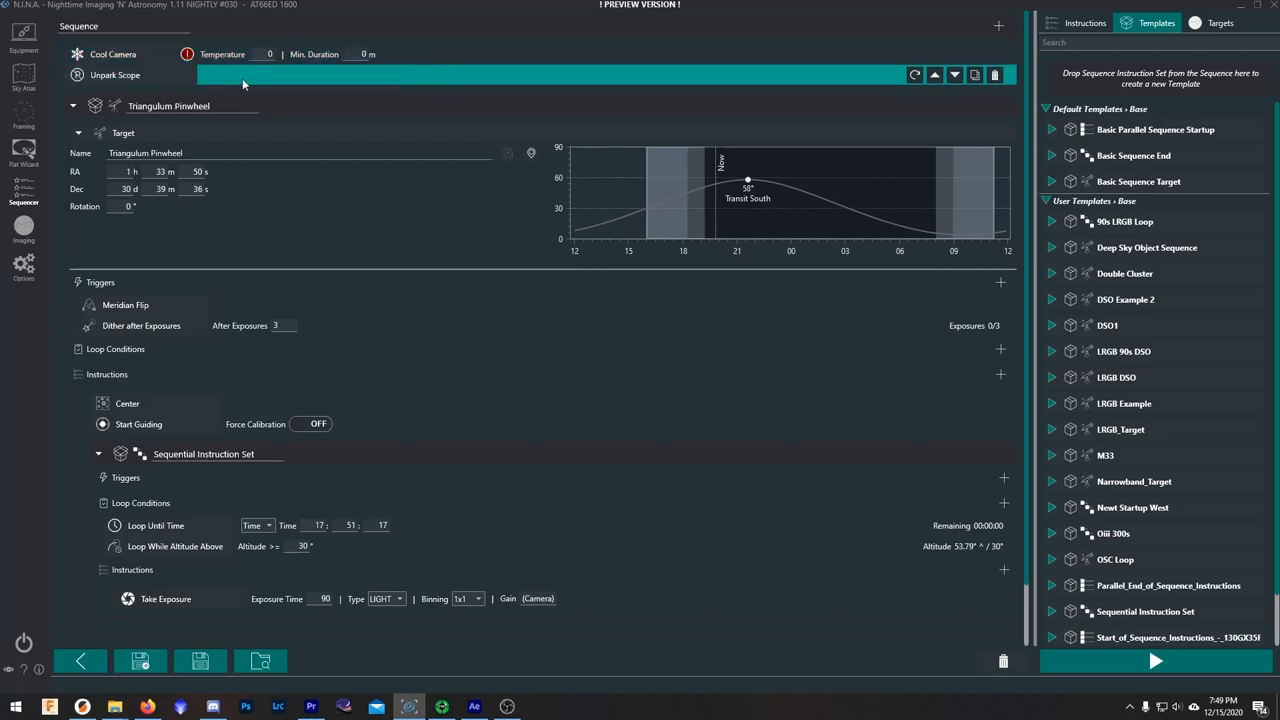
- Inspect the Triangulum Pinwheel sequence, where Cool Camera warns of no cooler
left_click(124, 133)
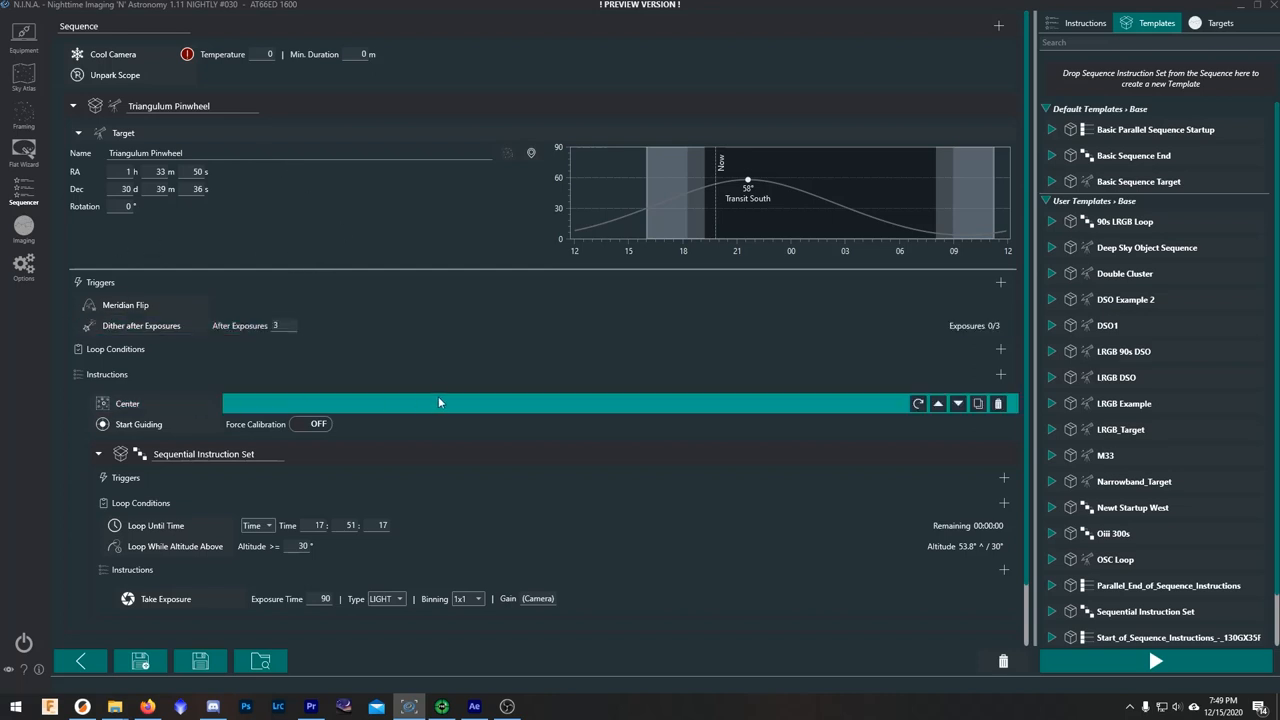
mouse_move(391, 404)
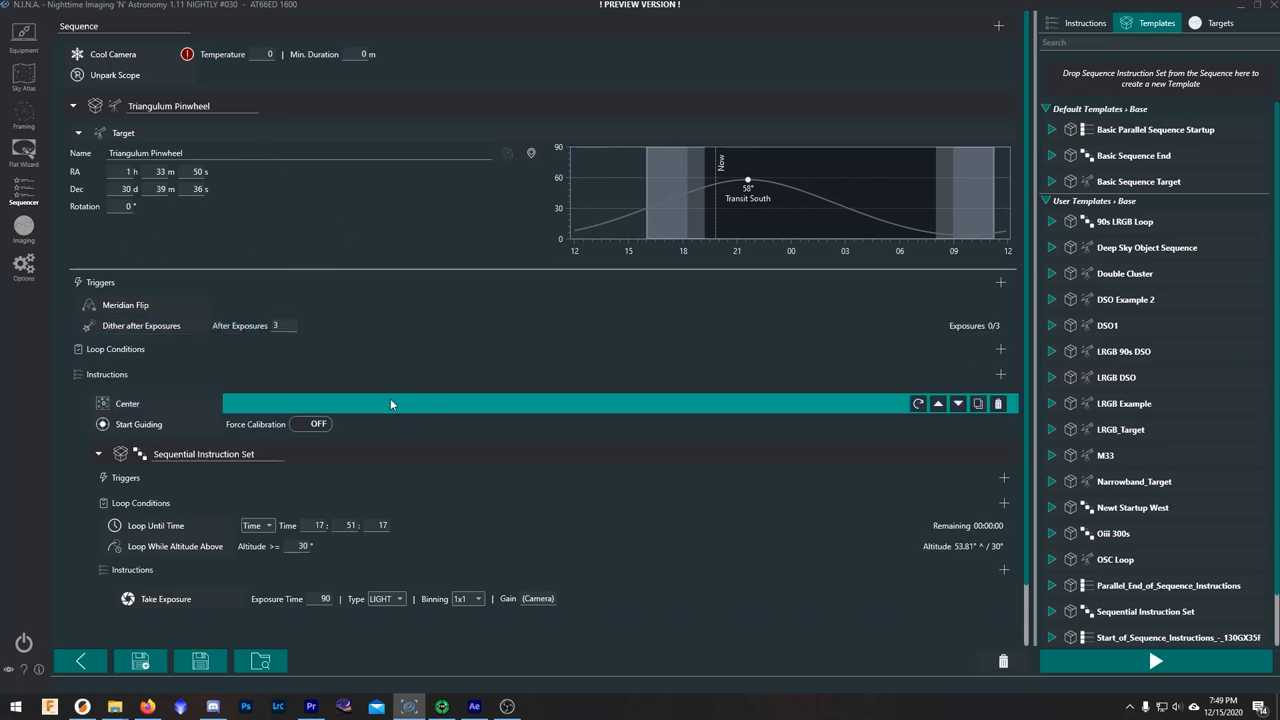
mouse_move(387, 403)
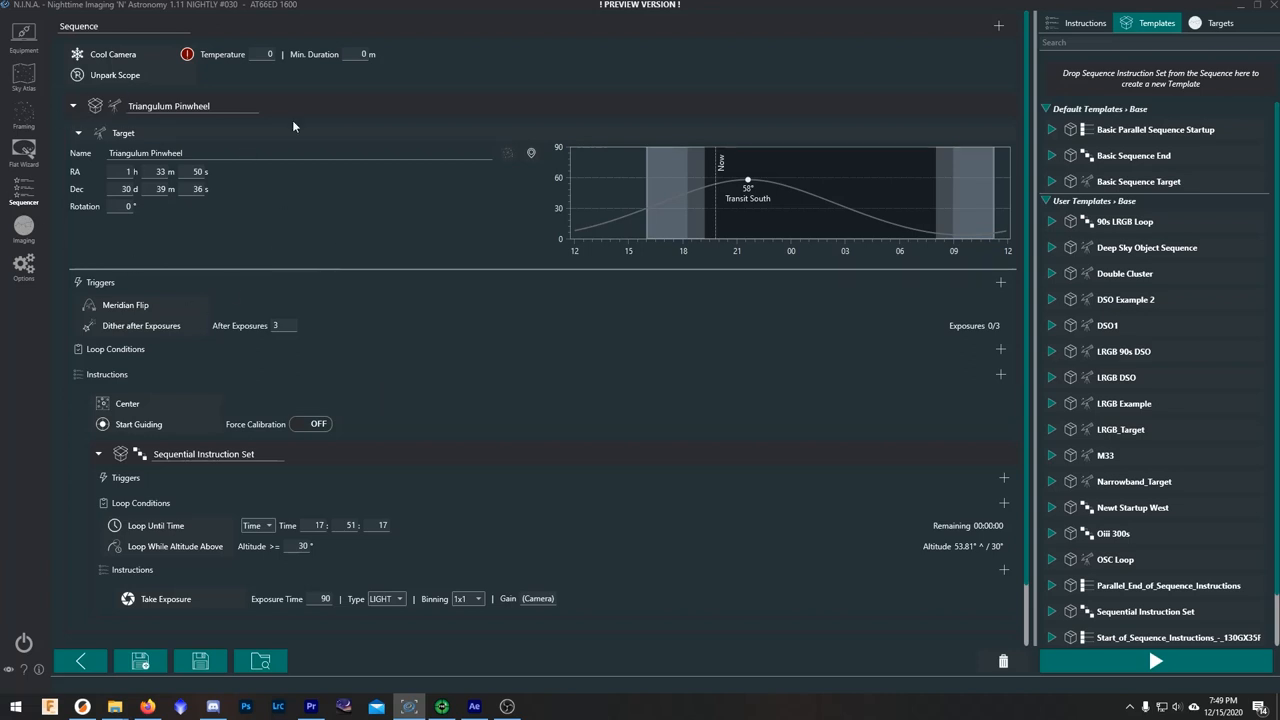
mouse_move(343, 237)
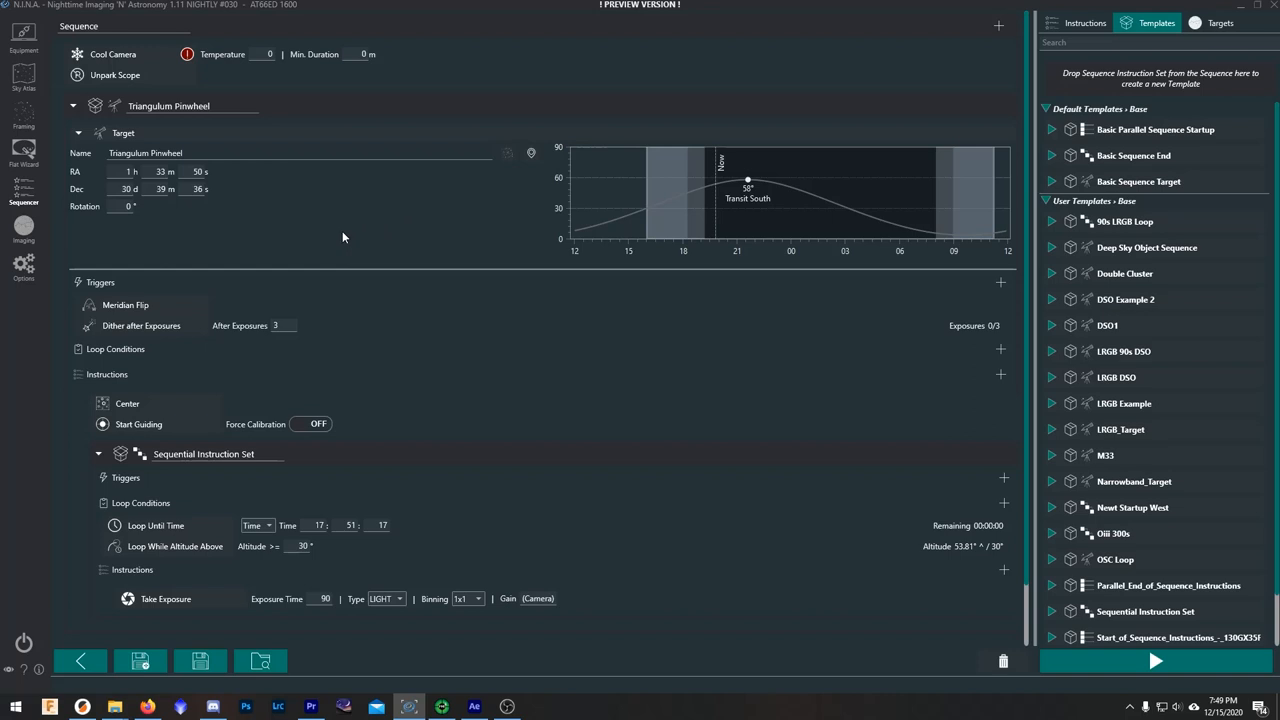
mouse_move(320, 253)
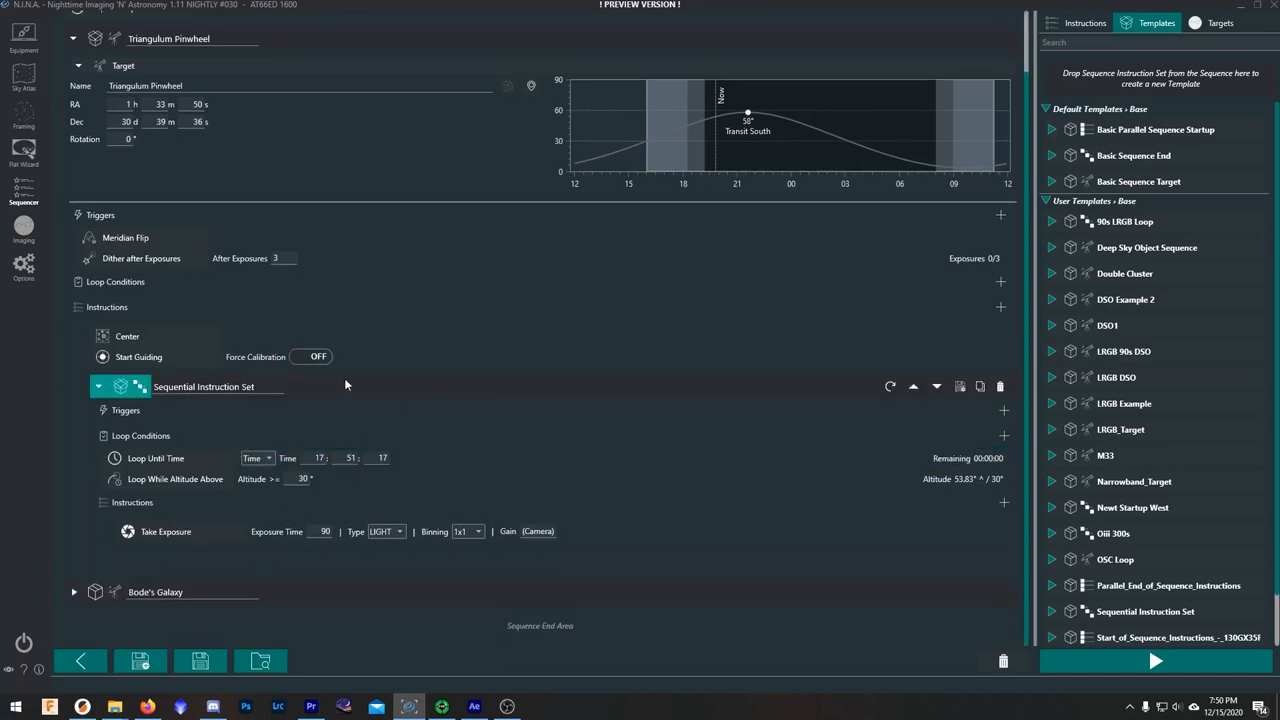
- Set the light exposure time to 90 seconds and loop until Dawn
left_click(165, 531)
type("10")
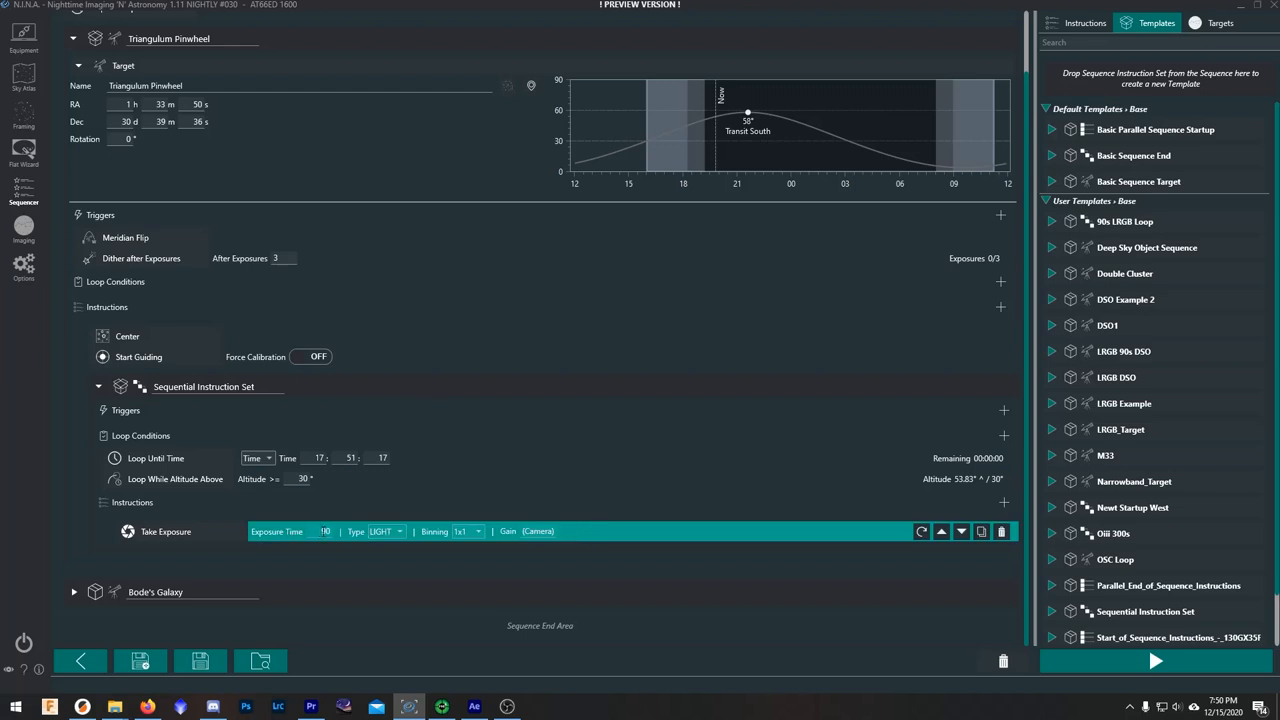
type("90")
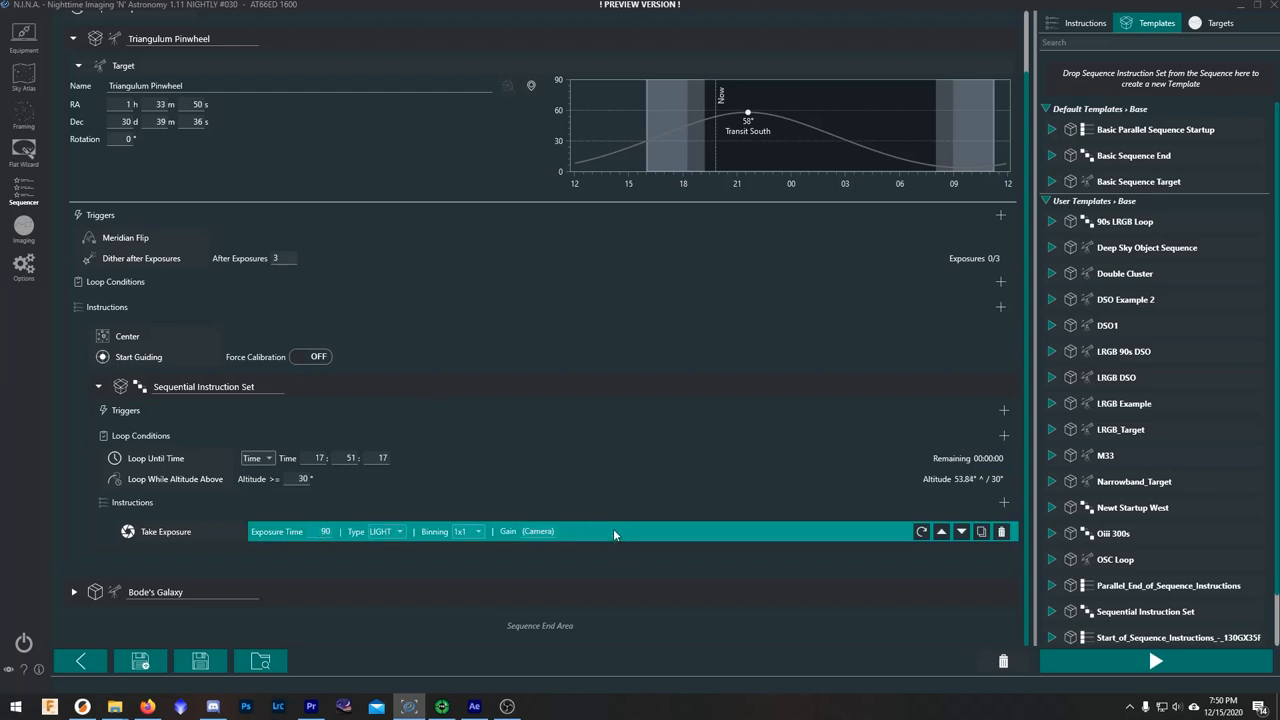
mouse_move(601, 504)
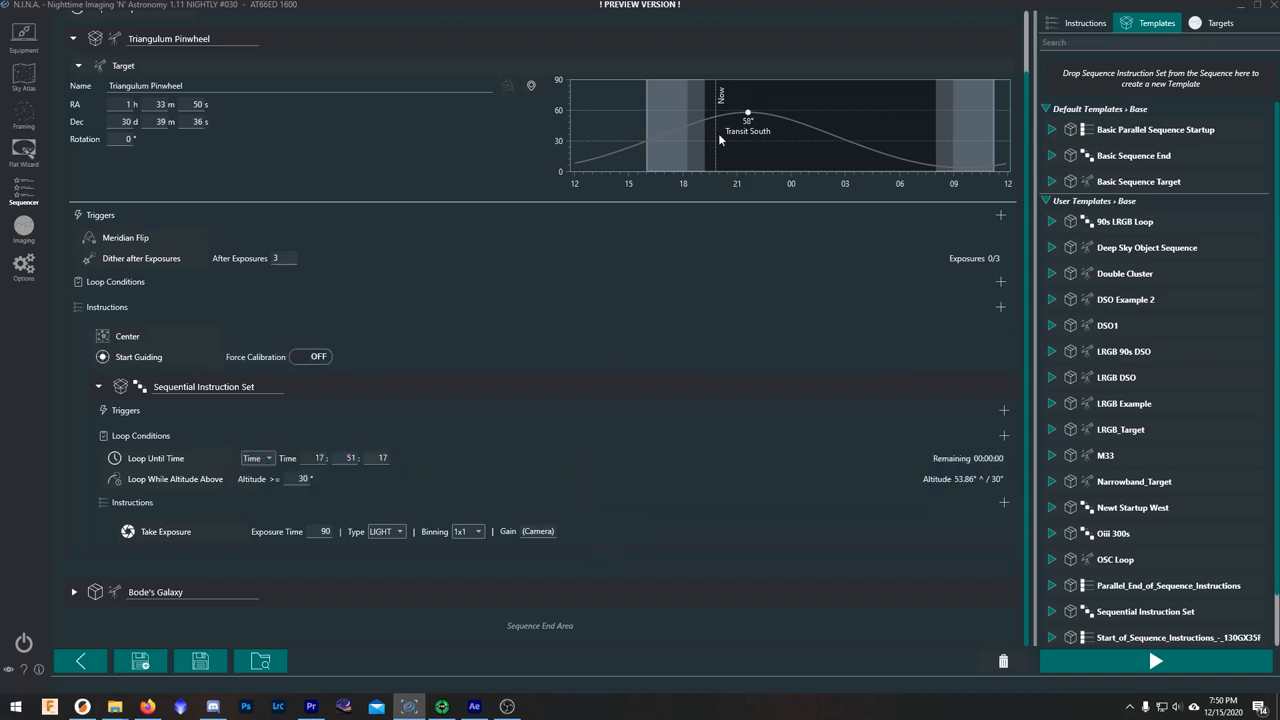
mouse_move(747, 140)
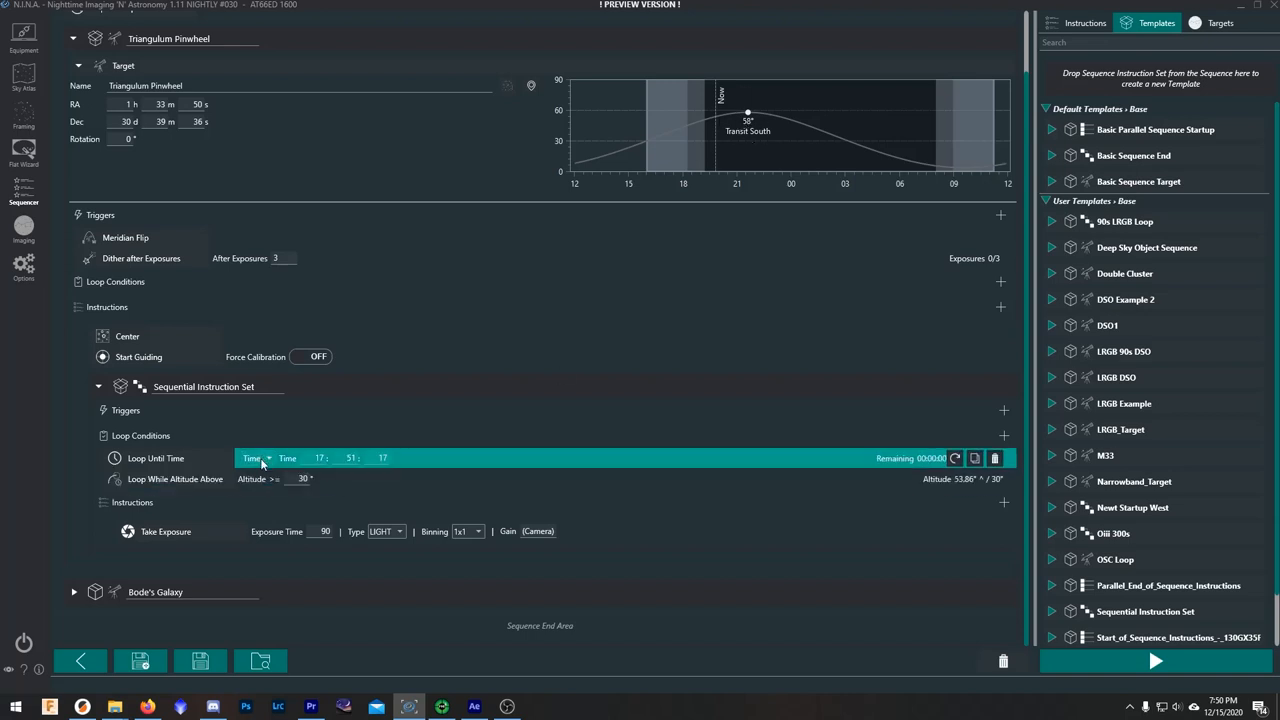
left_click(255, 458)
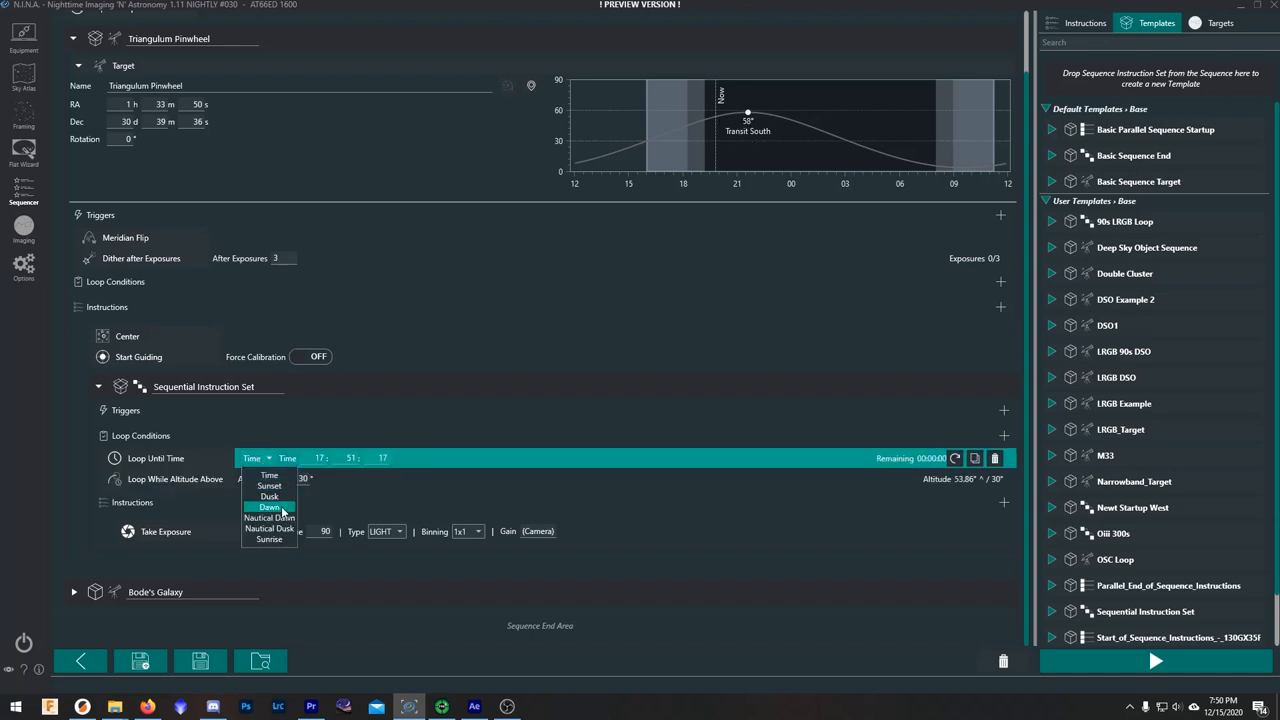
left_click(269, 507)
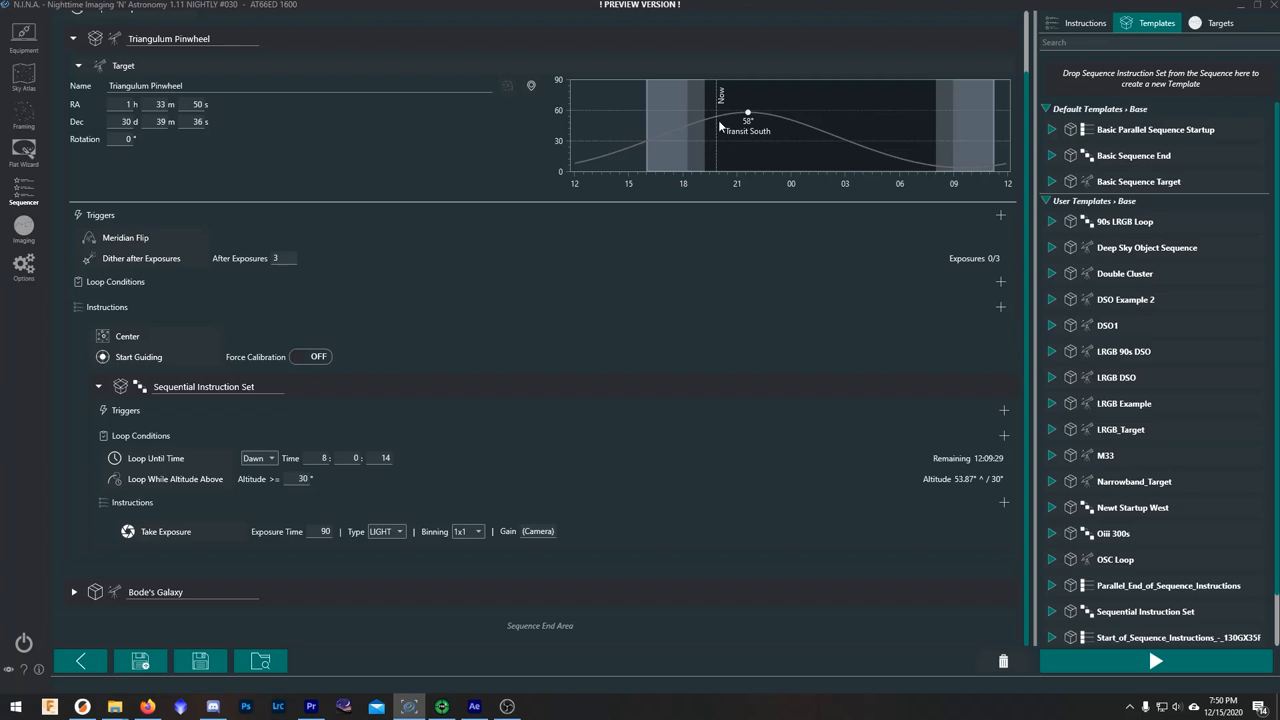
mouse_move(767, 117)
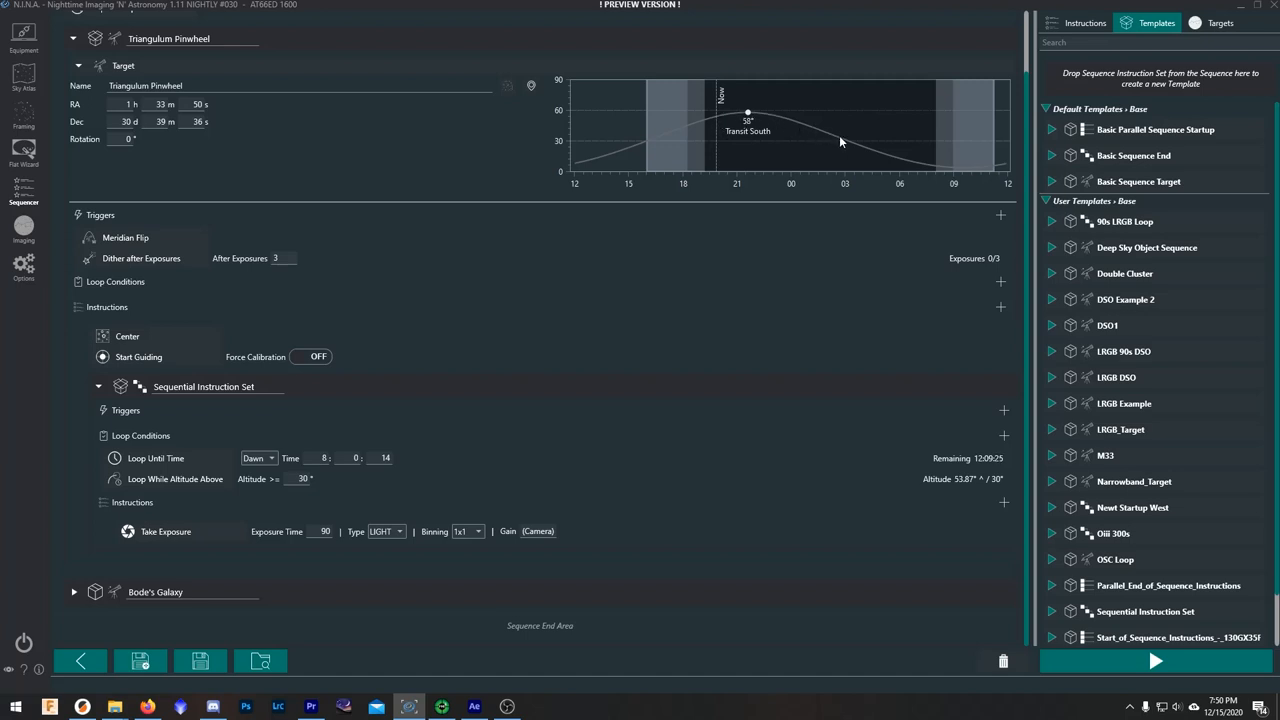
mouse_move(846, 145)
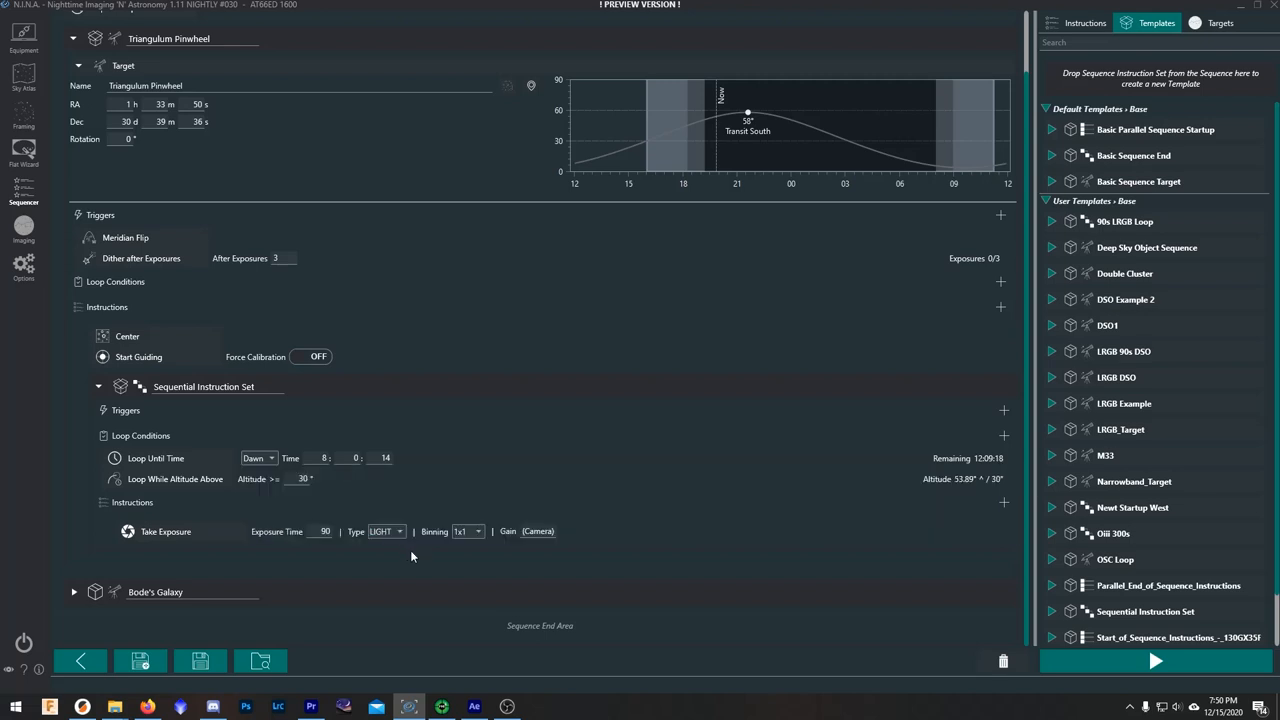
- Change options in the sequencer's top bar and sidebar for the Triangulum Pinwheel target
left_click(1217, 22)
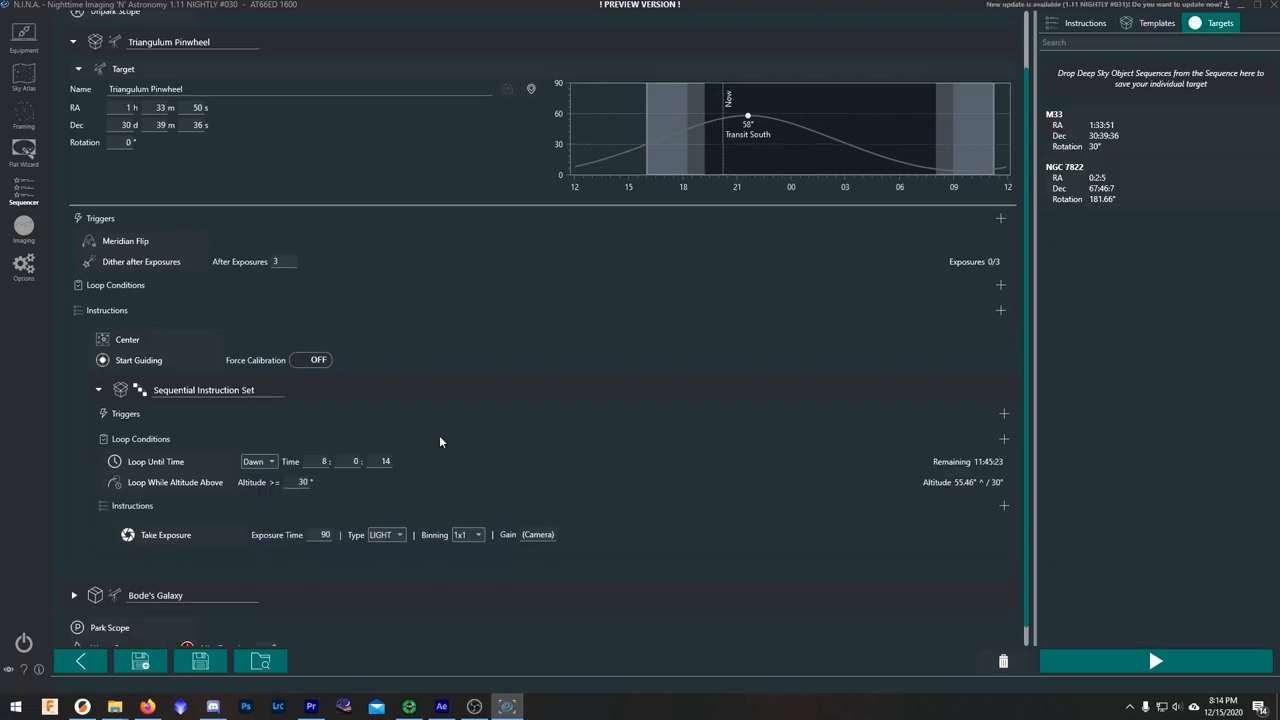
mouse_move(423, 430)
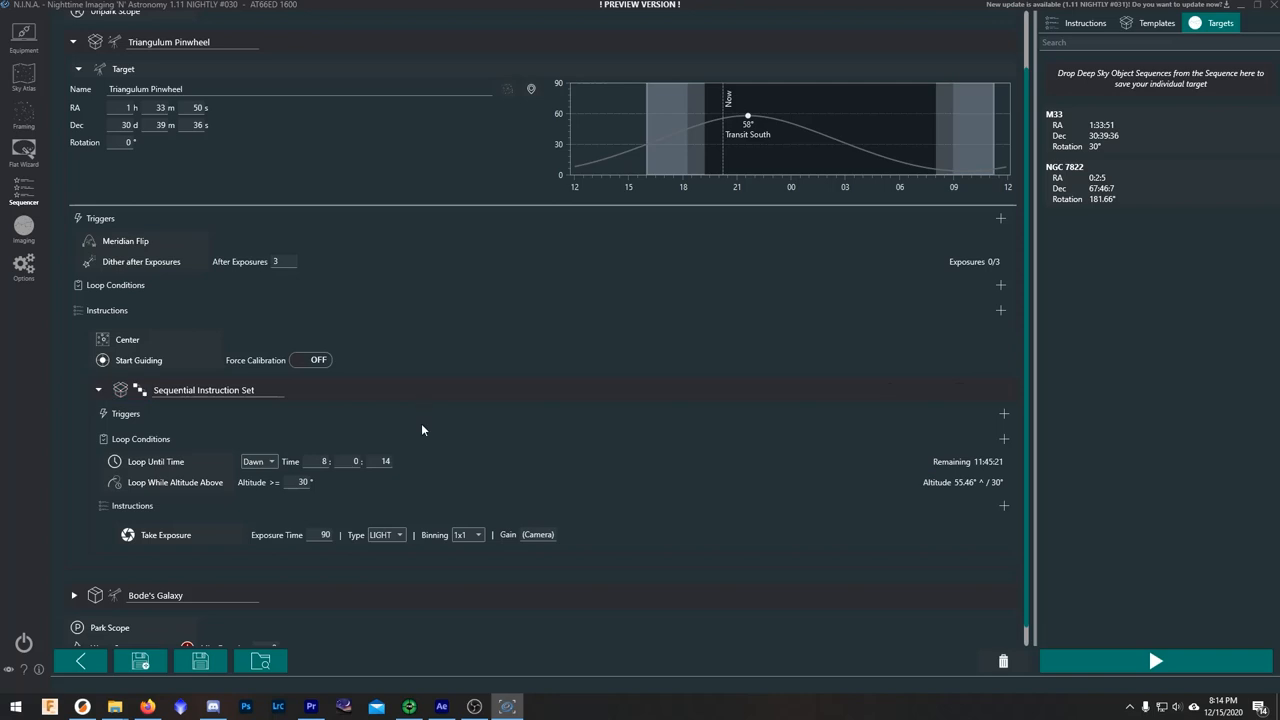
mouse_move(551, 457)
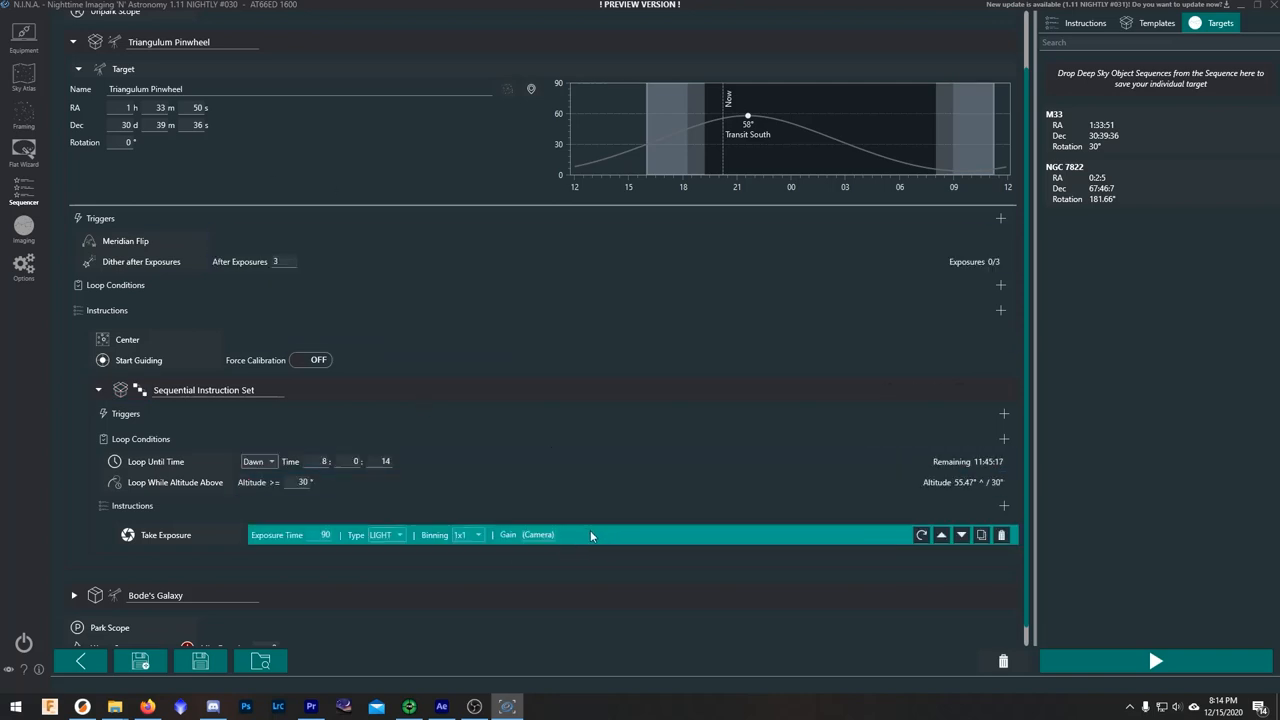
left_click(125, 240)
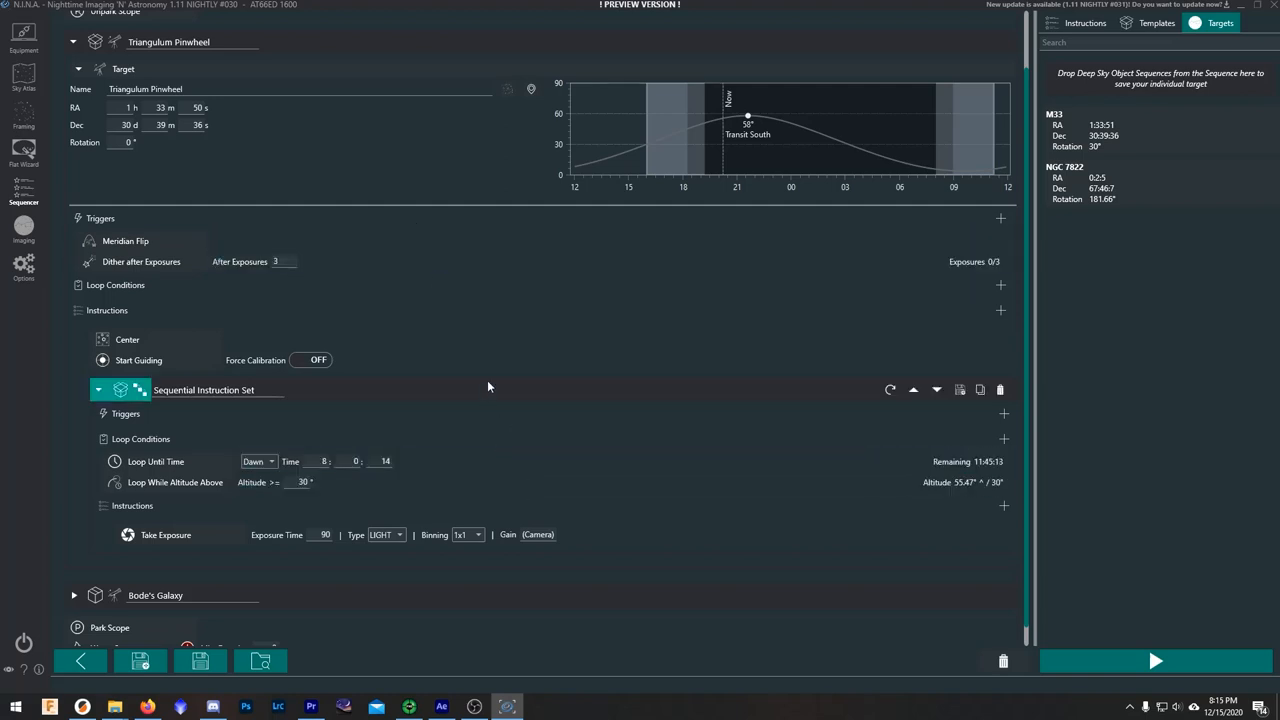
left_click(127, 339)
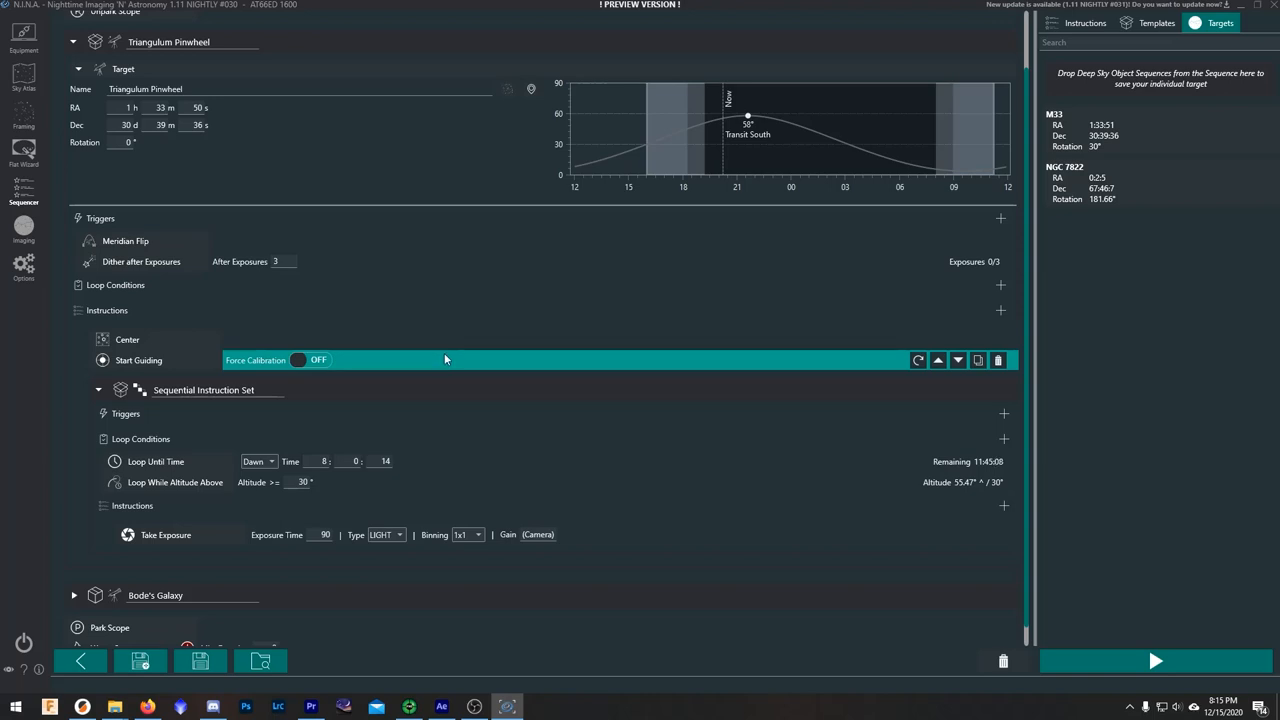
mouse_move(537, 471)
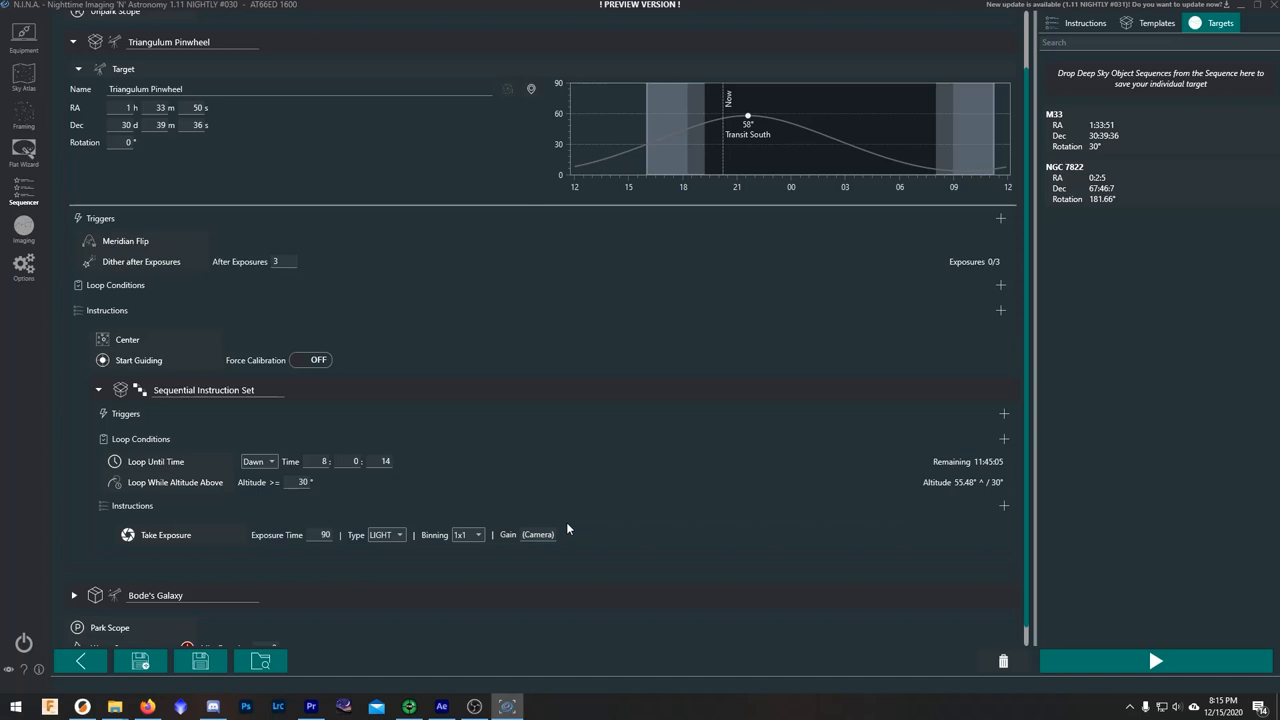
left_click(1151, 27)
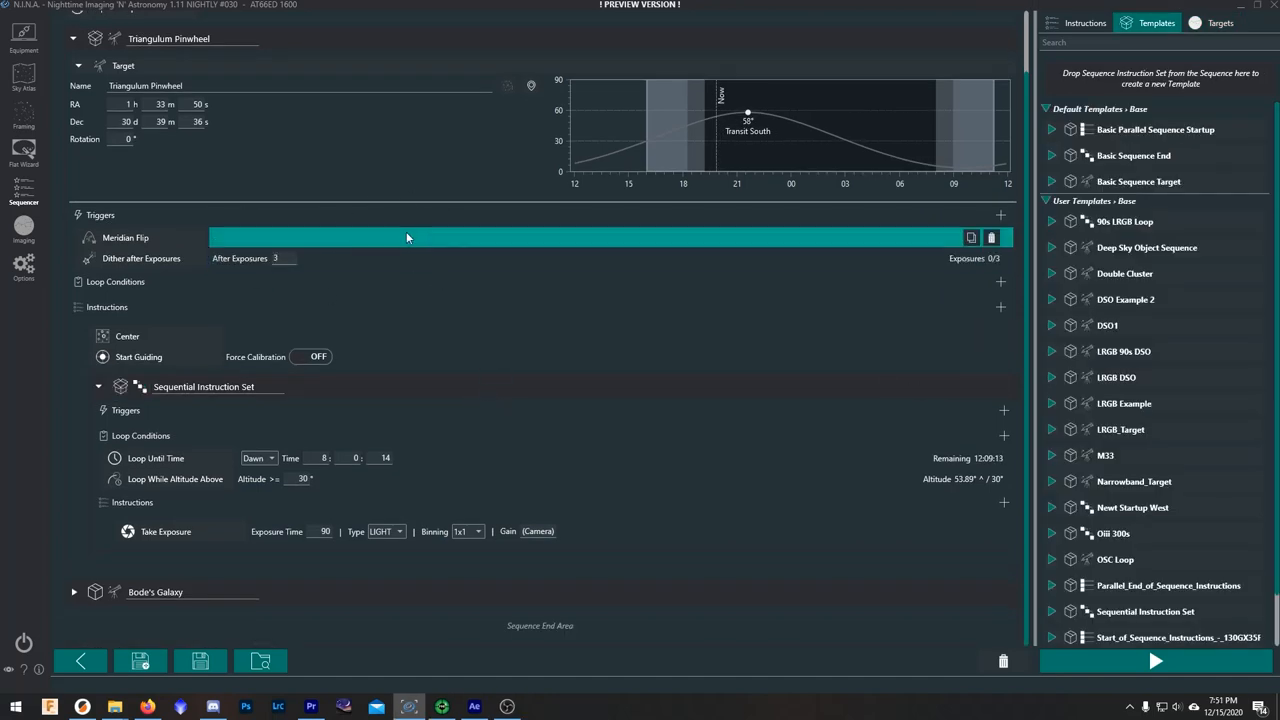
mouse_move(340, 238)
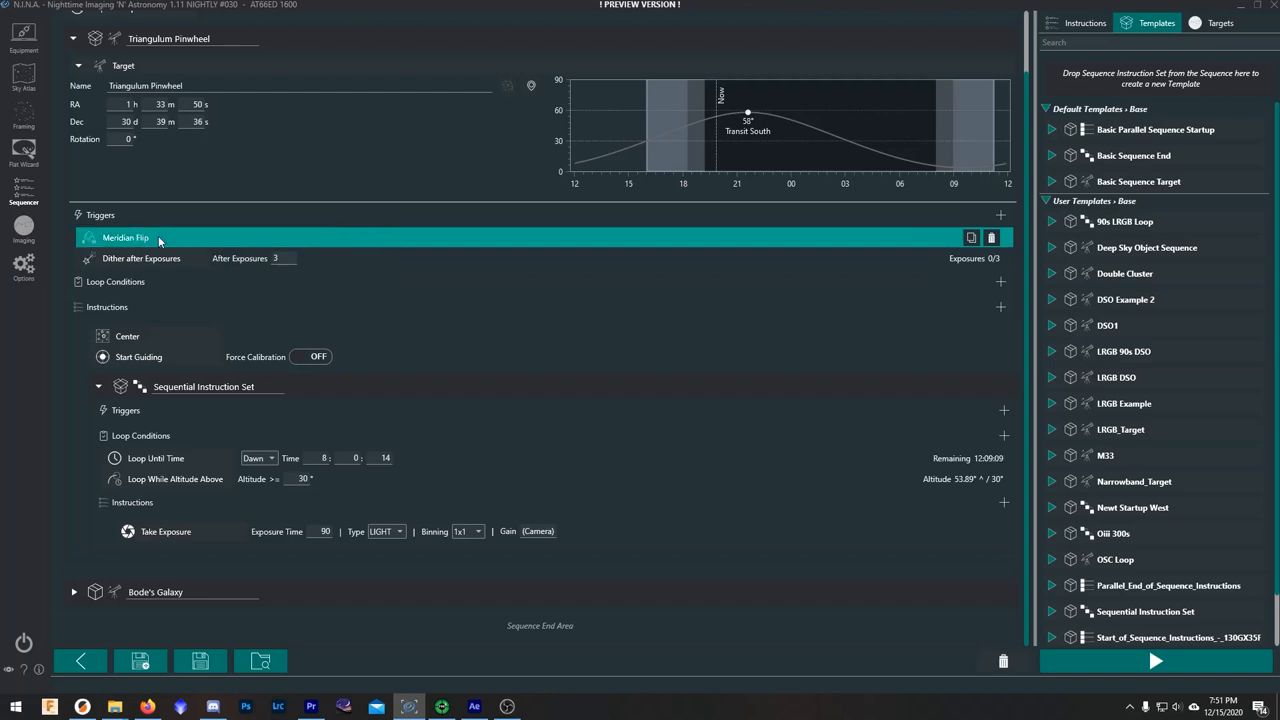
mouse_move(720, 151)
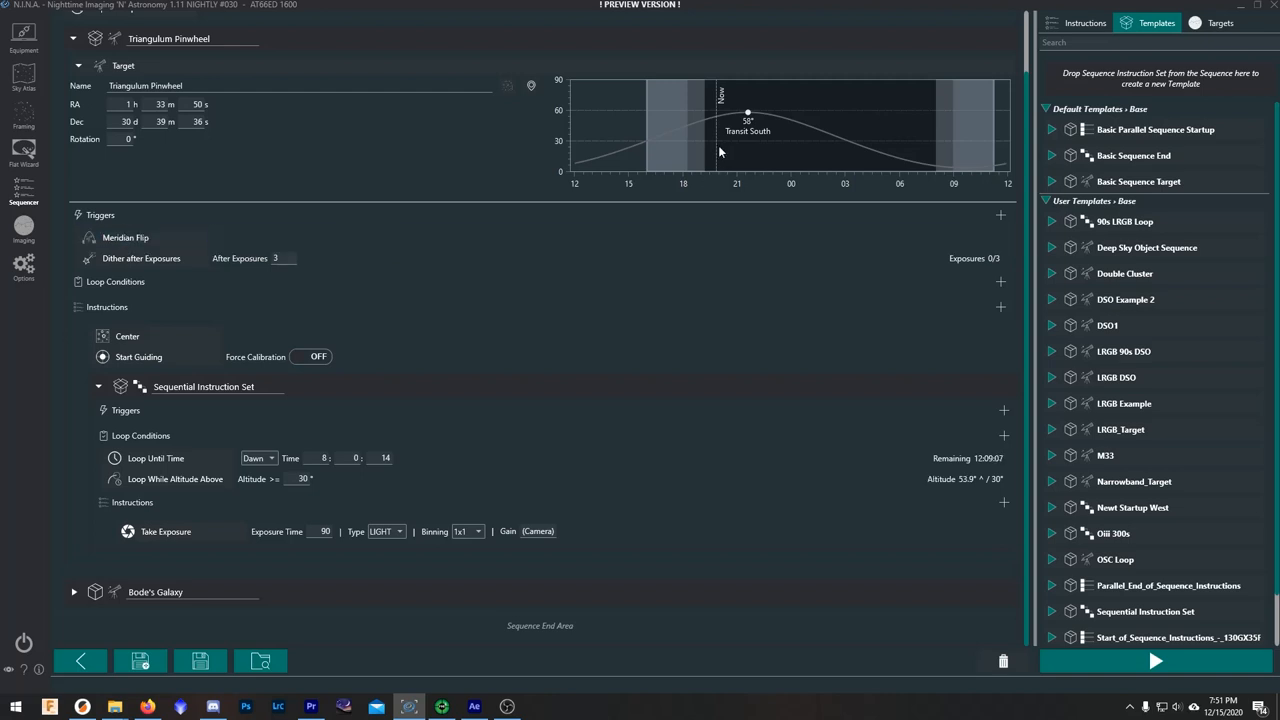
mouse_move(725, 159)
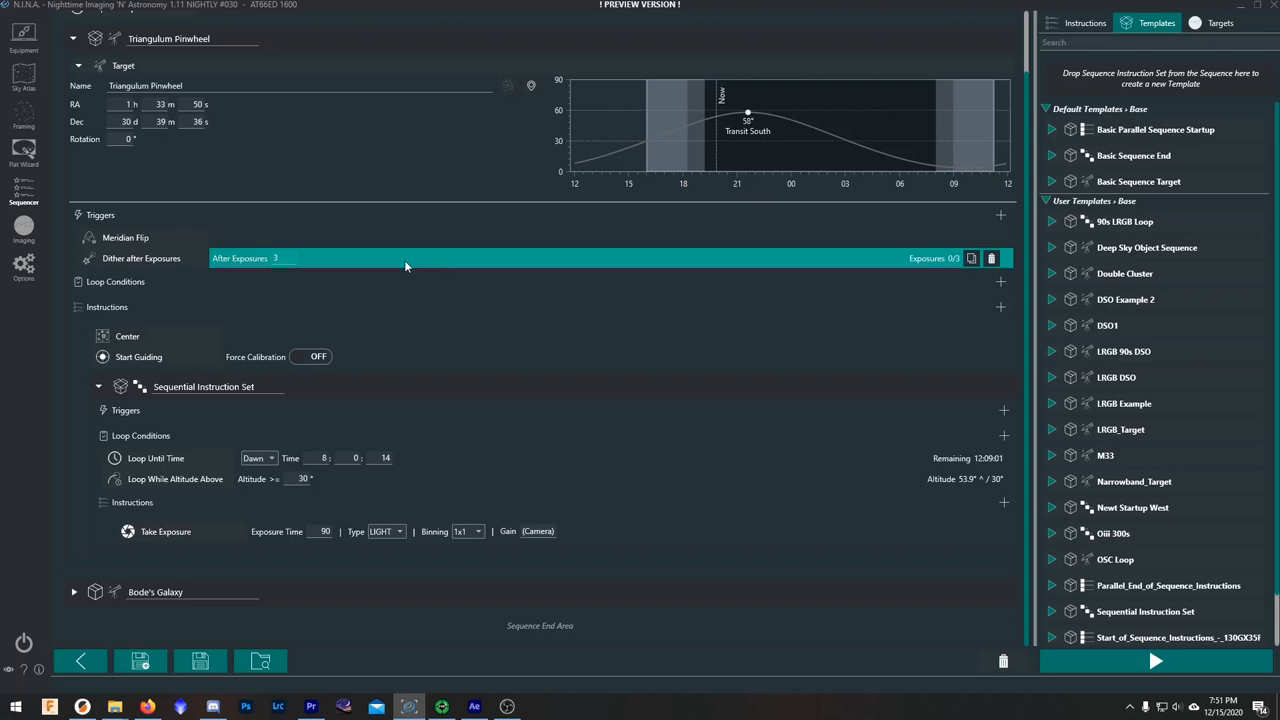
mouse_move(331, 258)
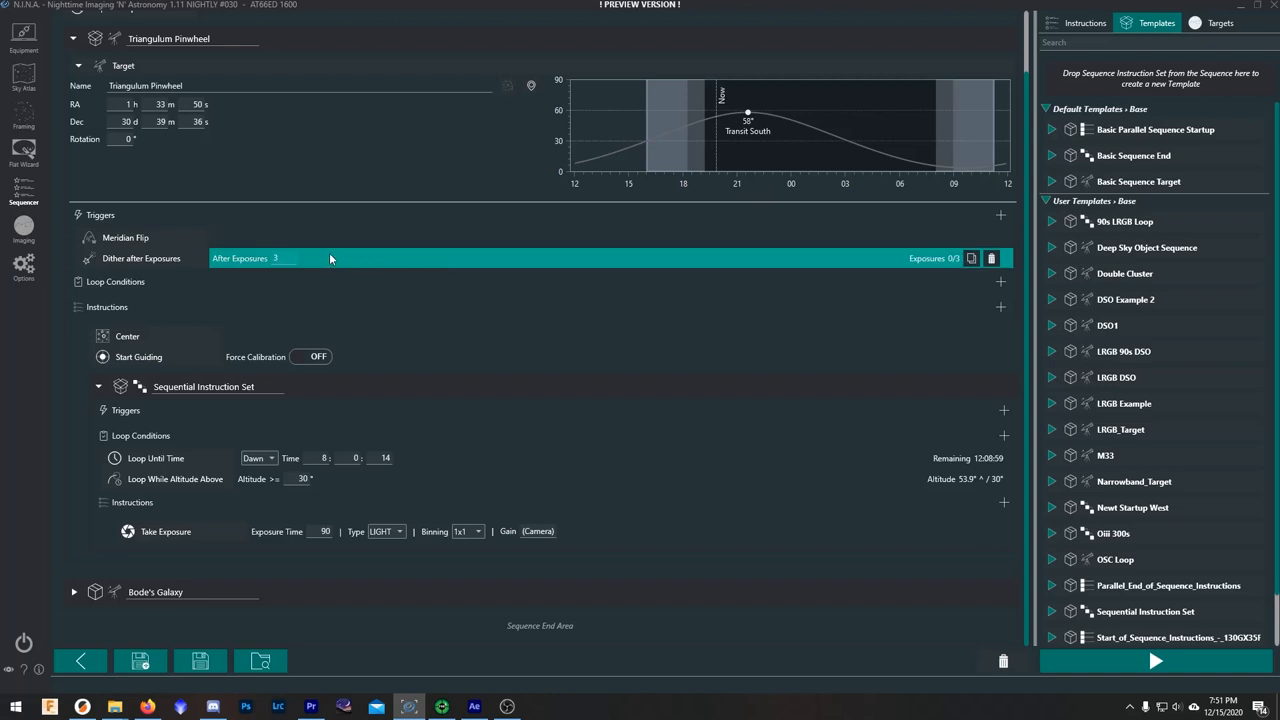
mouse_move(317, 260)
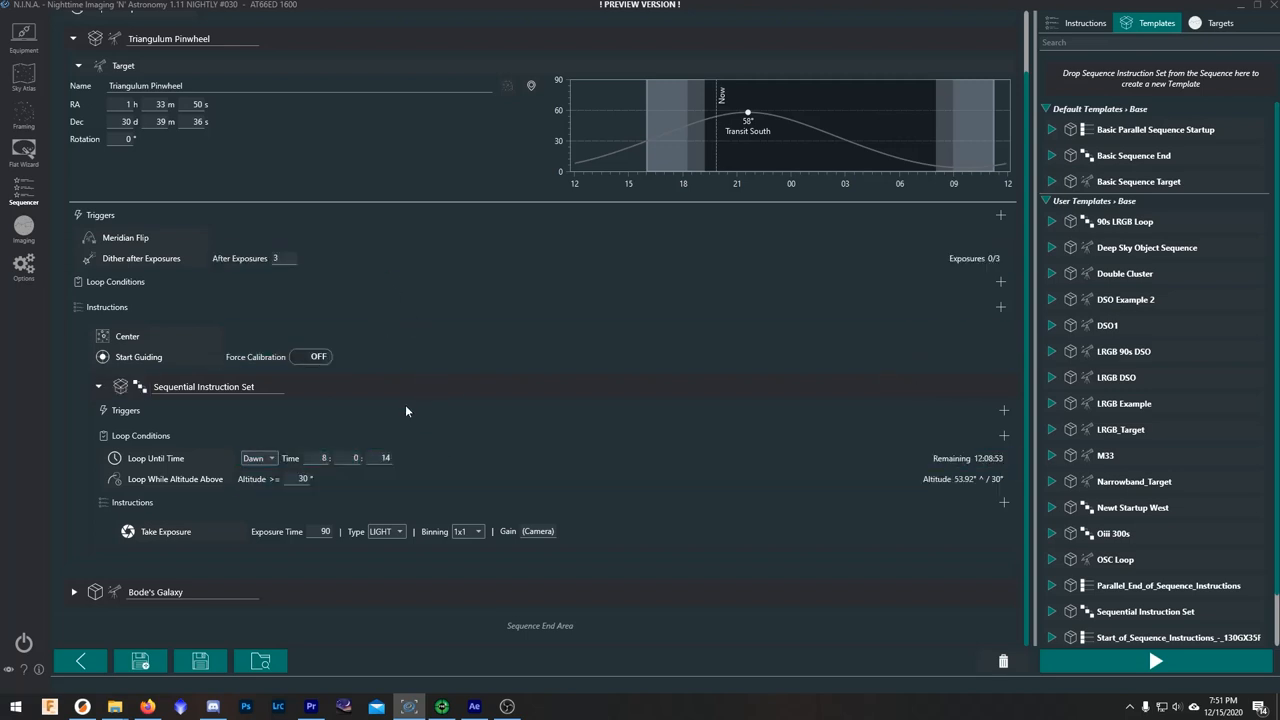
mouse_move(522, 465)
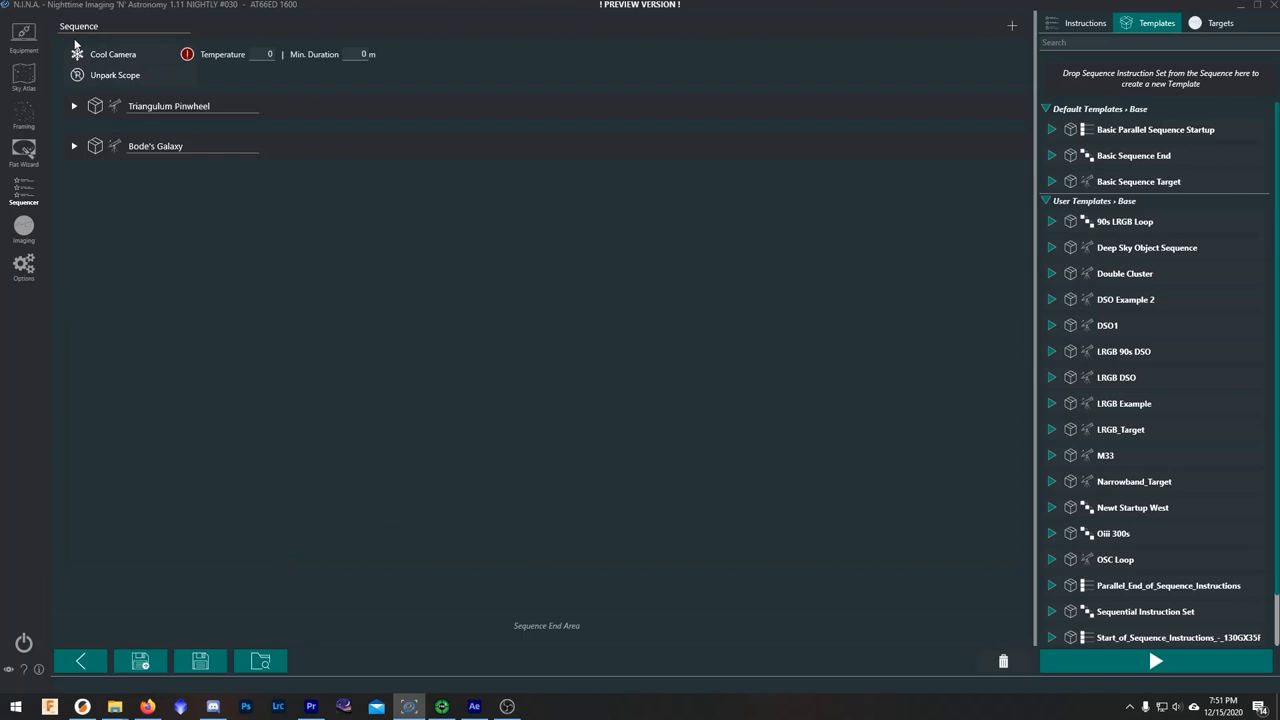
left_click(74, 145)
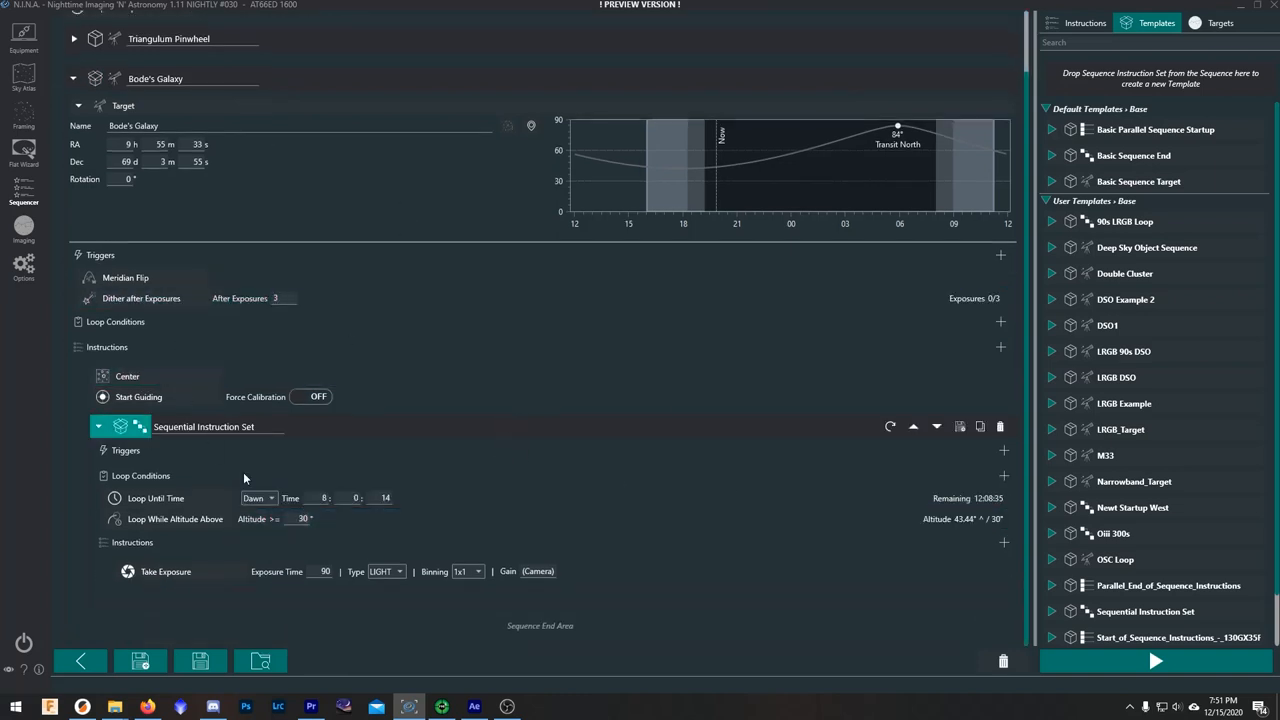
left_click(165, 571)
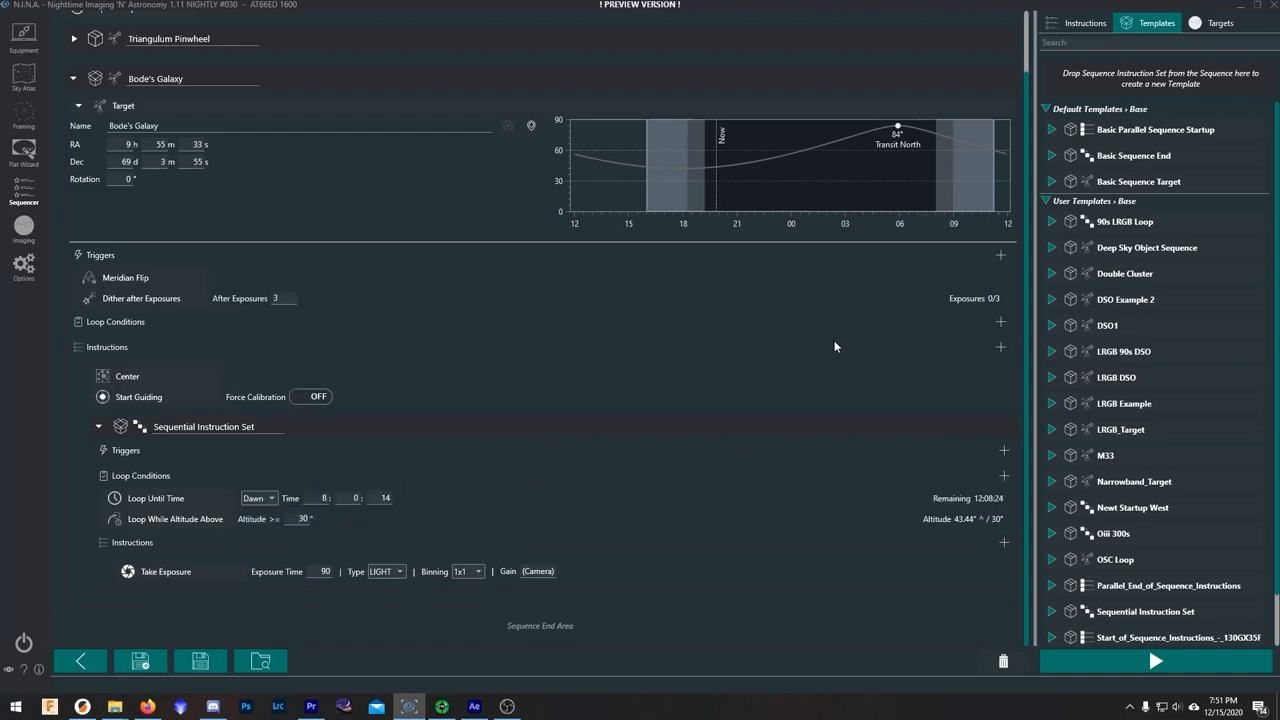
mouse_move(935, 140)
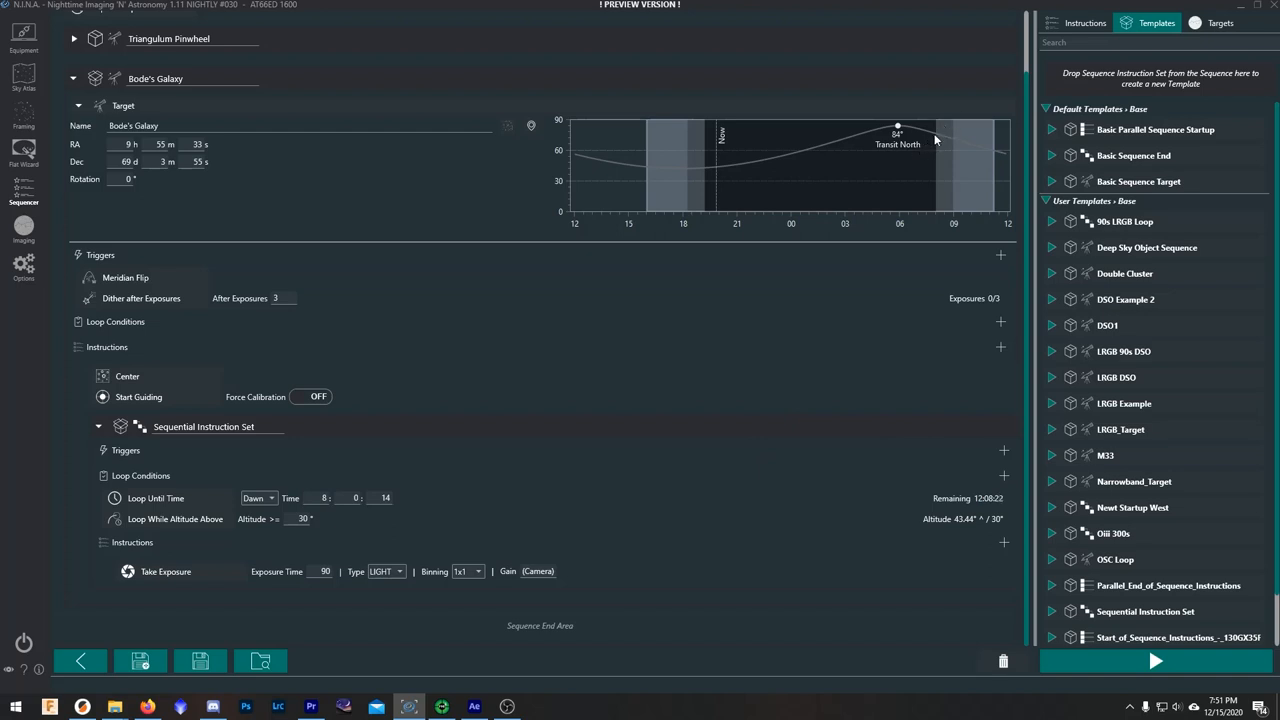
mouse_move(666, 497)
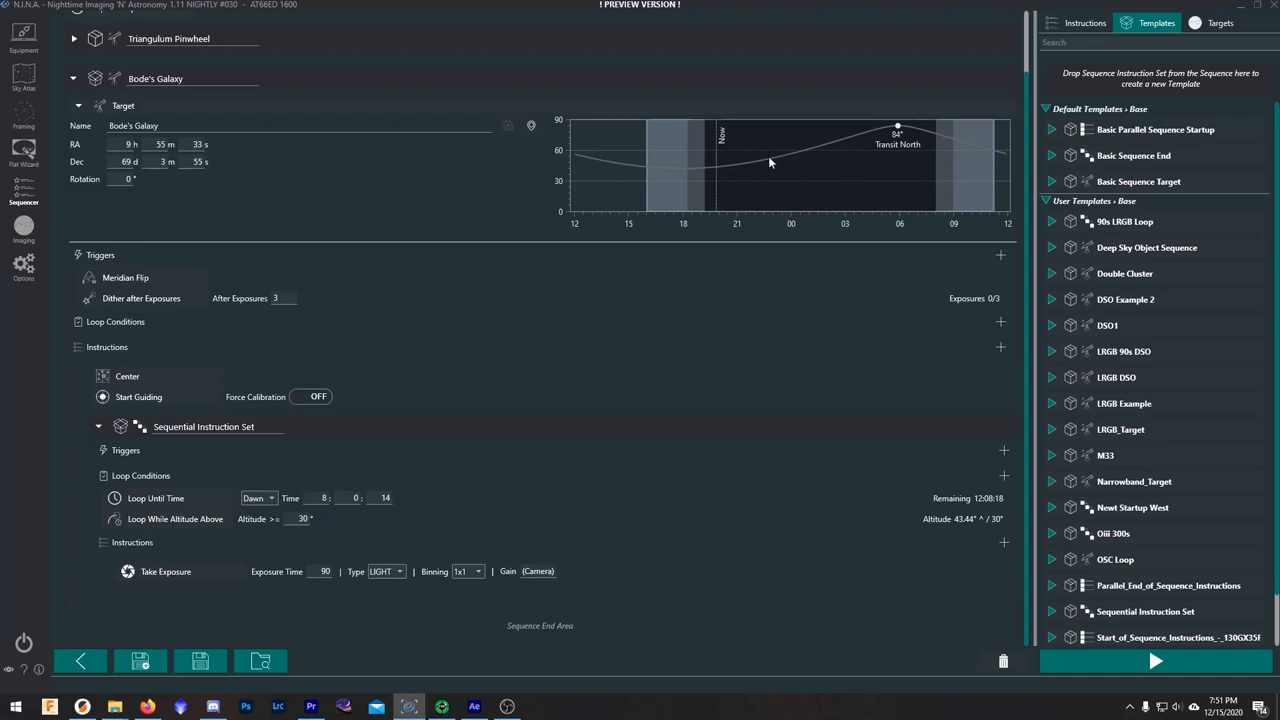
mouse_move(933, 141)
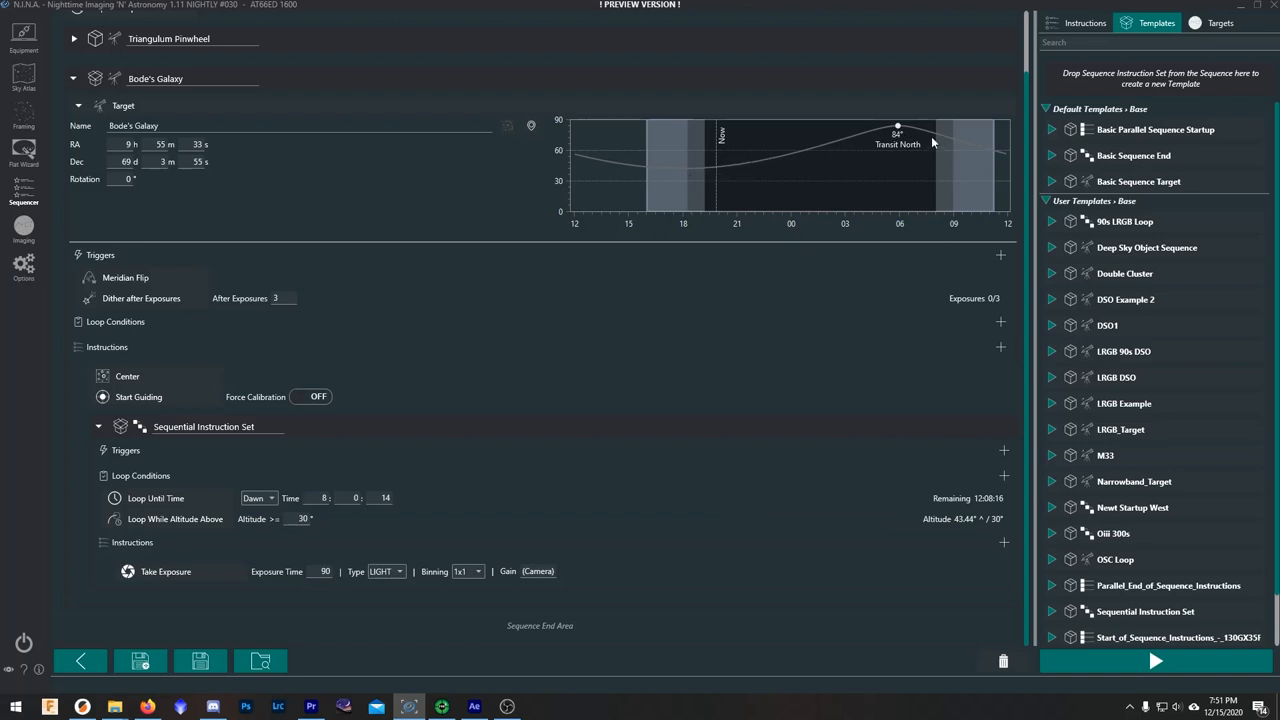
mouse_move(937, 161)
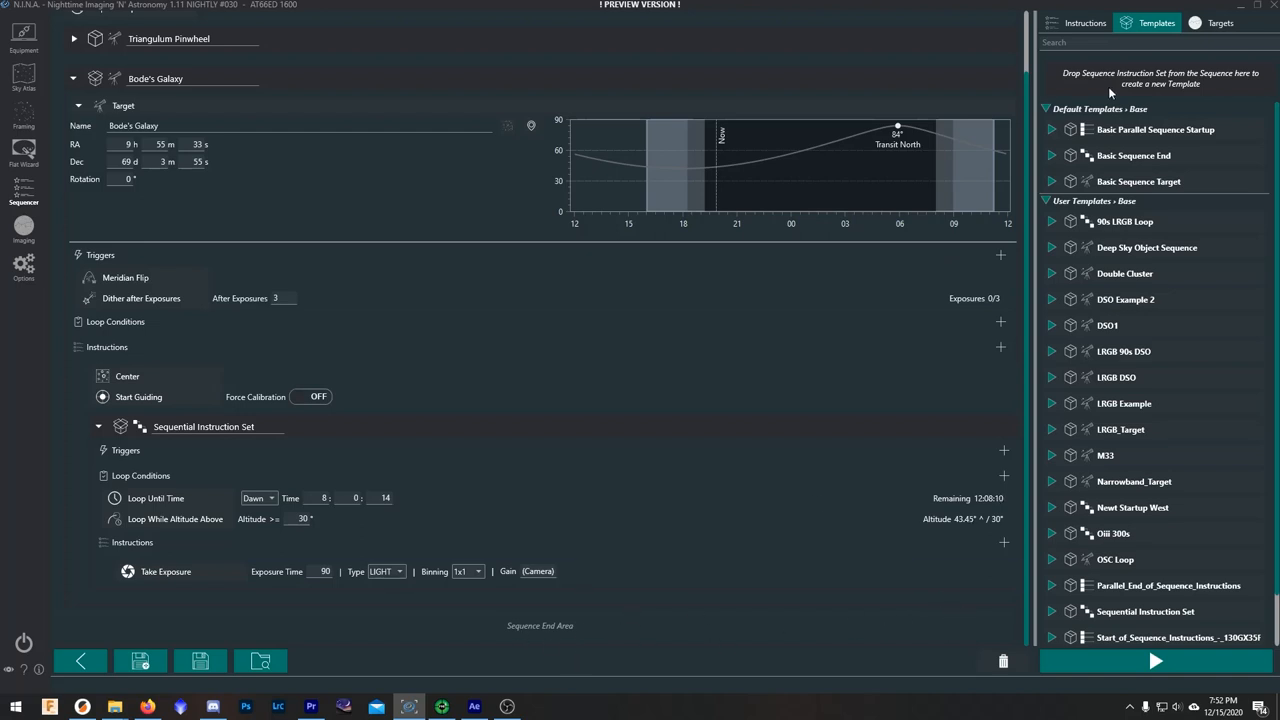
- Add Warm Camera from the instruction search and move it below Park Scope
left_click(1082, 22)
type("park")
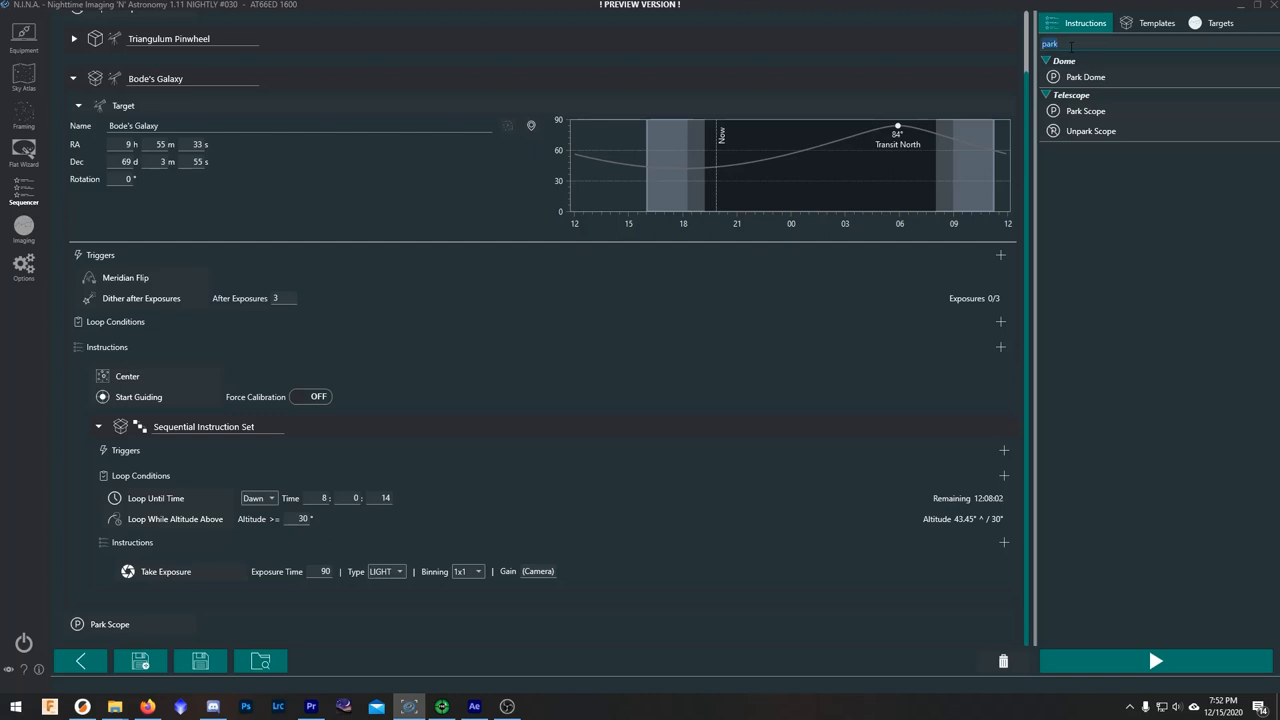
type("warm")
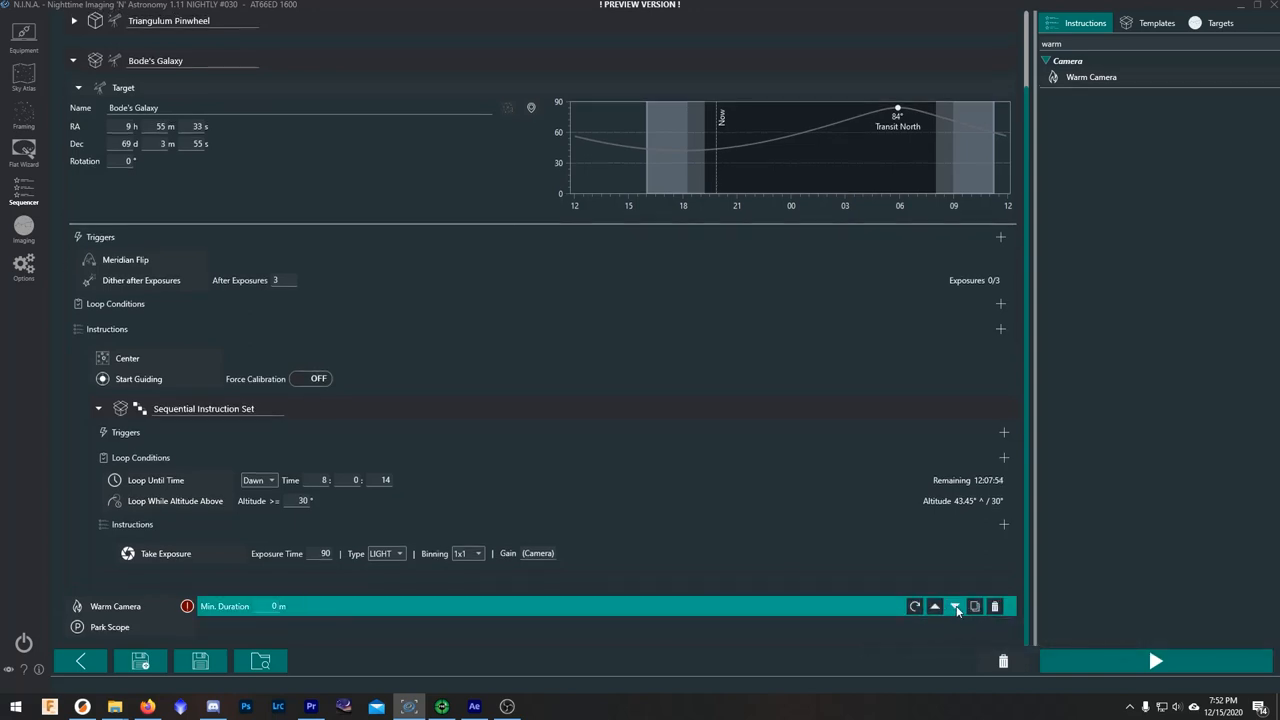
left_click(955, 606)
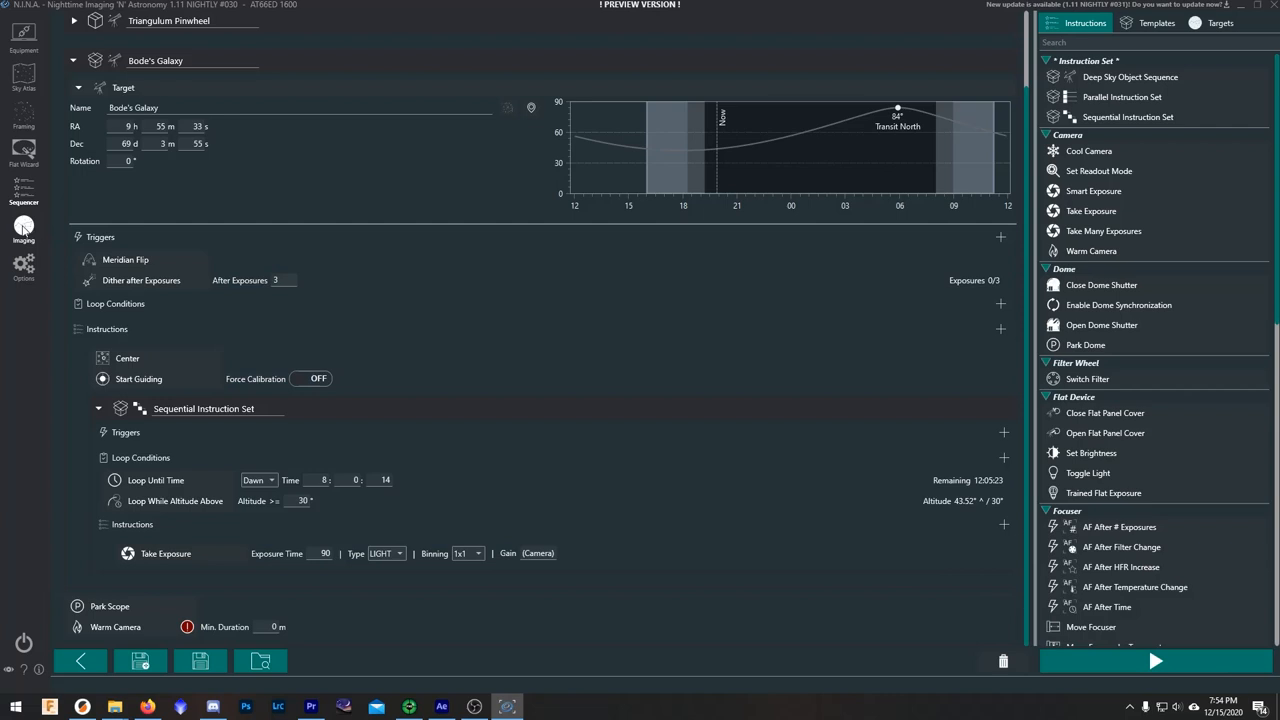
left_click(23, 237)
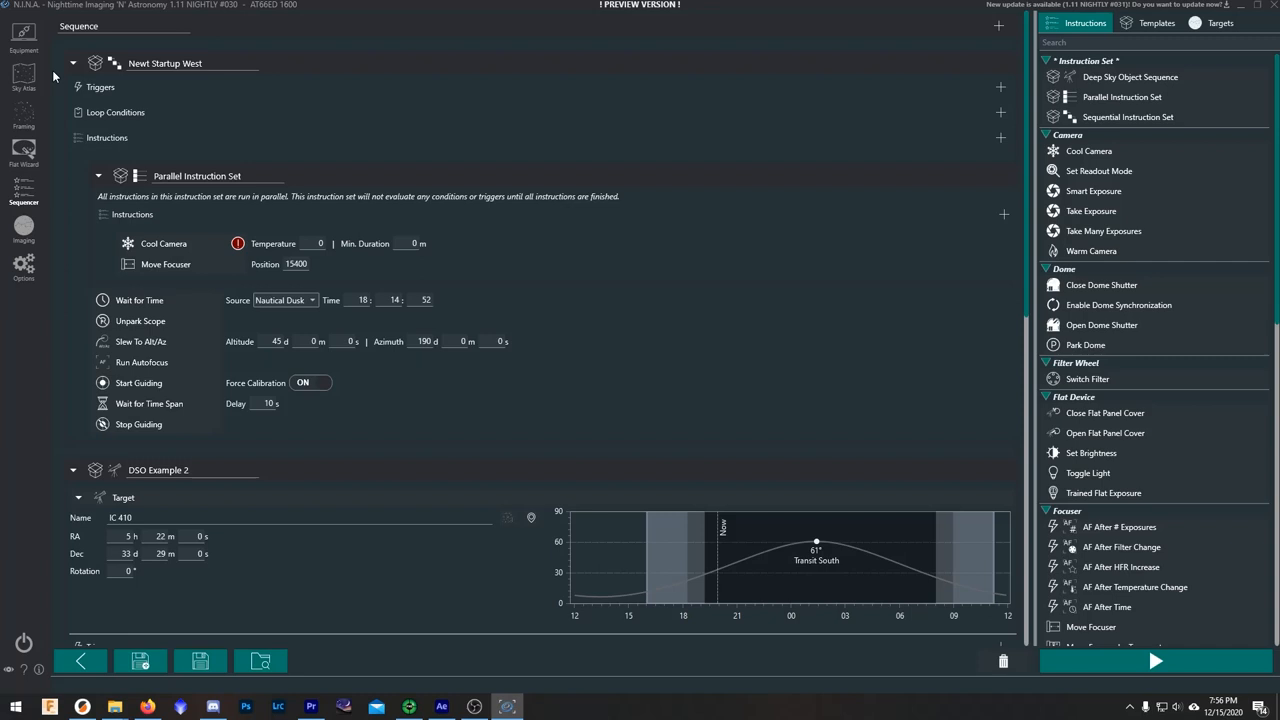
mouse_move(57, 170)
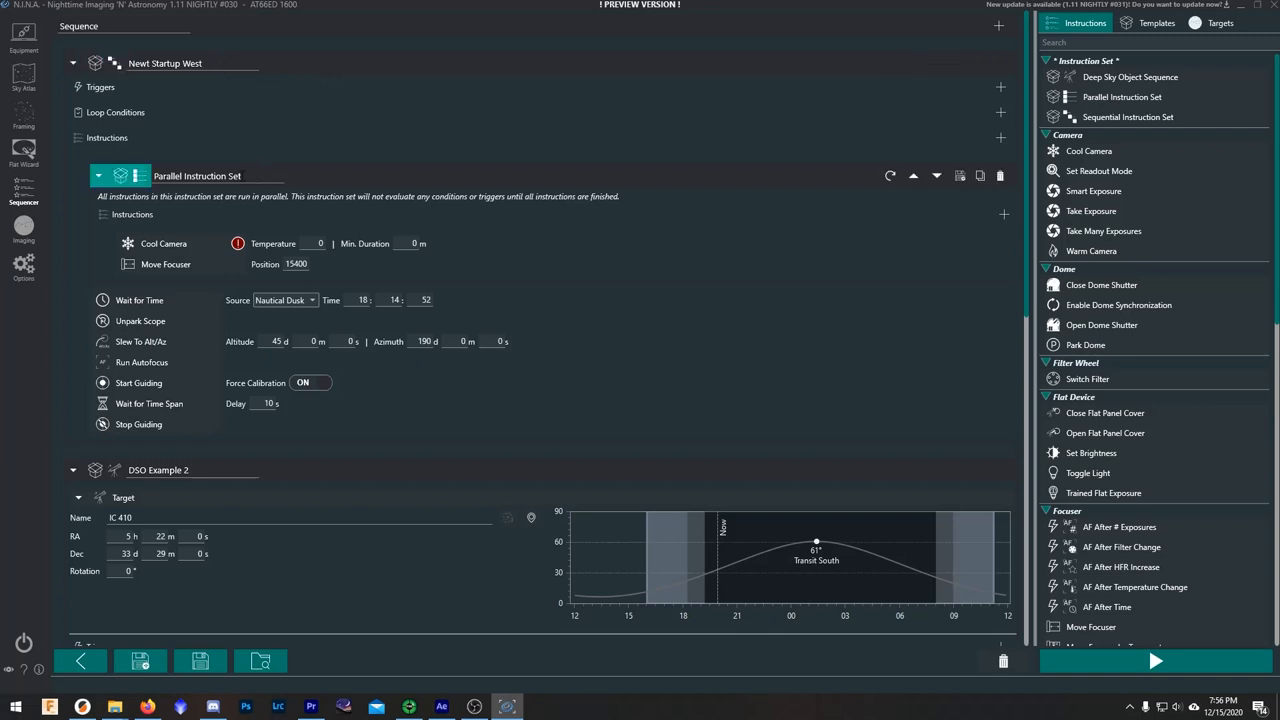
left_click(163, 243)
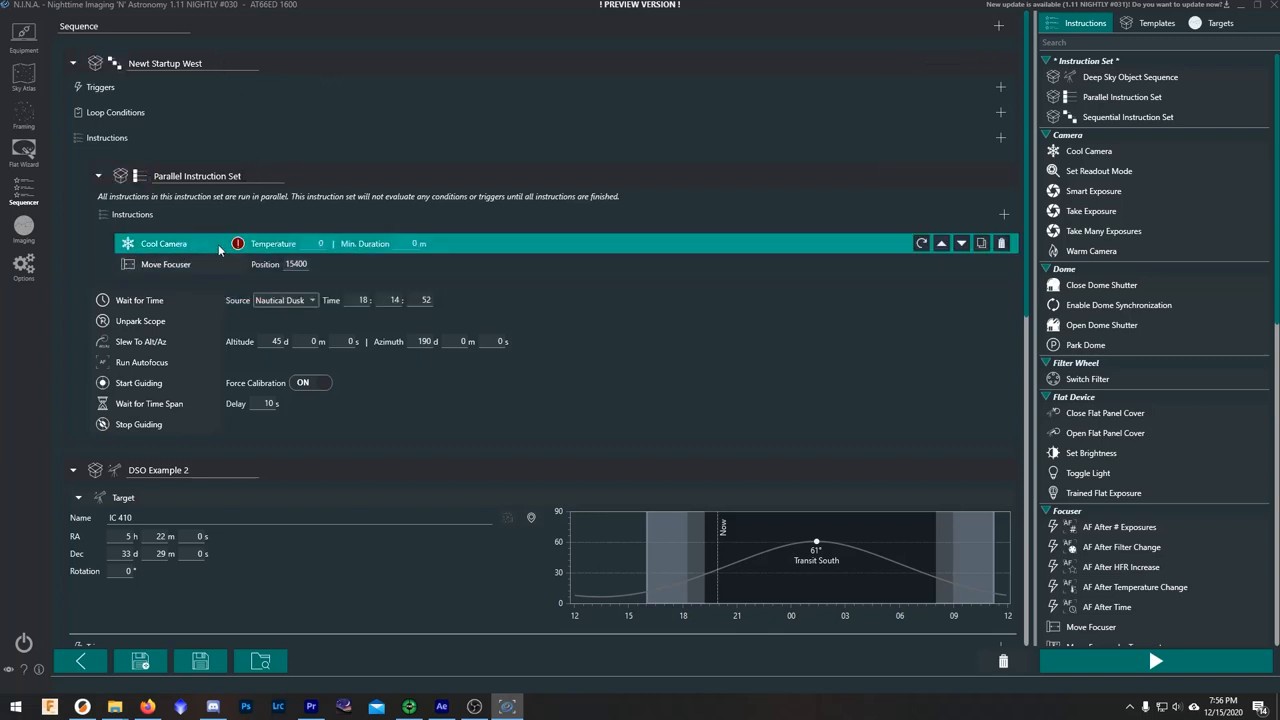
left_click(166, 263)
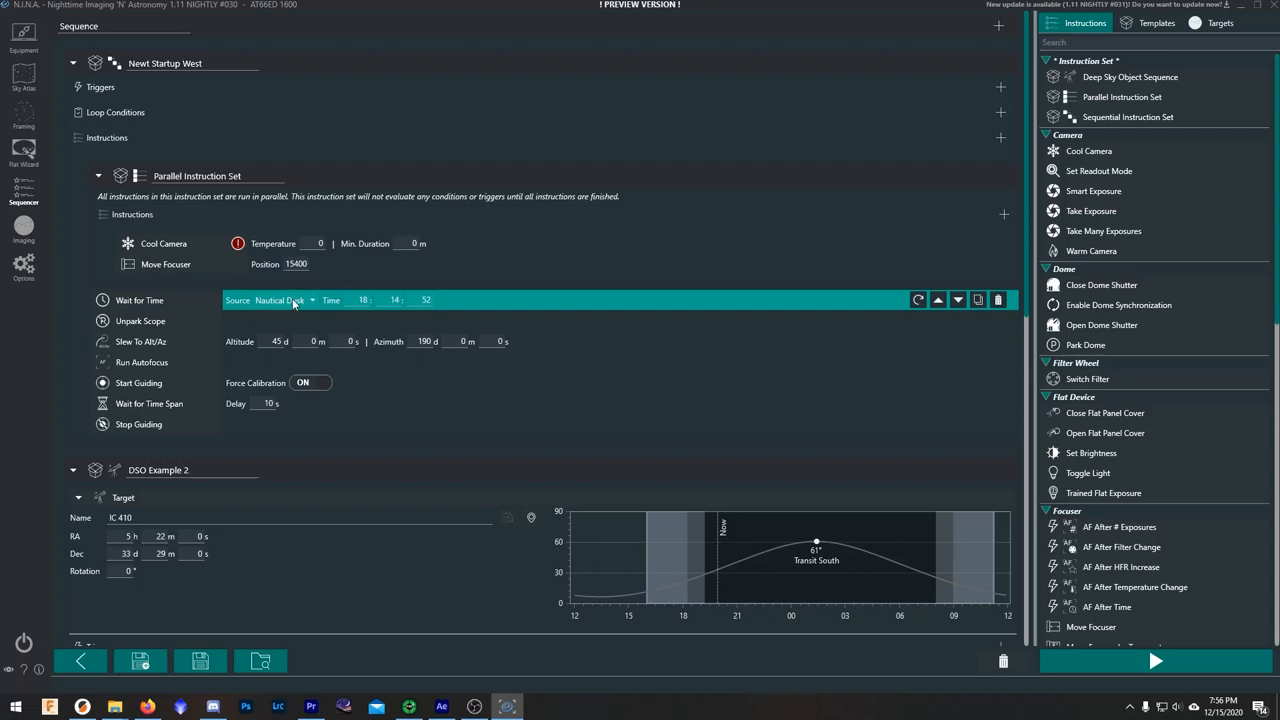
mouse_move(300, 308)
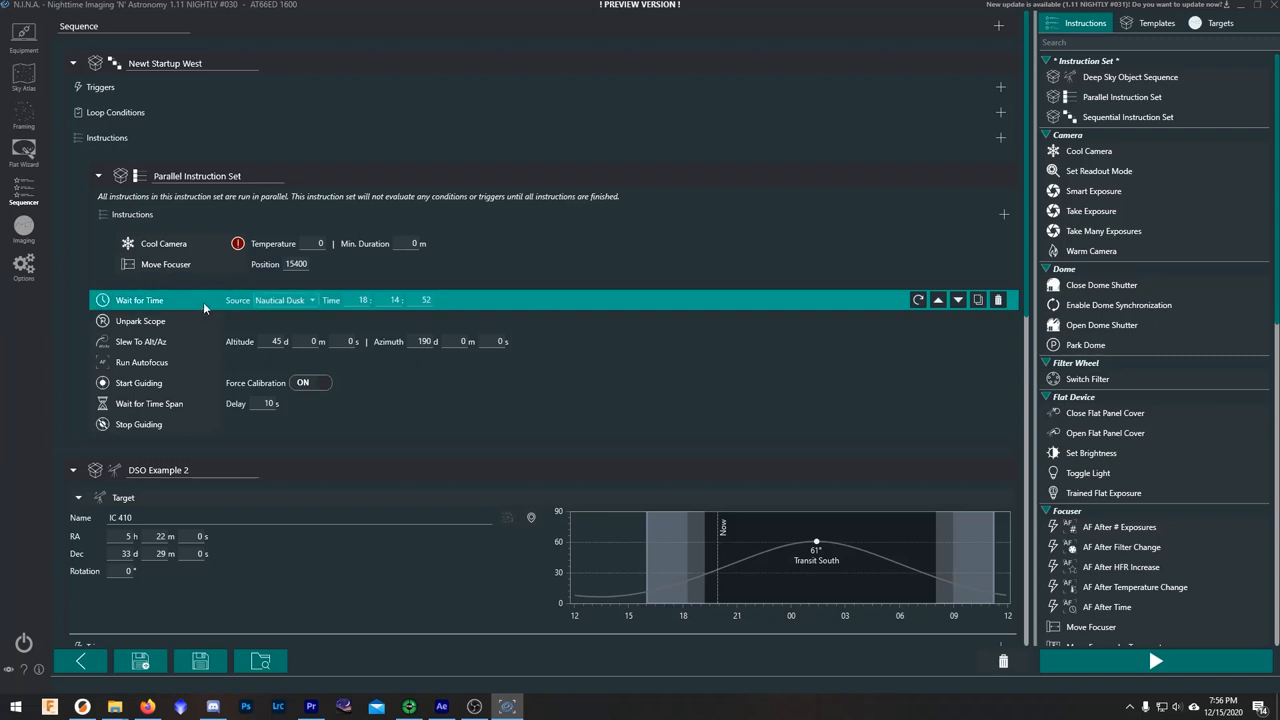
mouse_move(184, 307)
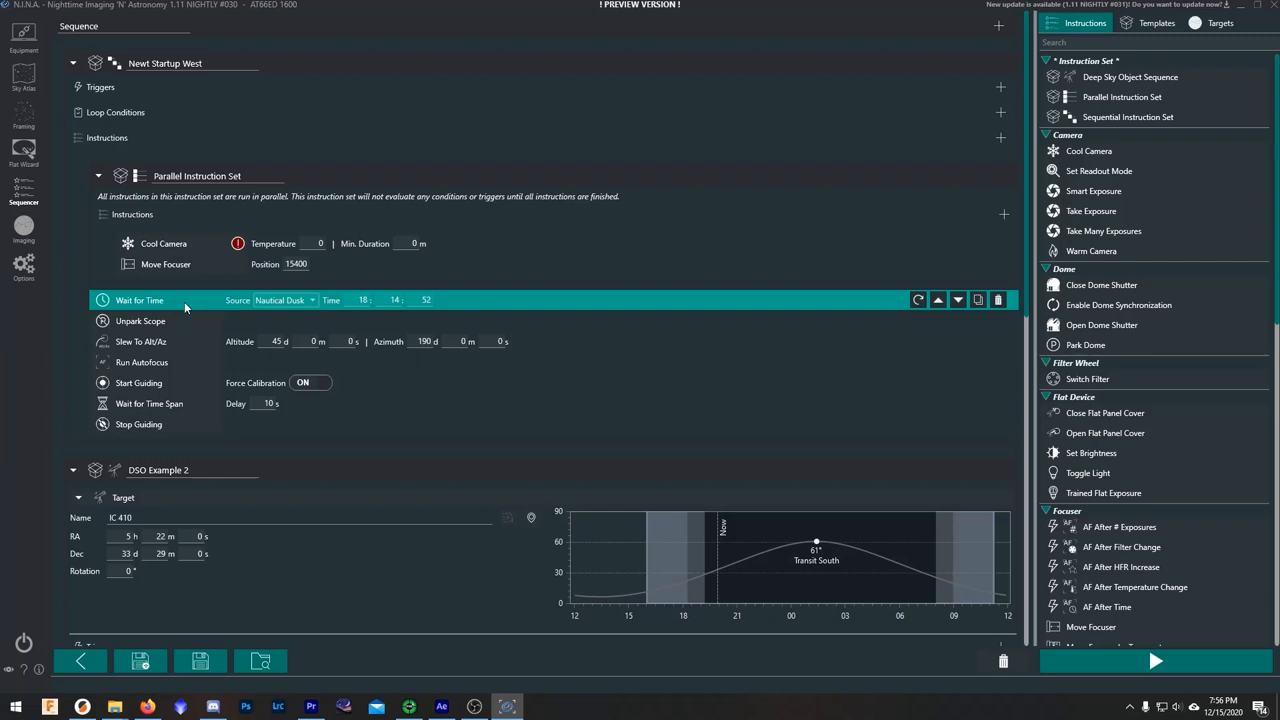
left_click(141, 341)
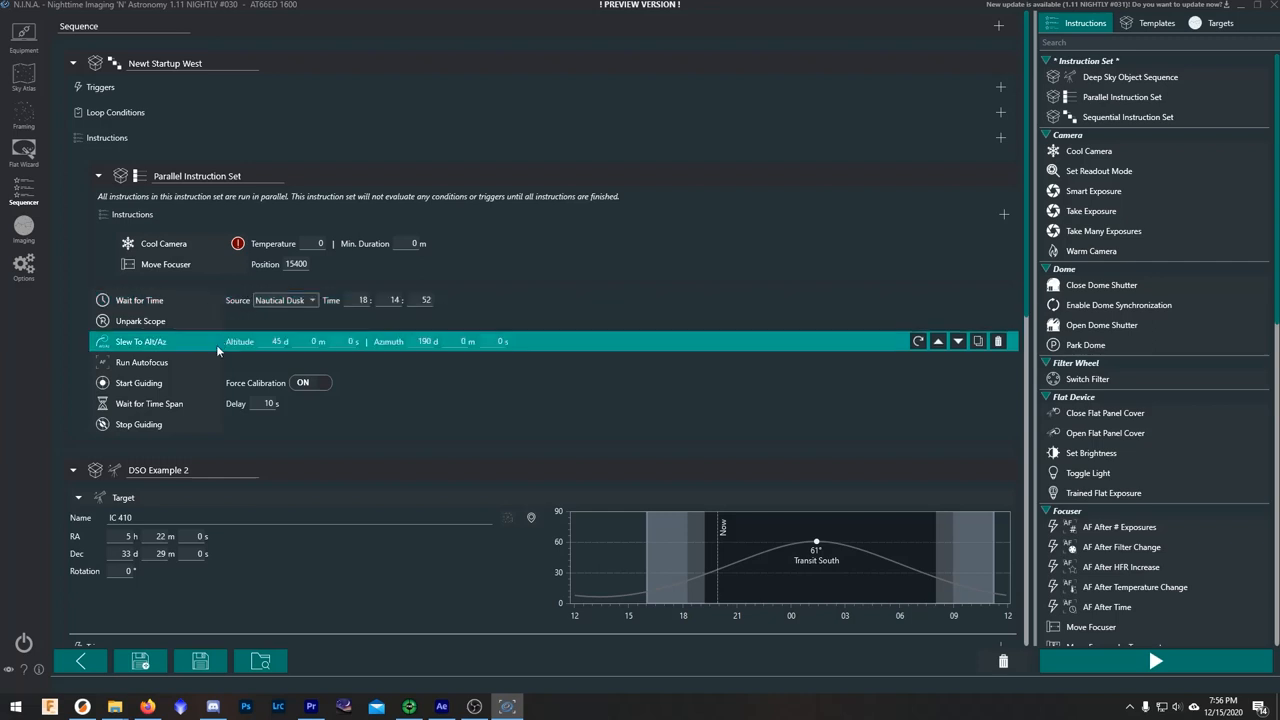
mouse_move(201, 350)
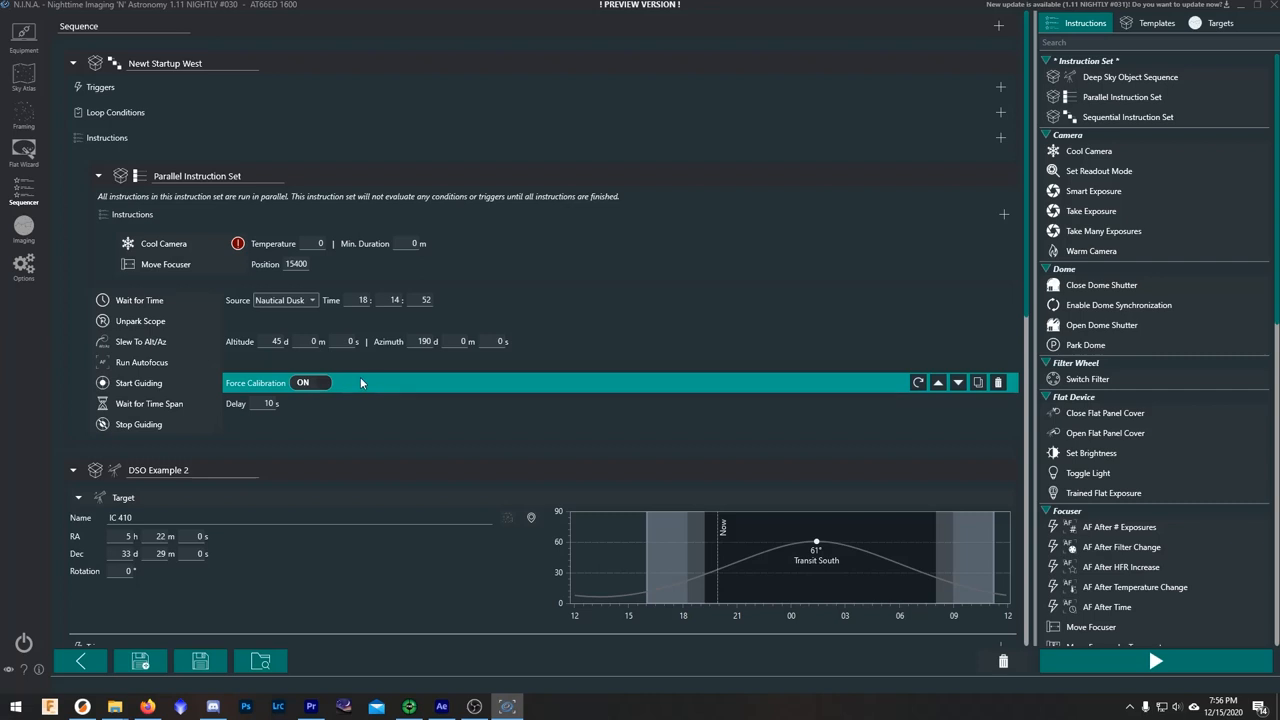
mouse_move(337, 383)
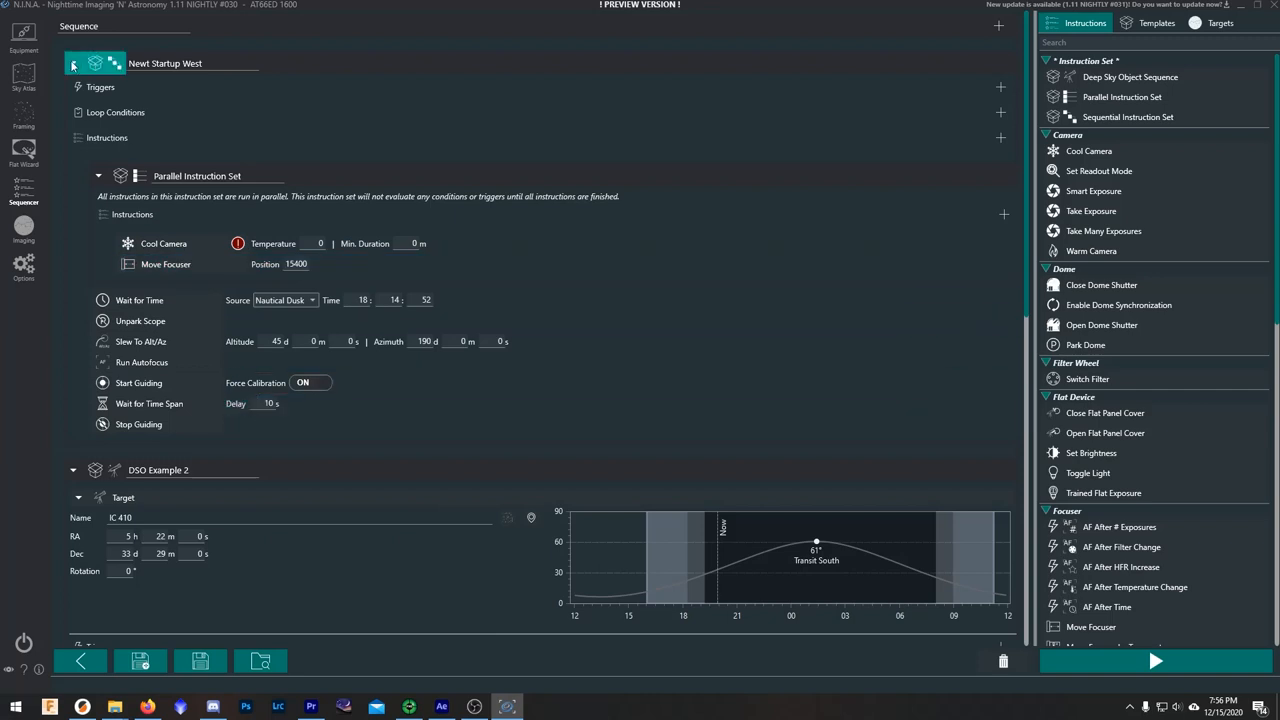
left_click(76, 62)
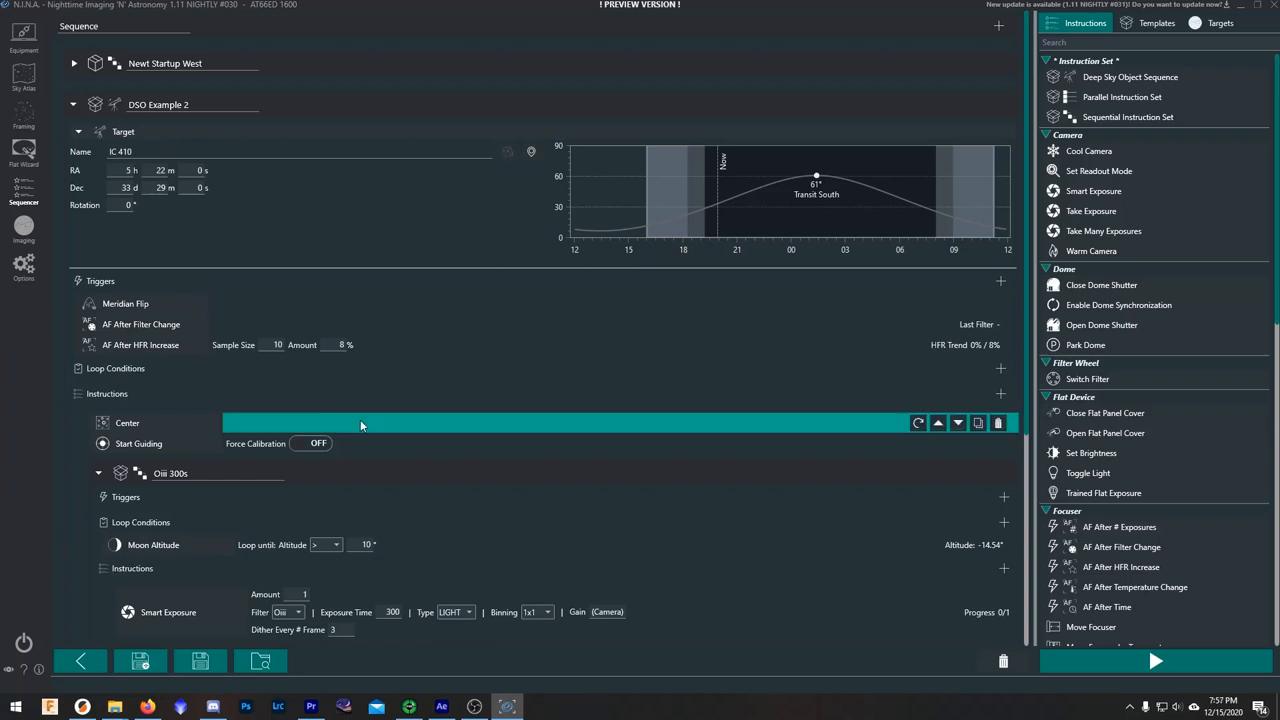
mouse_move(372, 424)
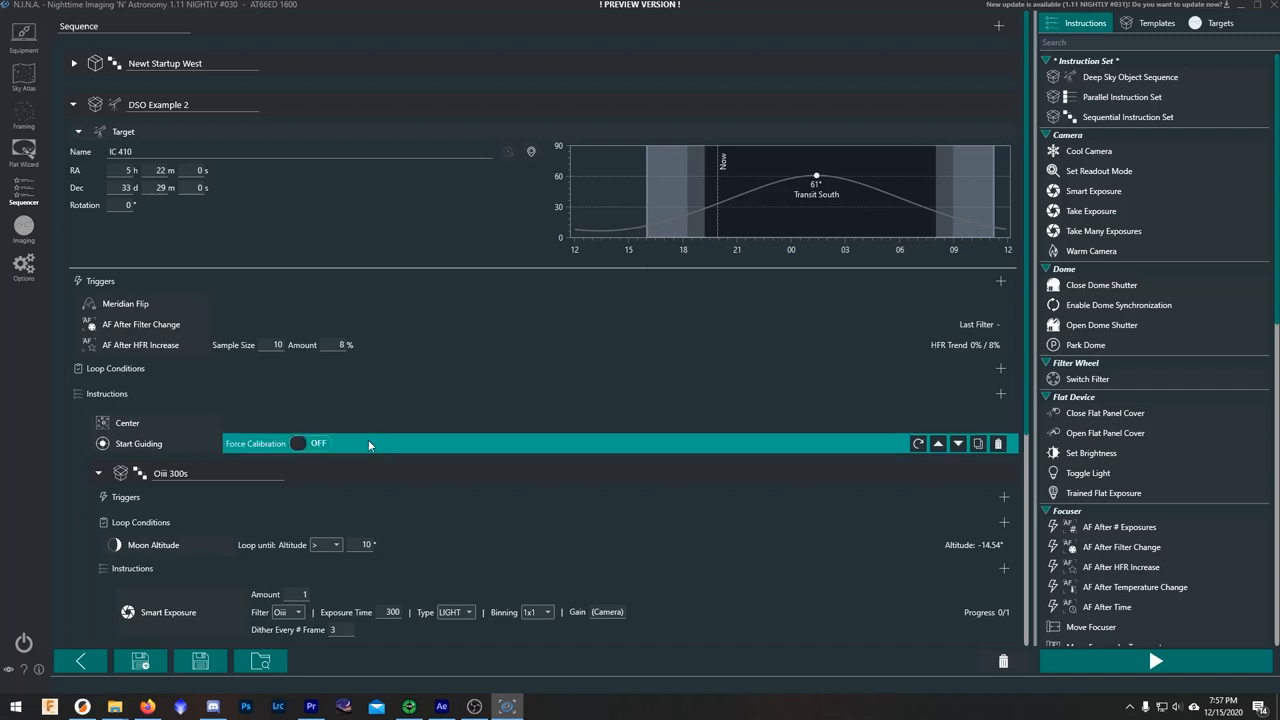
mouse_move(335, 441)
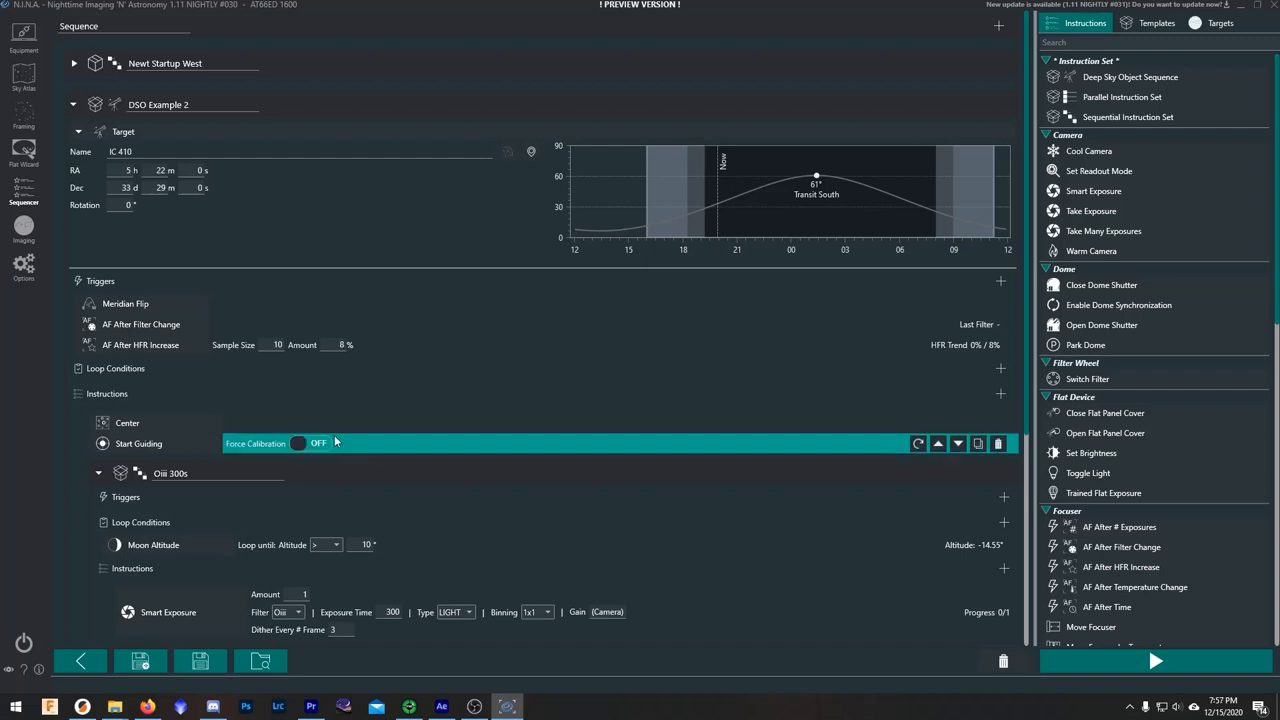
- Collapse the IC 410 OIII 300s set and scroll to the Ha 300s altitude loop
scroll("down", 3)
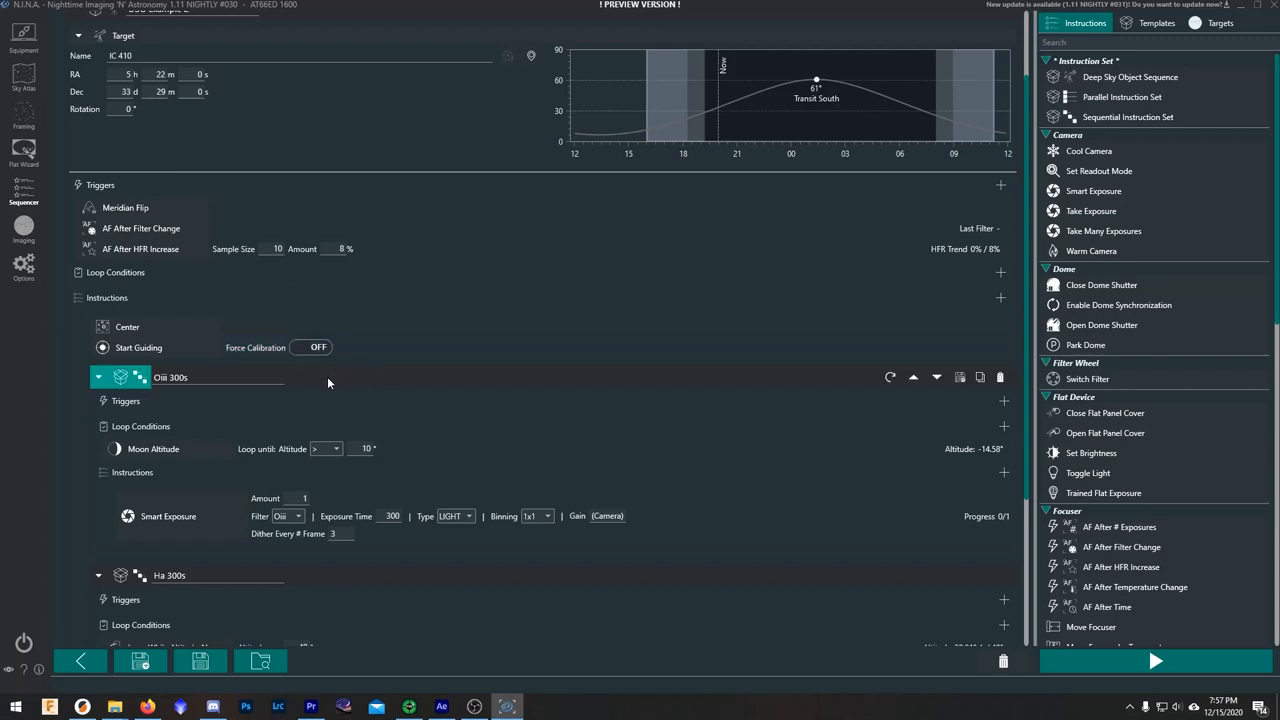
mouse_move(321, 379)
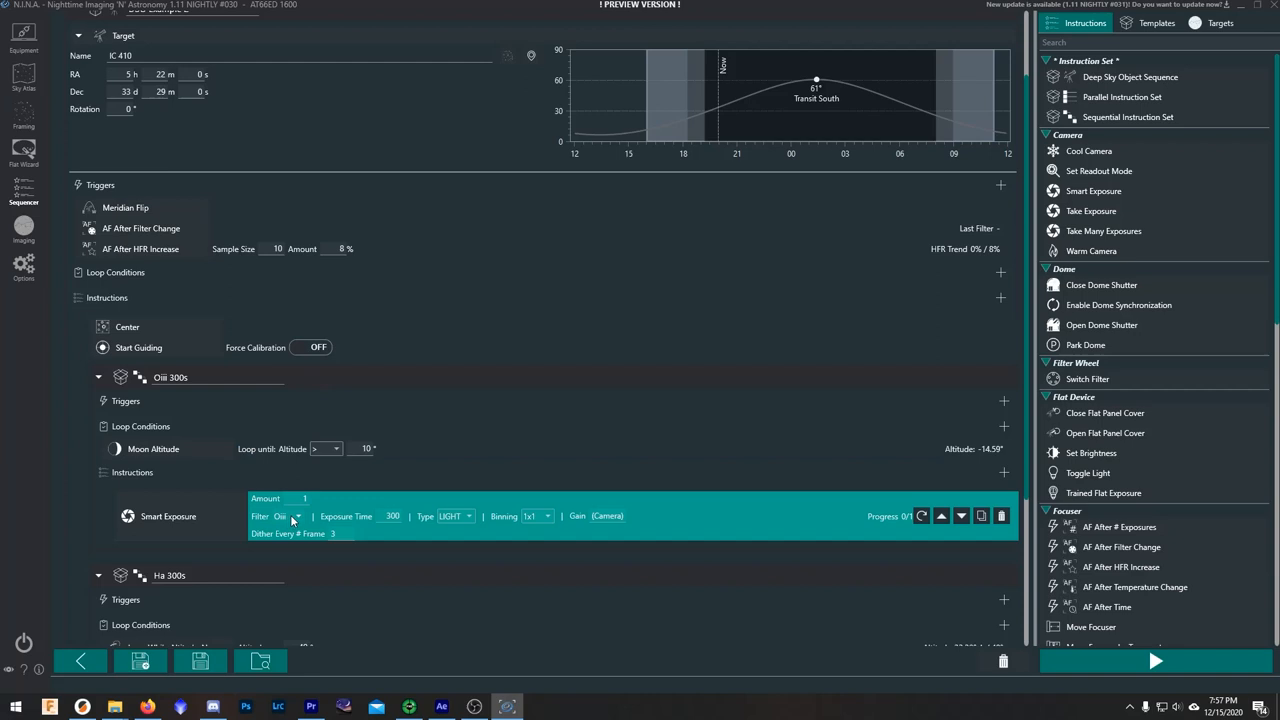
mouse_move(290, 536)
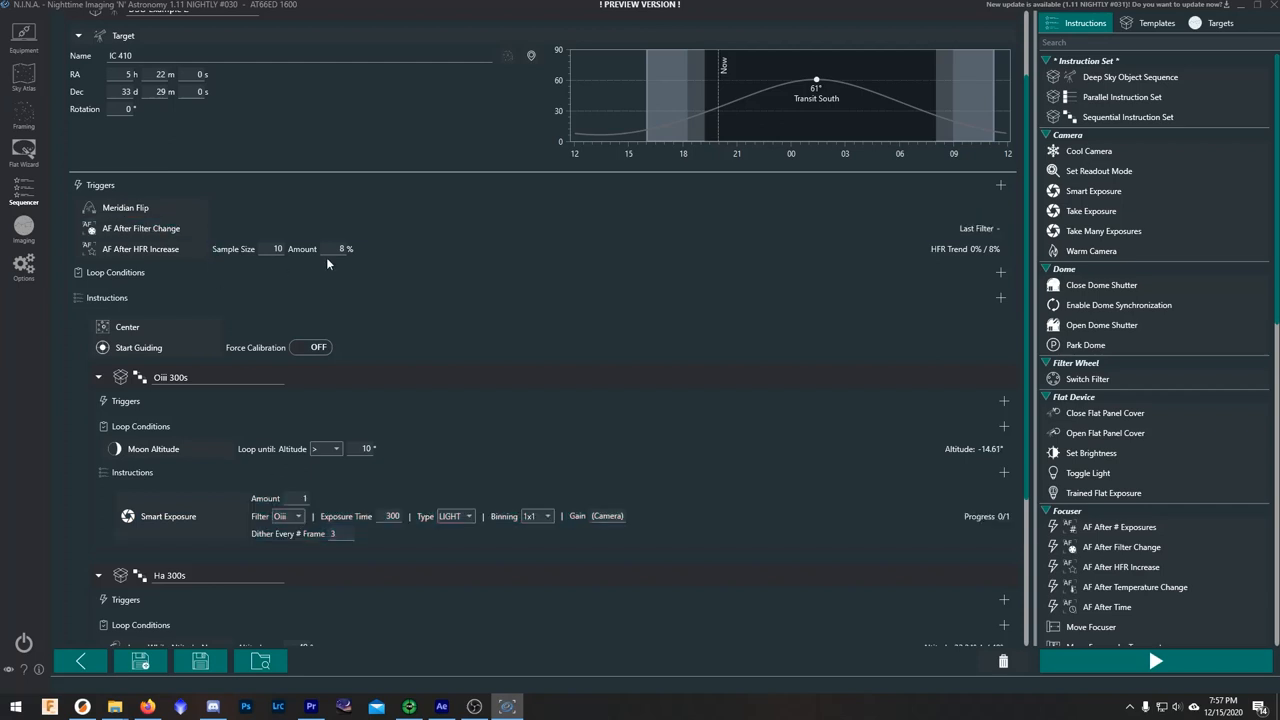
mouse_move(255, 228)
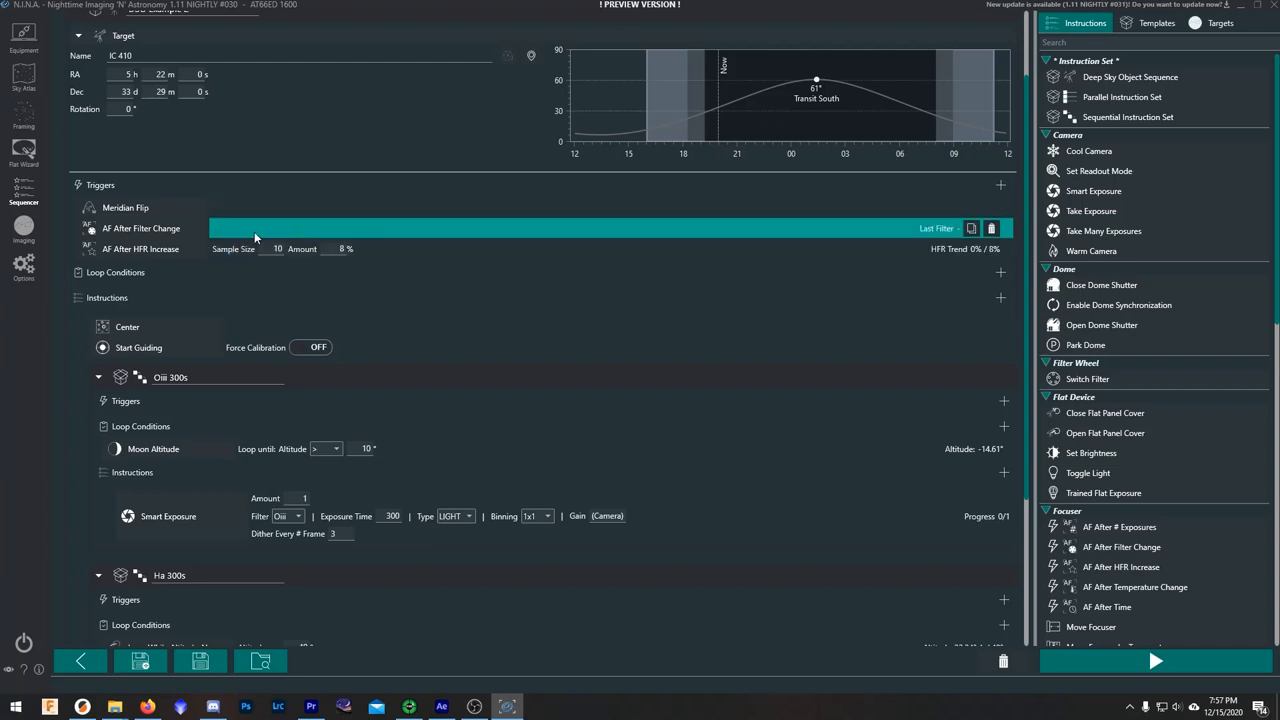
mouse_move(267, 235)
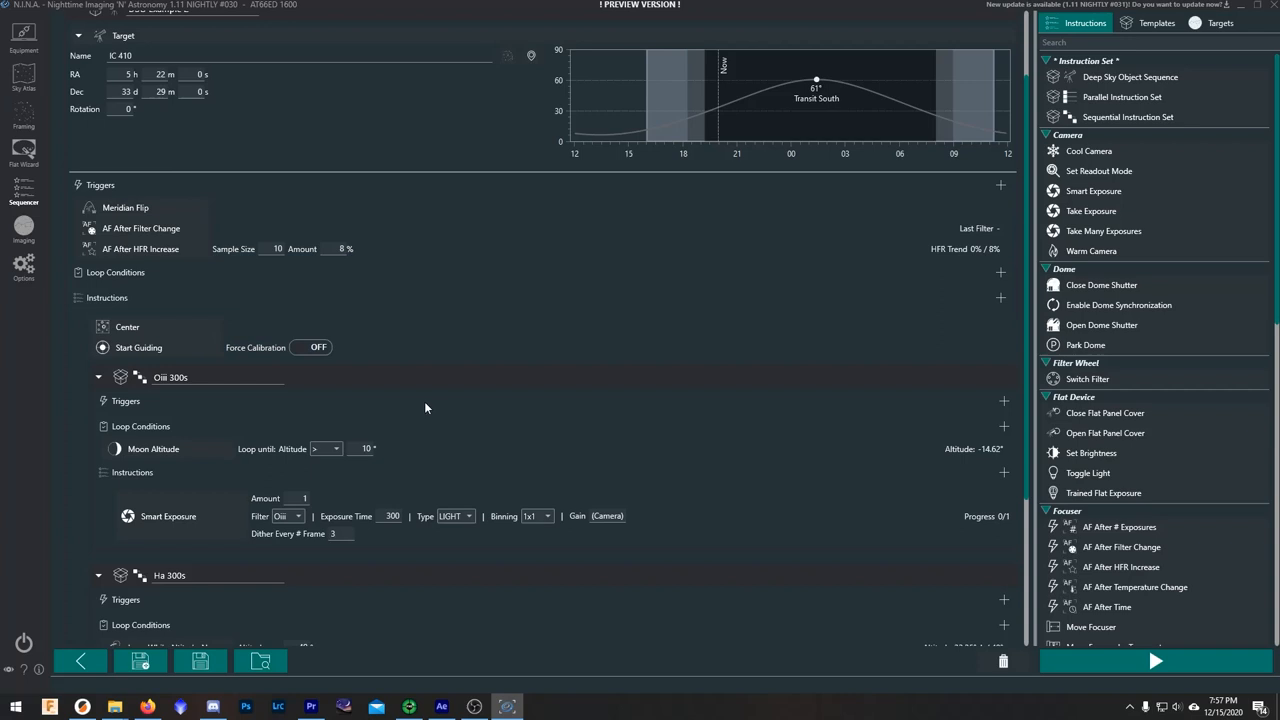
mouse_move(370, 495)
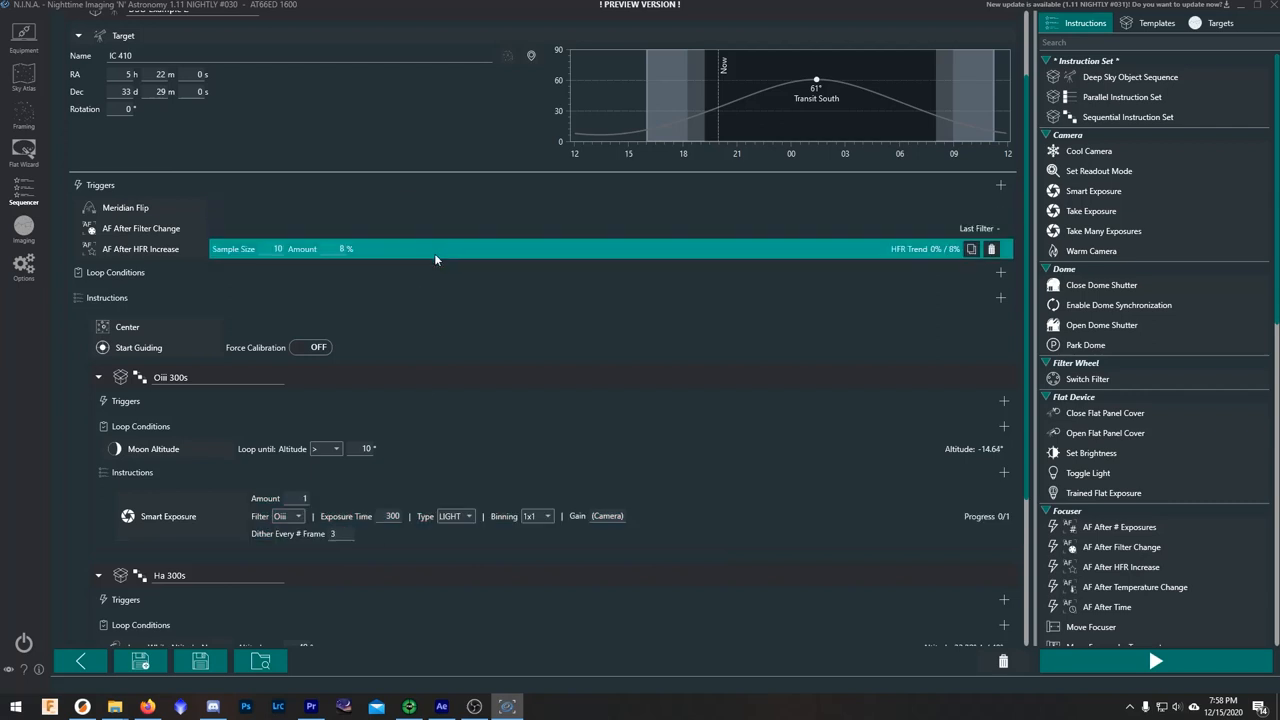
mouse_move(419, 252)
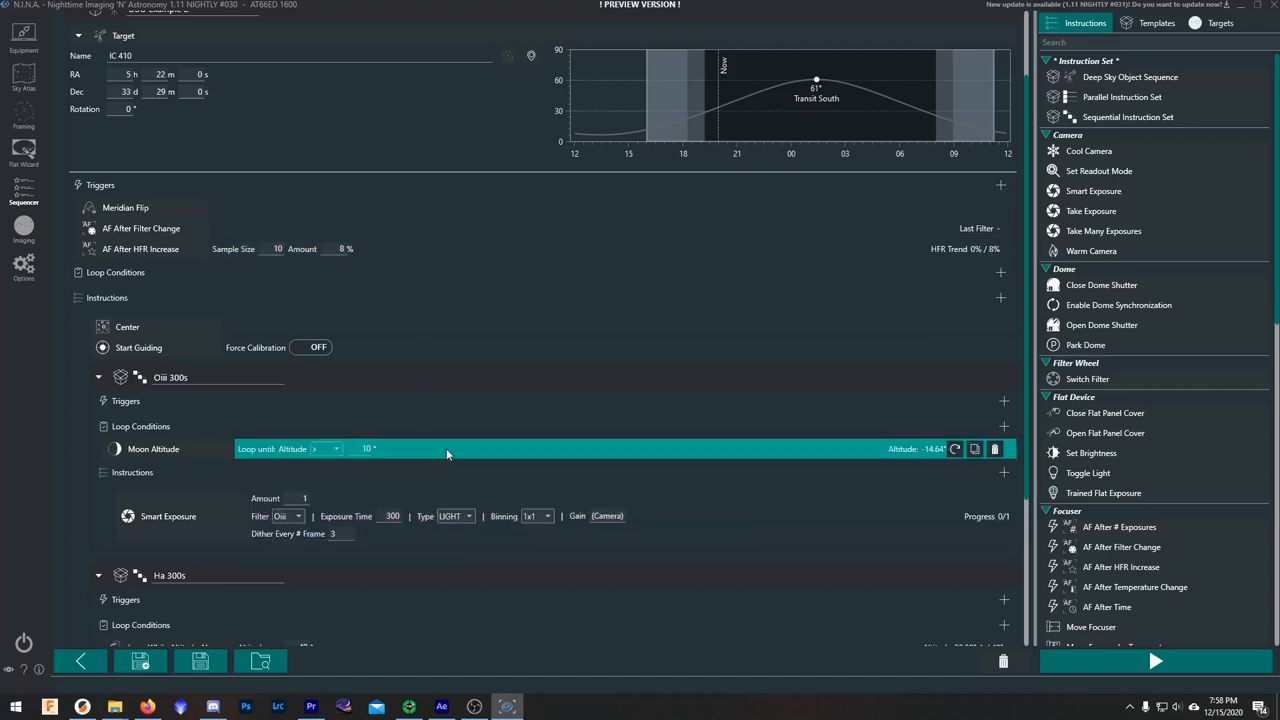
mouse_move(435, 455)
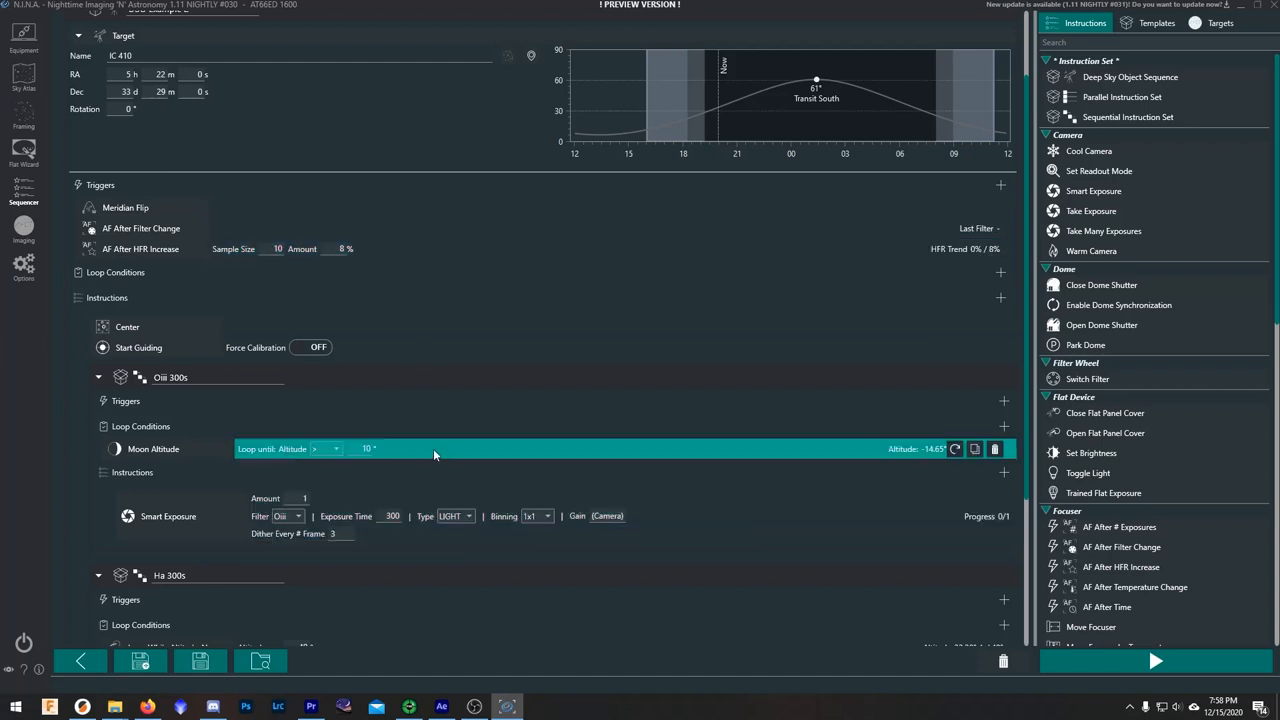
mouse_move(434, 449)
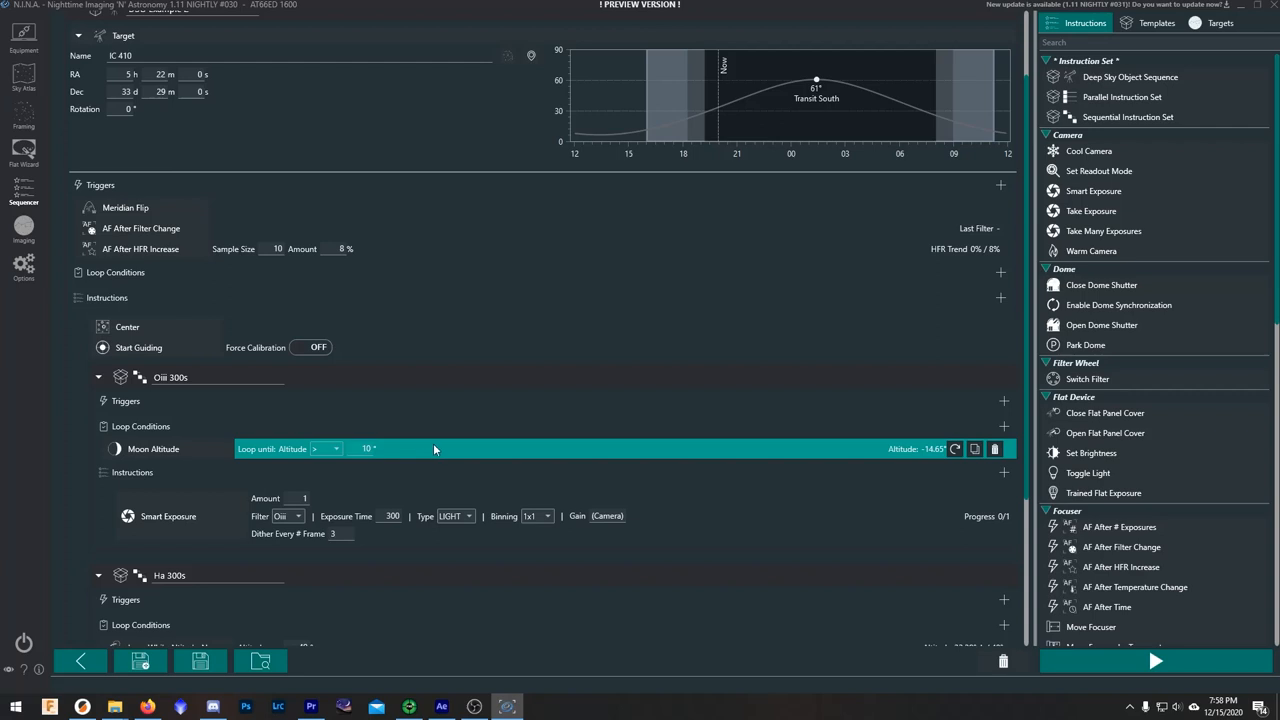
mouse_move(543, 458)
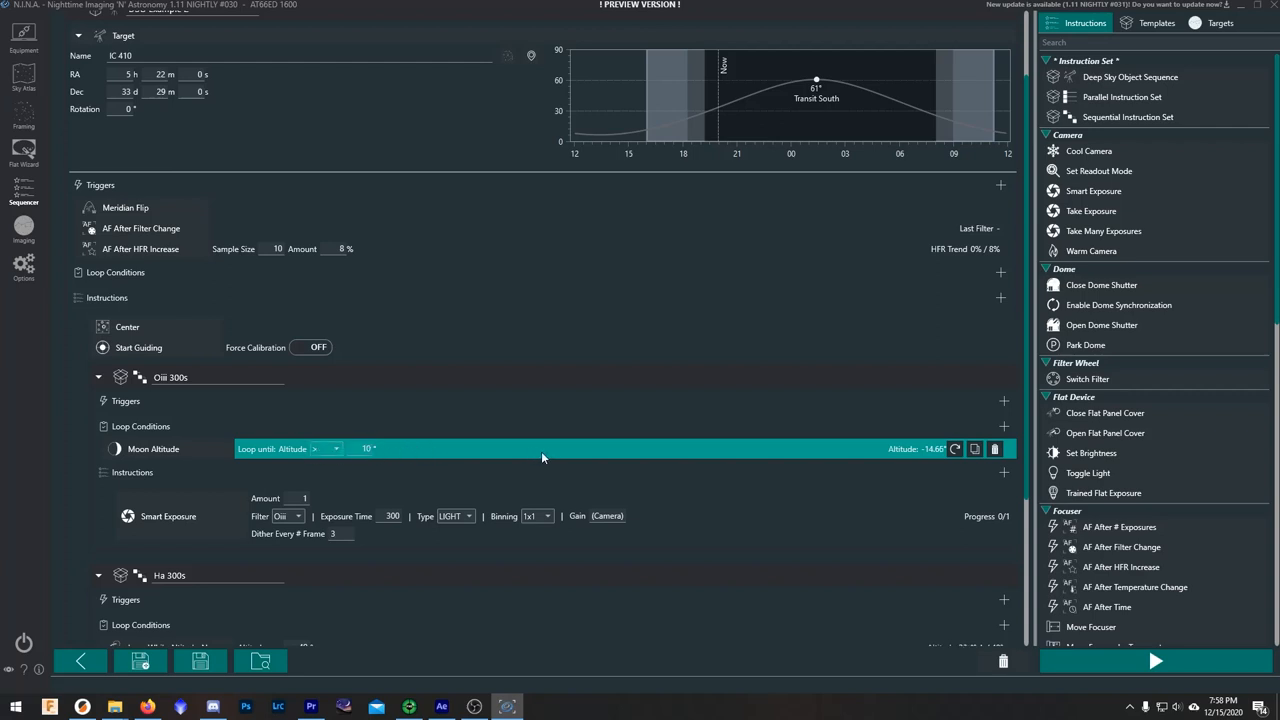
left_click(99, 377)
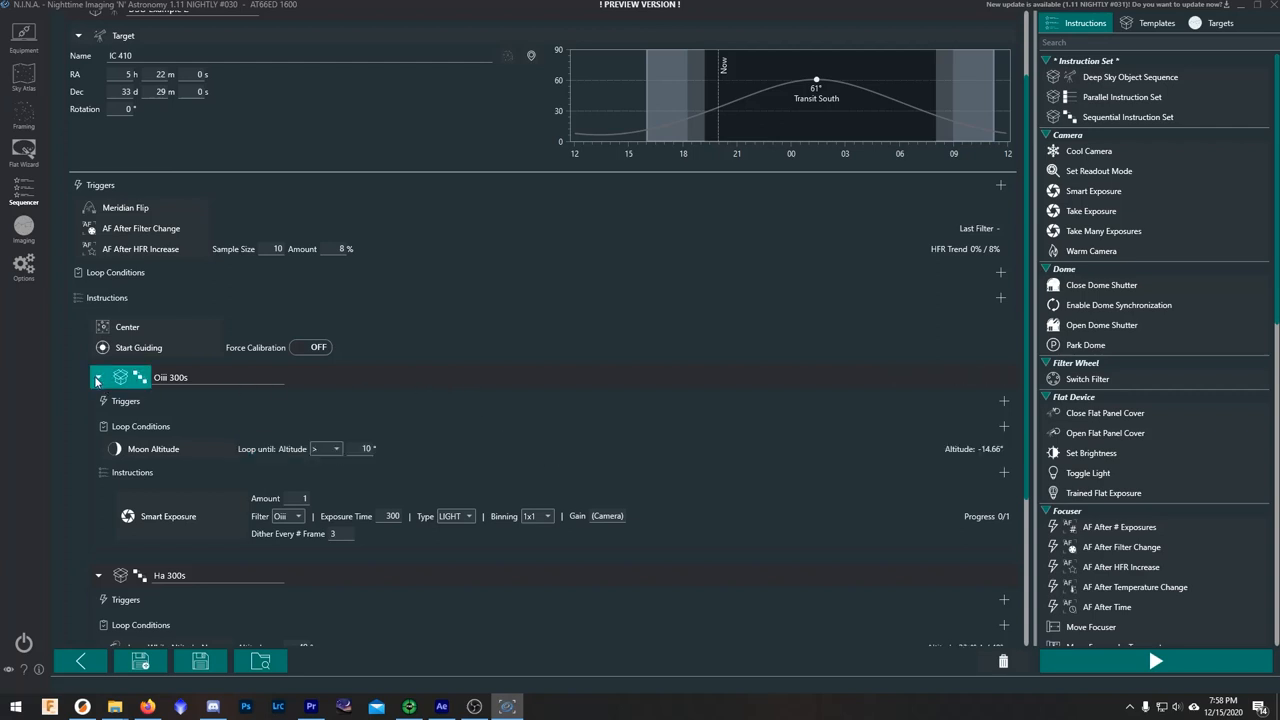
left_click(99, 377)
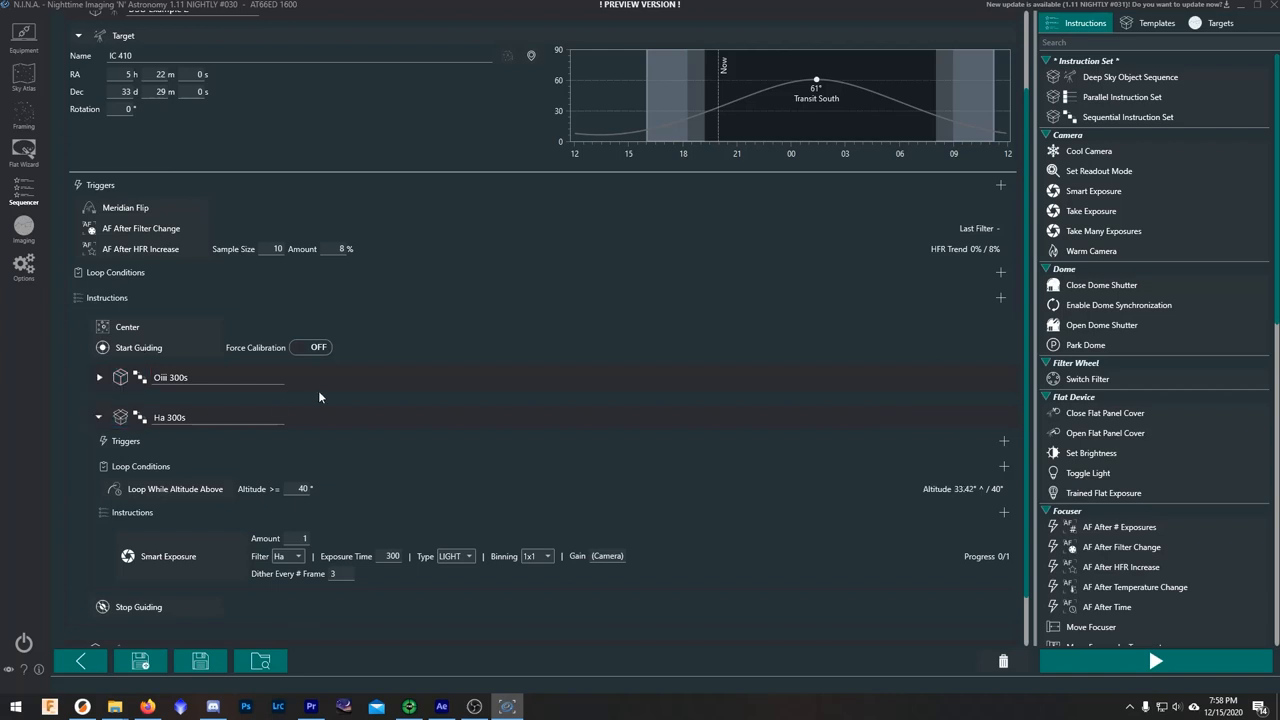
scroll("down", 3)
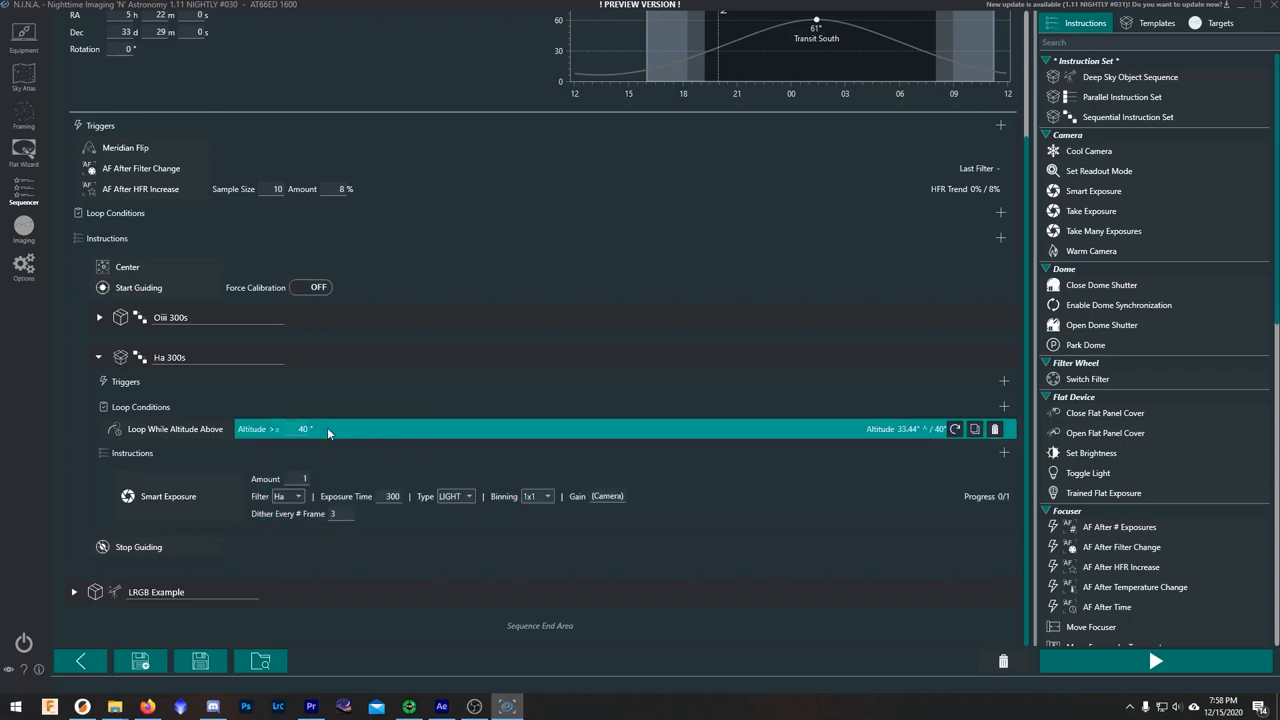
mouse_move(316, 439)
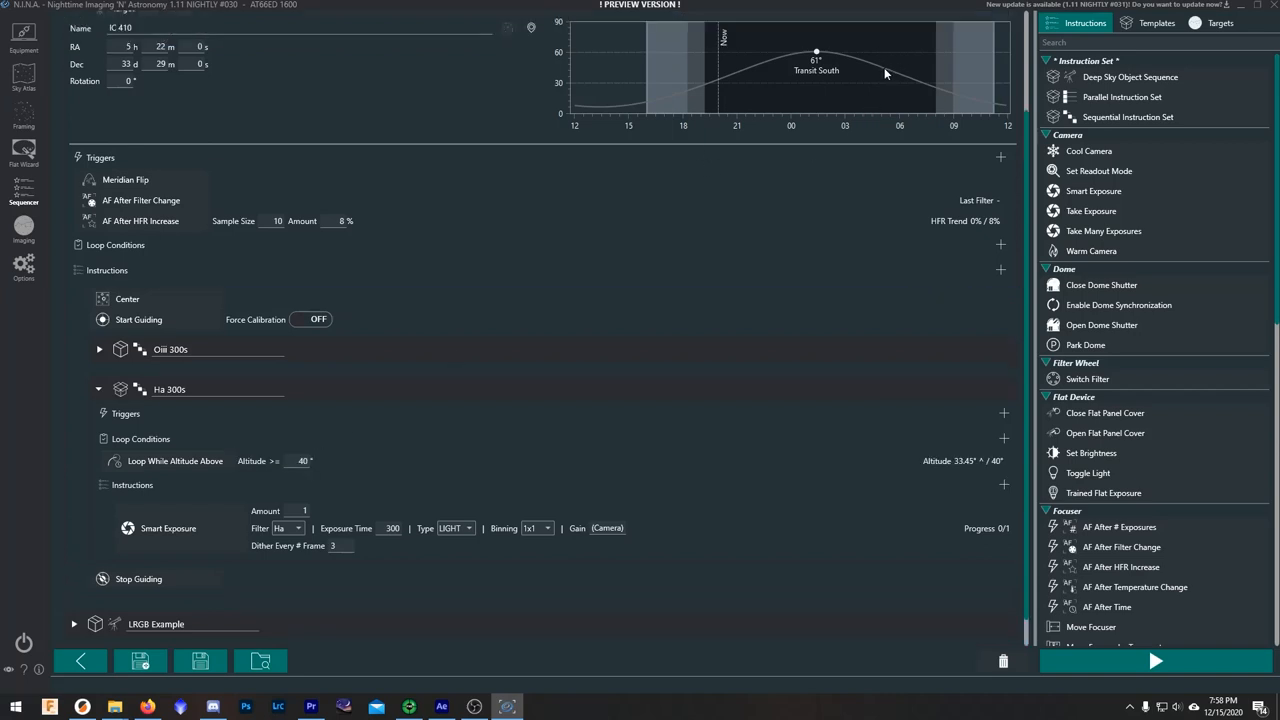
- Scroll through the LRGB Example to the Sequential Instruction Set with 300-second Ha exposures
scroll("down", 3)
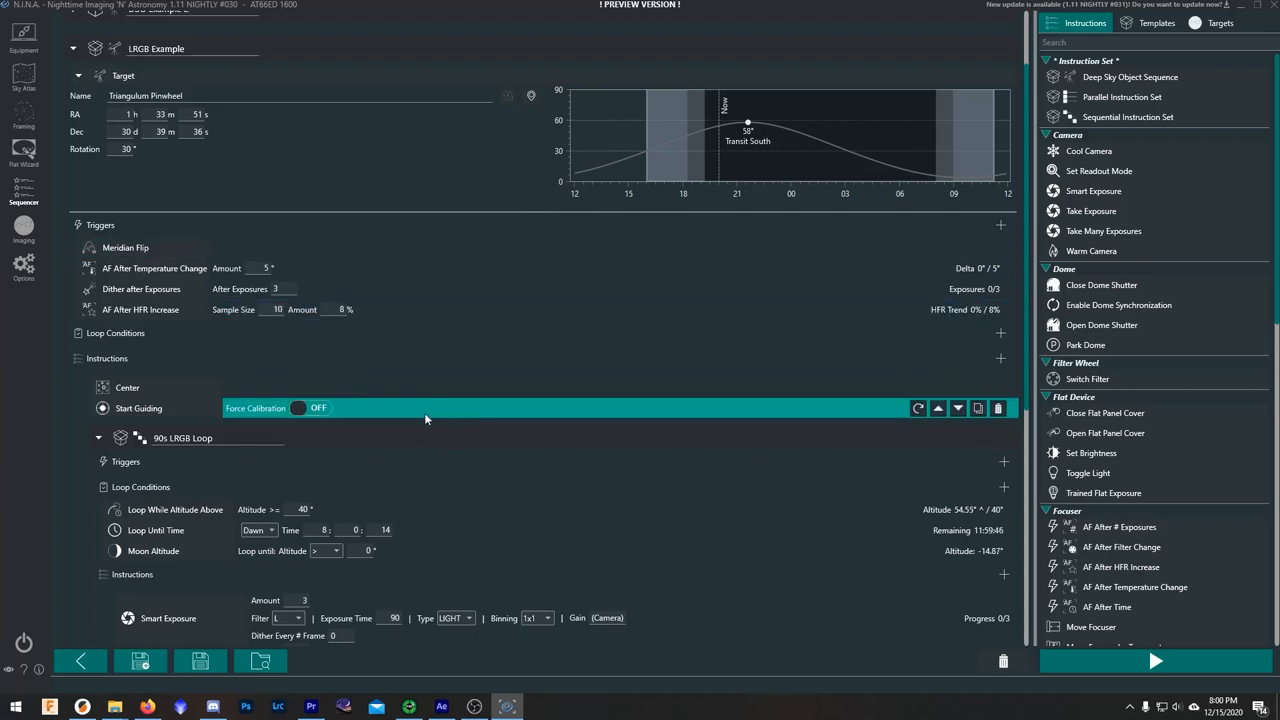
scroll("down", 3)
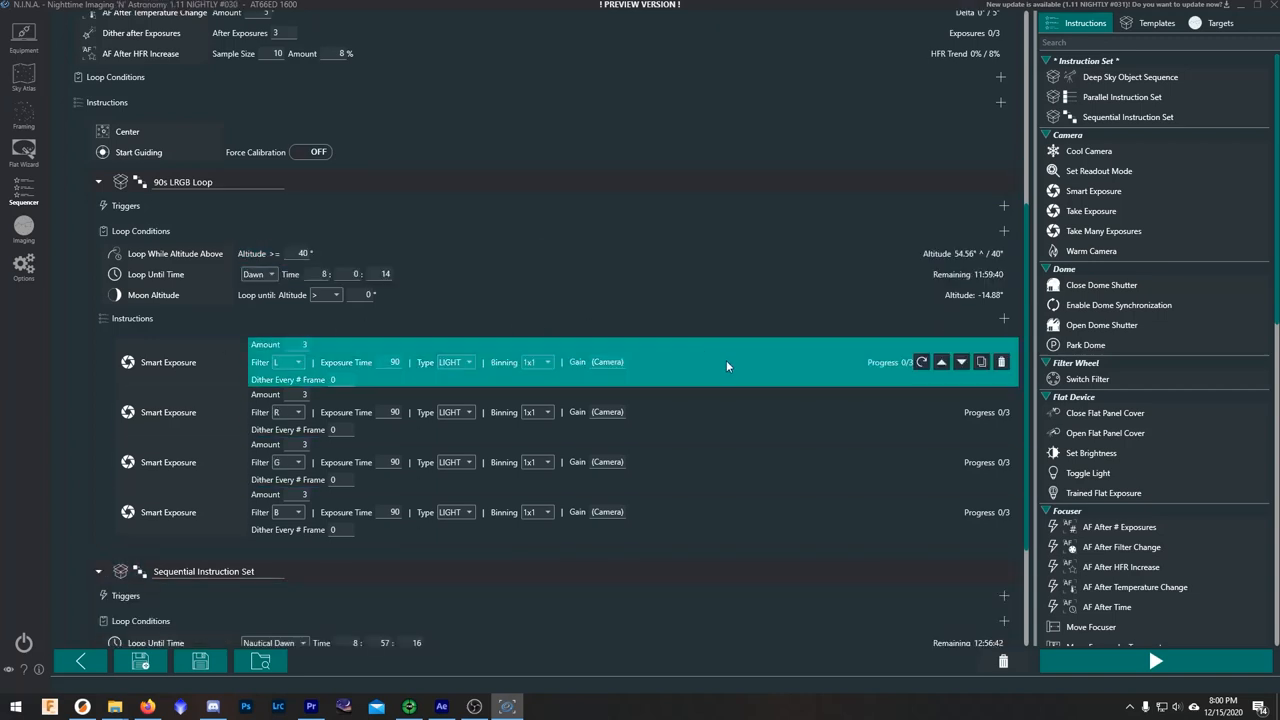
mouse_move(666, 360)
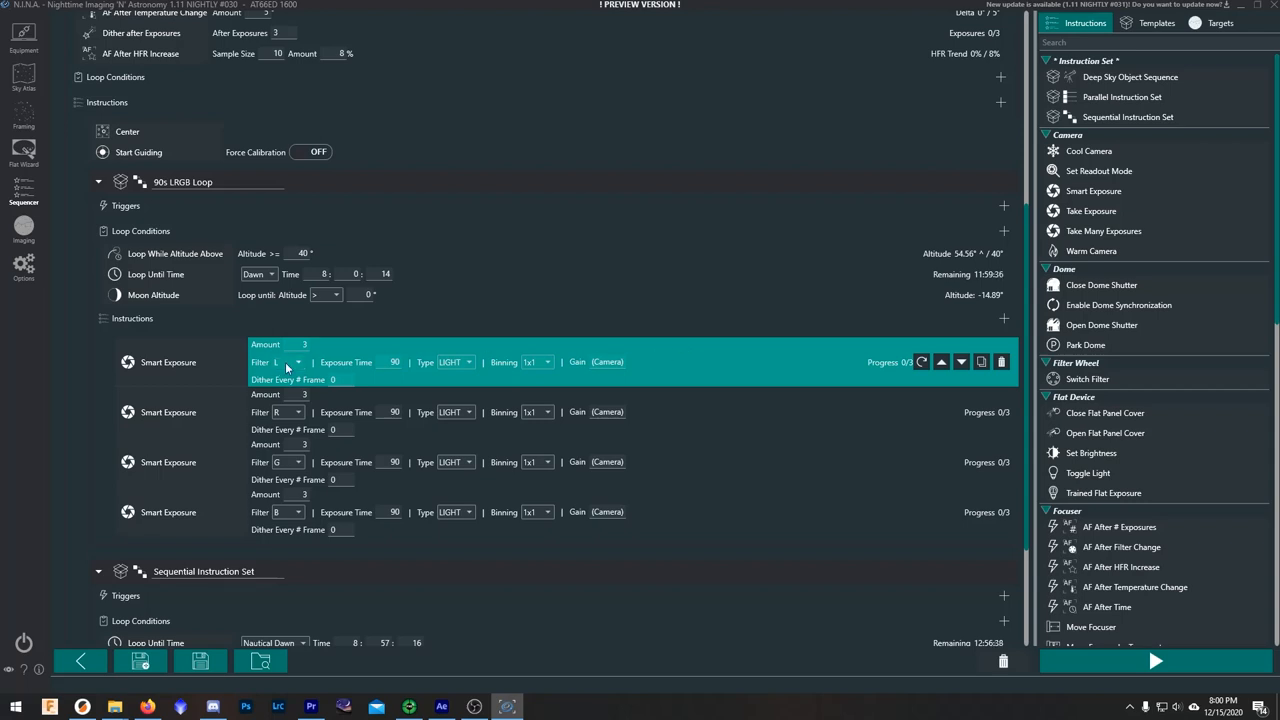
mouse_move(312, 357)
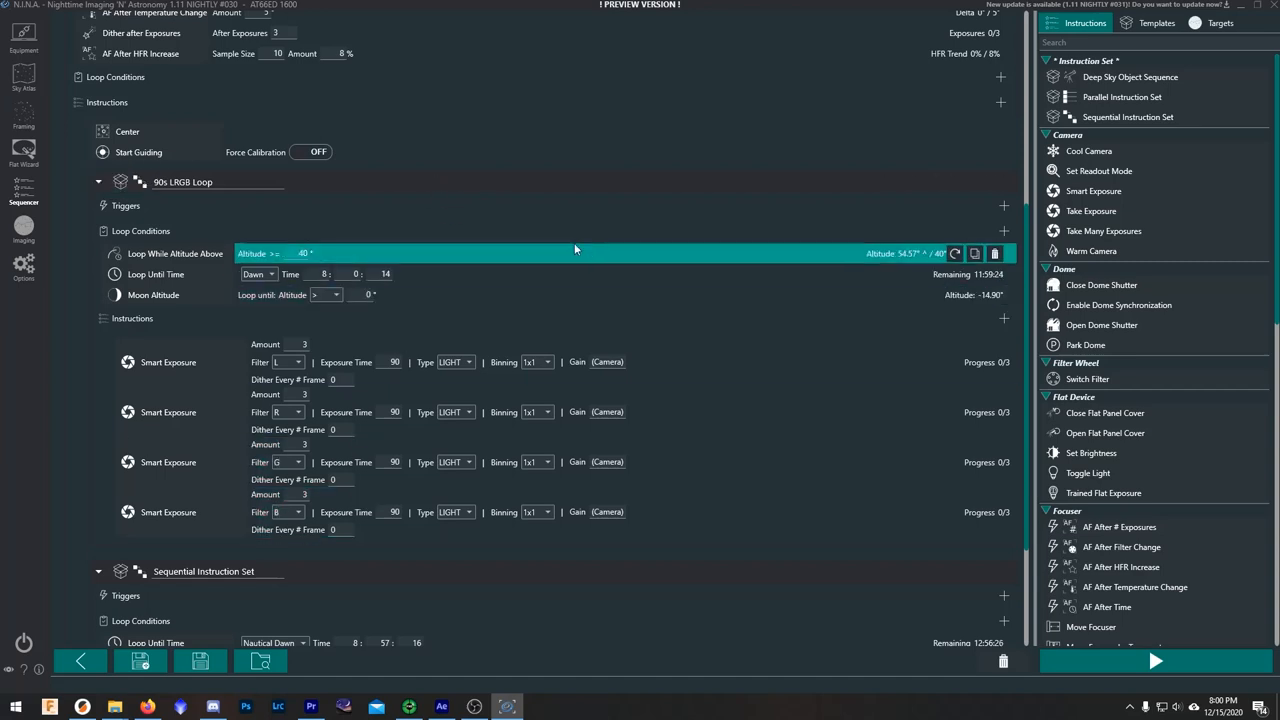
mouse_move(496, 330)
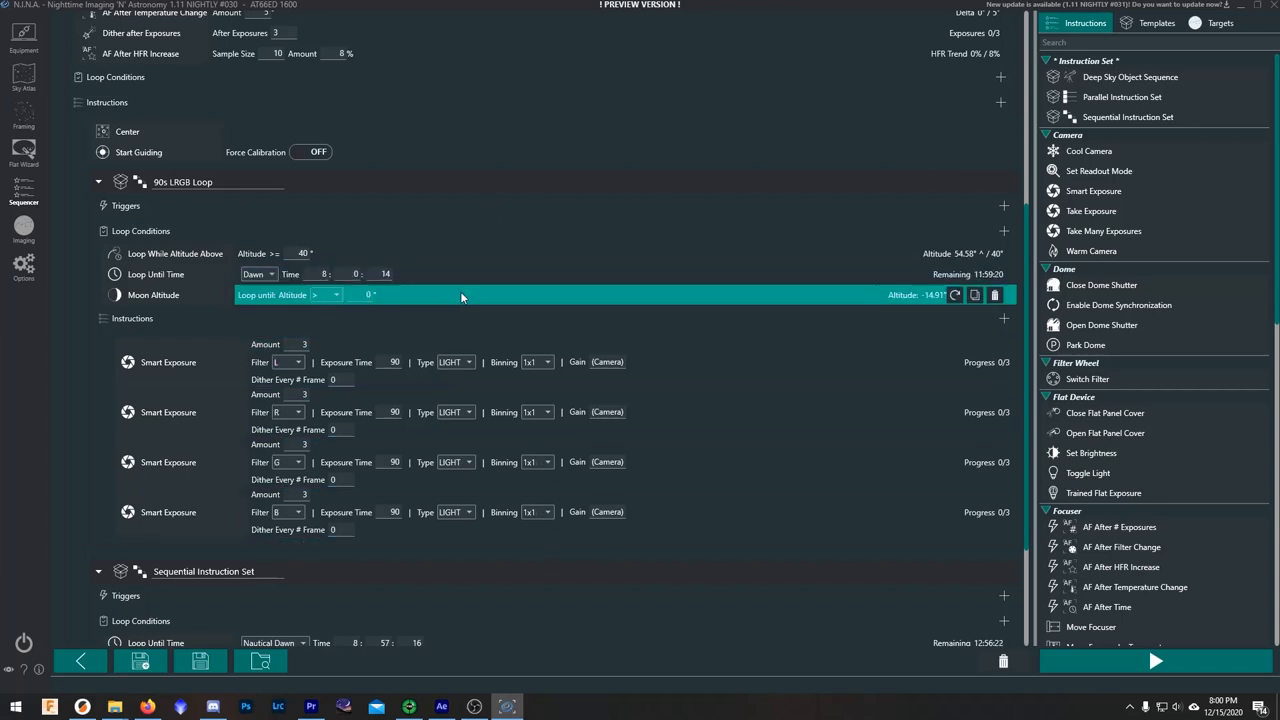
mouse_move(450, 297)
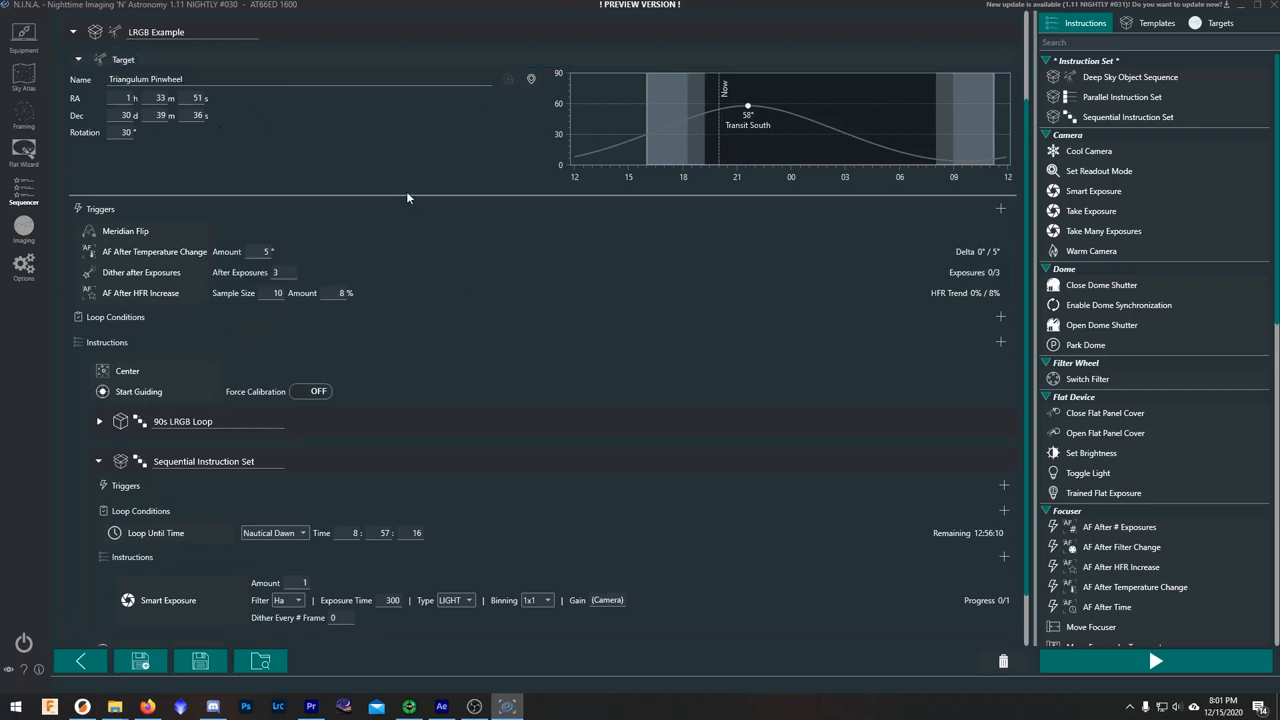
scroll("down", 3)
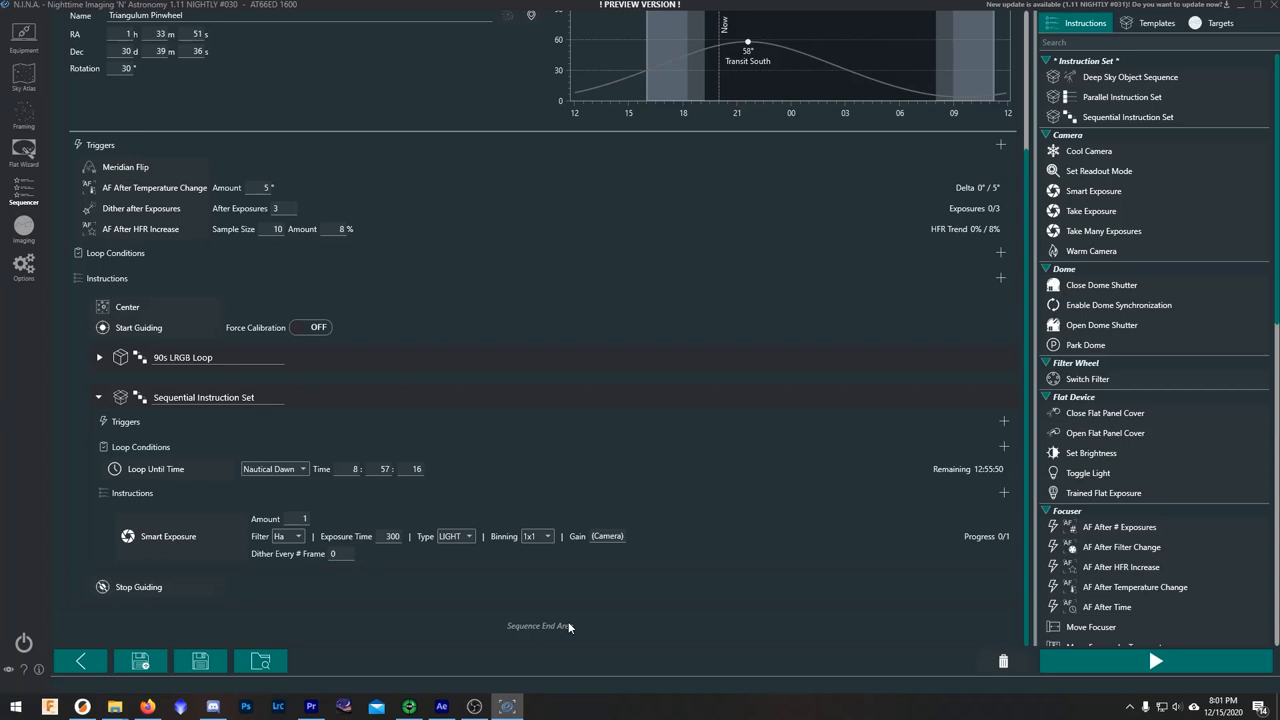
- Save the M33 Triangulum Pinwheel sequence as a target beside NGC 7822
left_click(1213, 27)
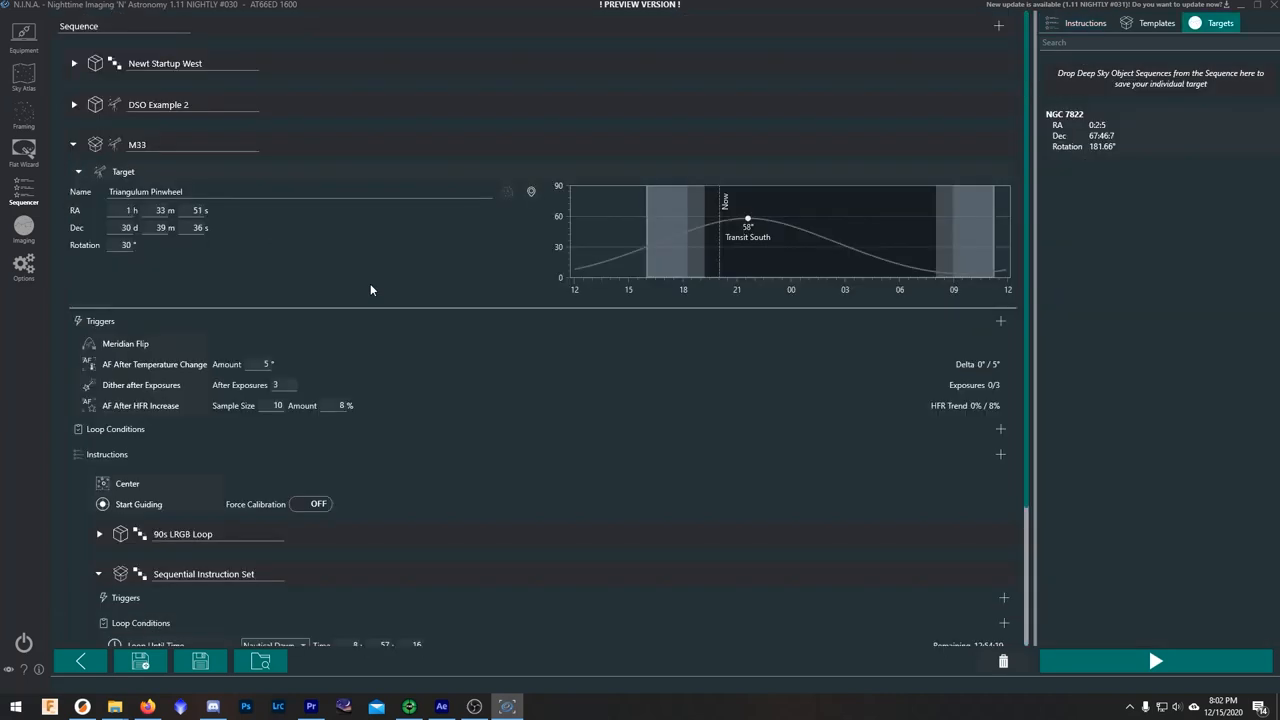
mouse_move(1204, 43)
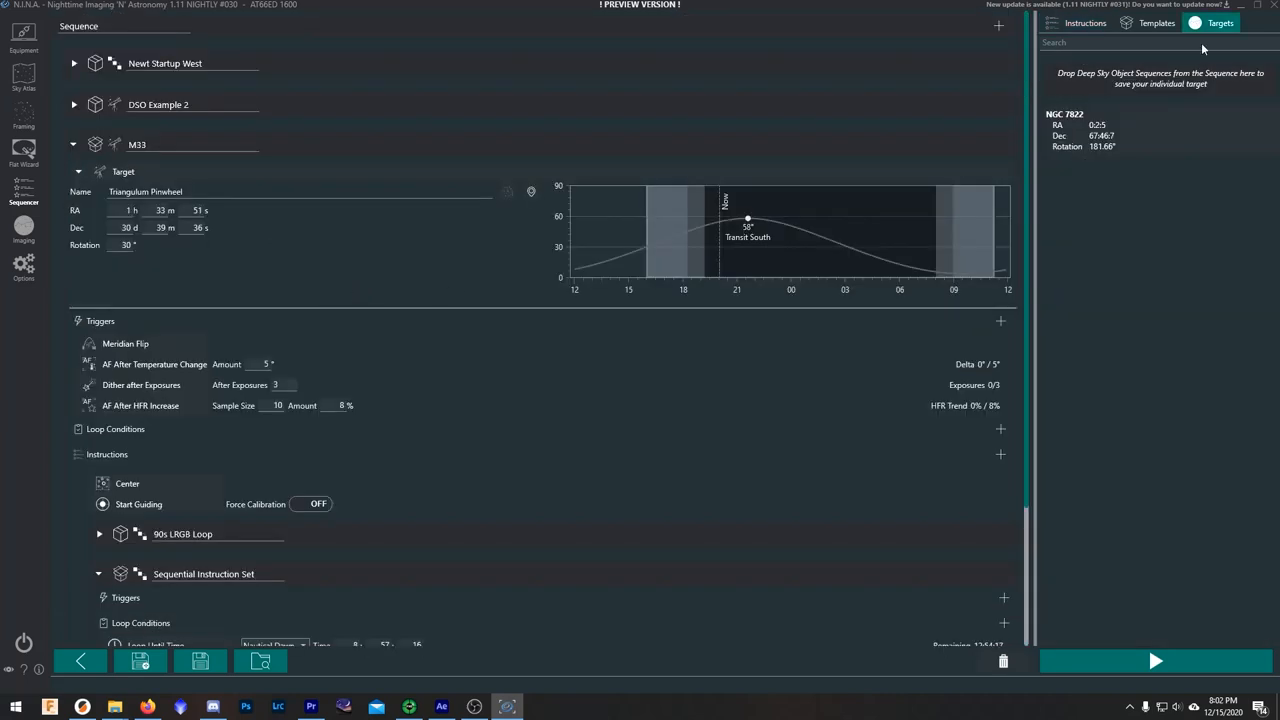
left_click(1073, 23)
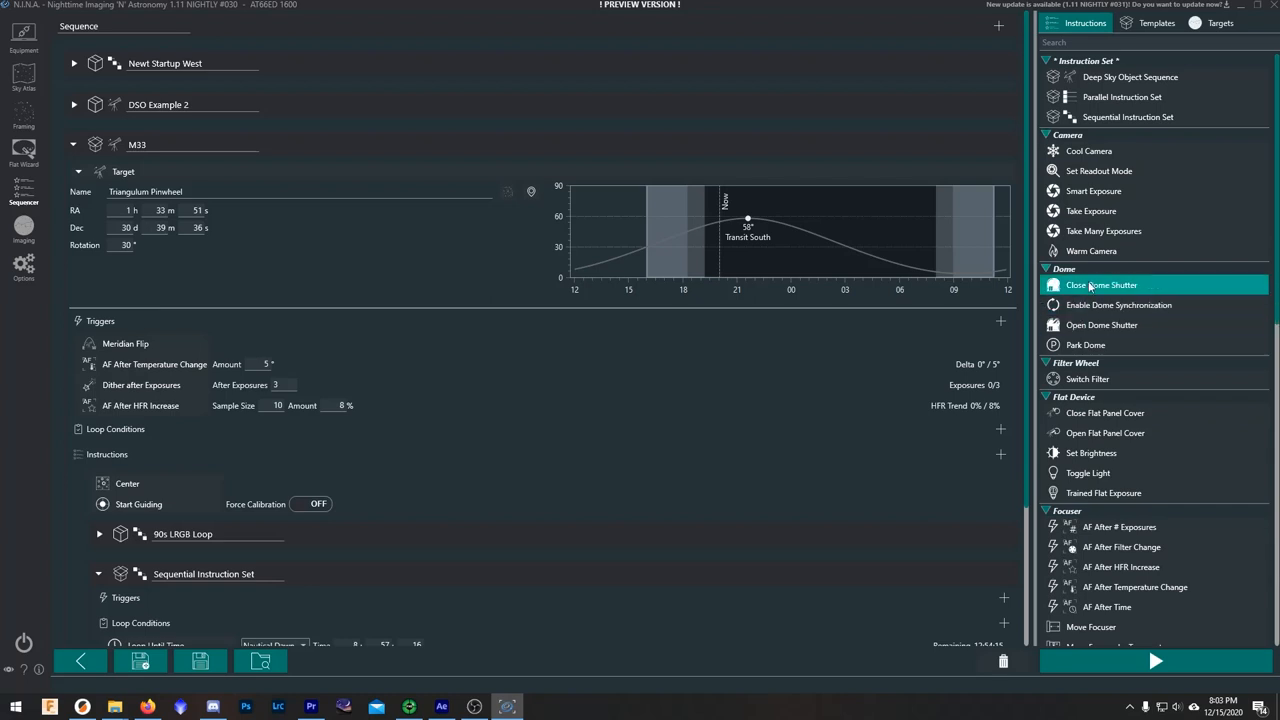
scroll("down", 3)
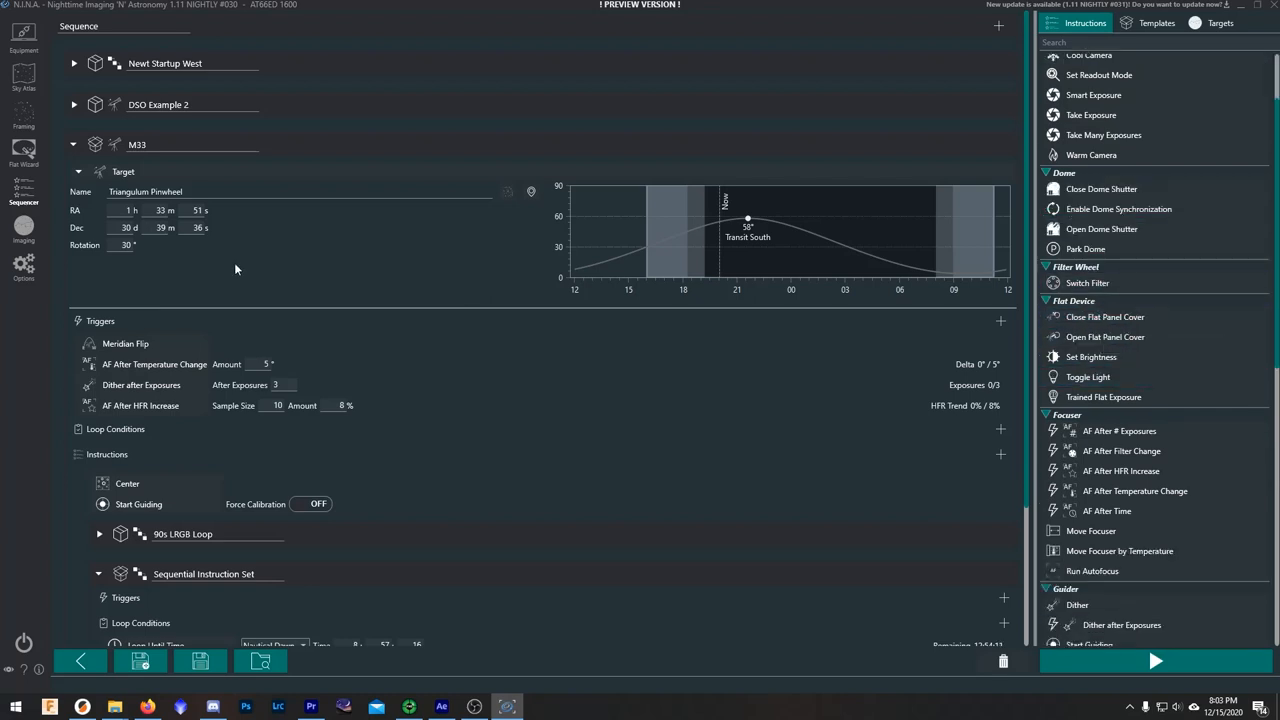
mouse_move(150, 262)
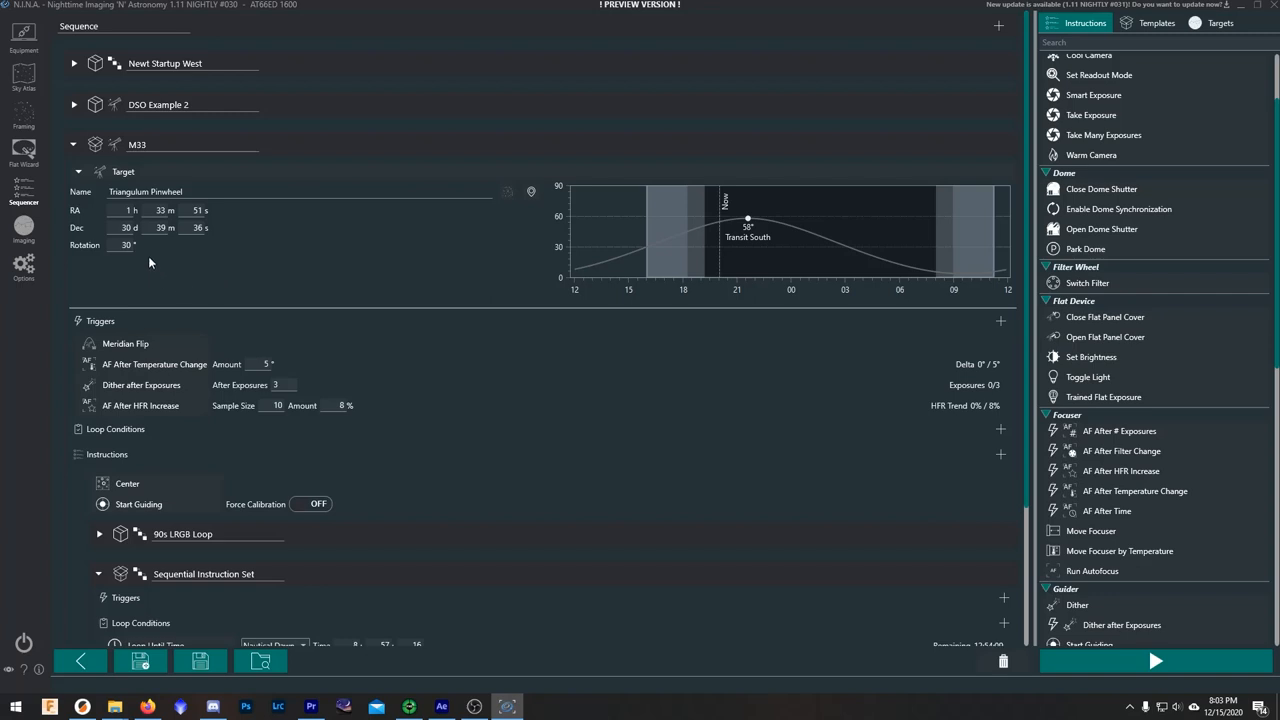
mouse_move(312, 280)
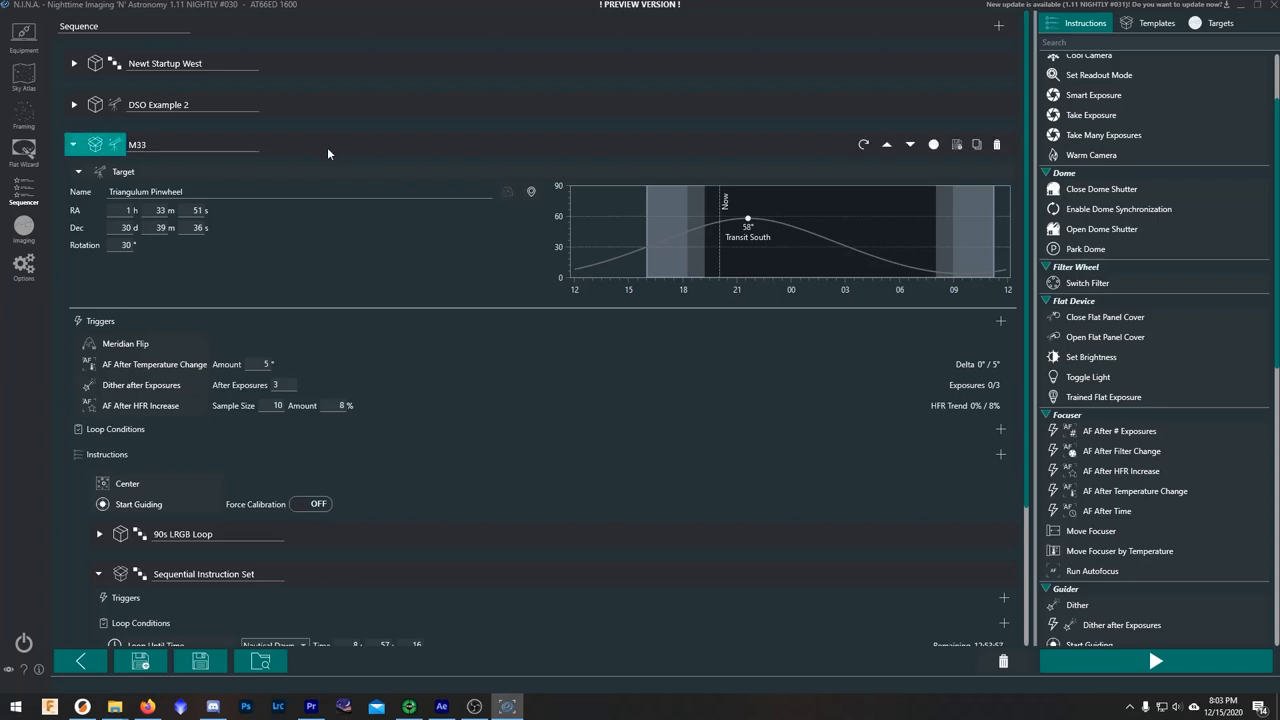
left_click(1215, 27)
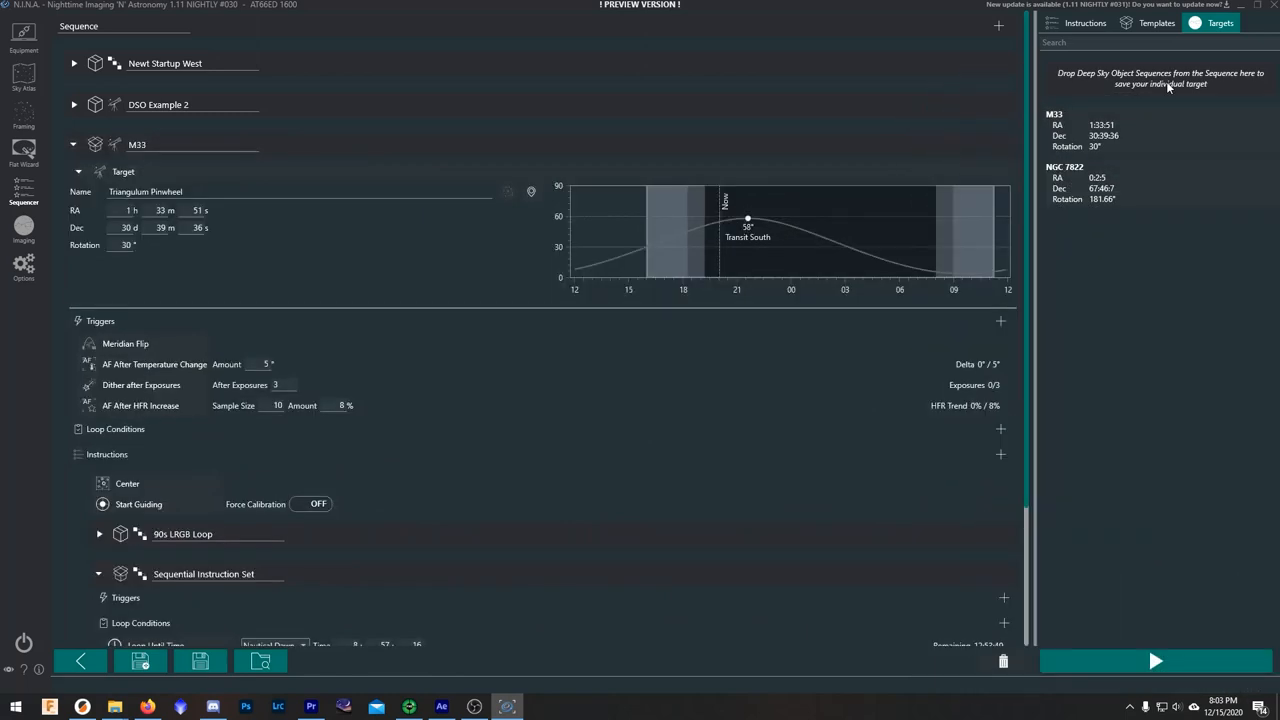
left_click(1150, 132)
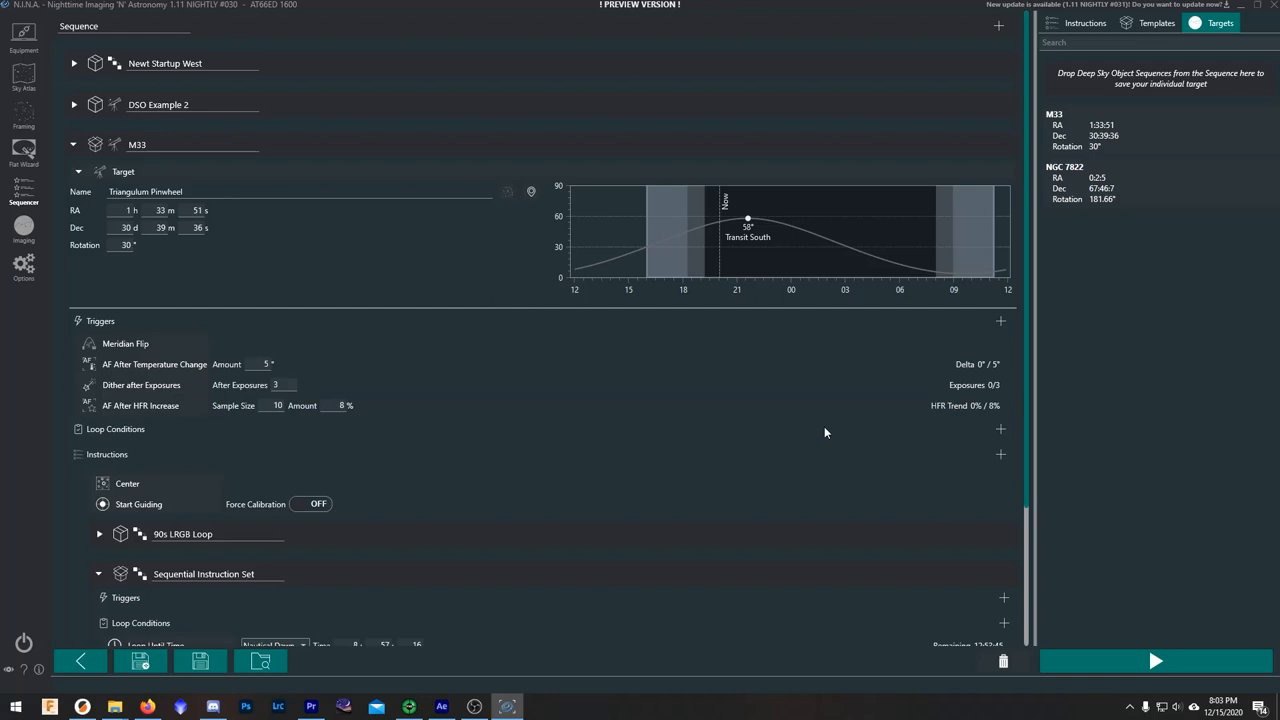
mouse_move(137, 663)
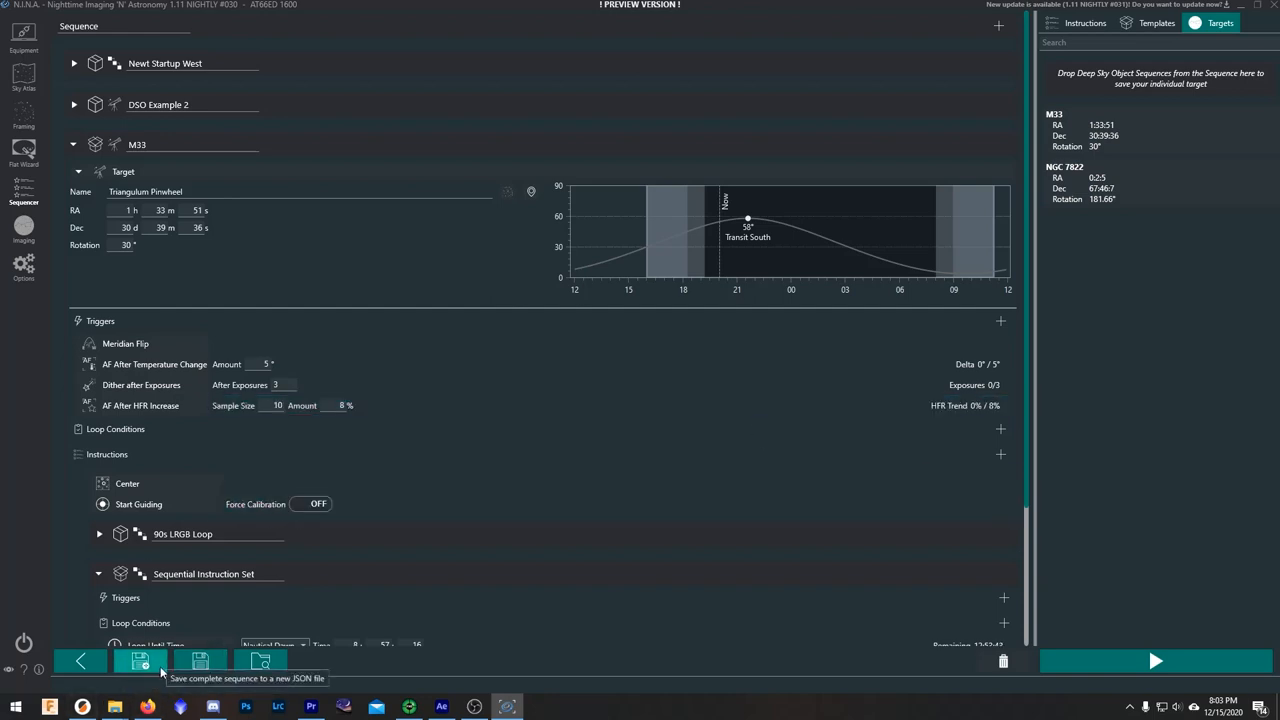